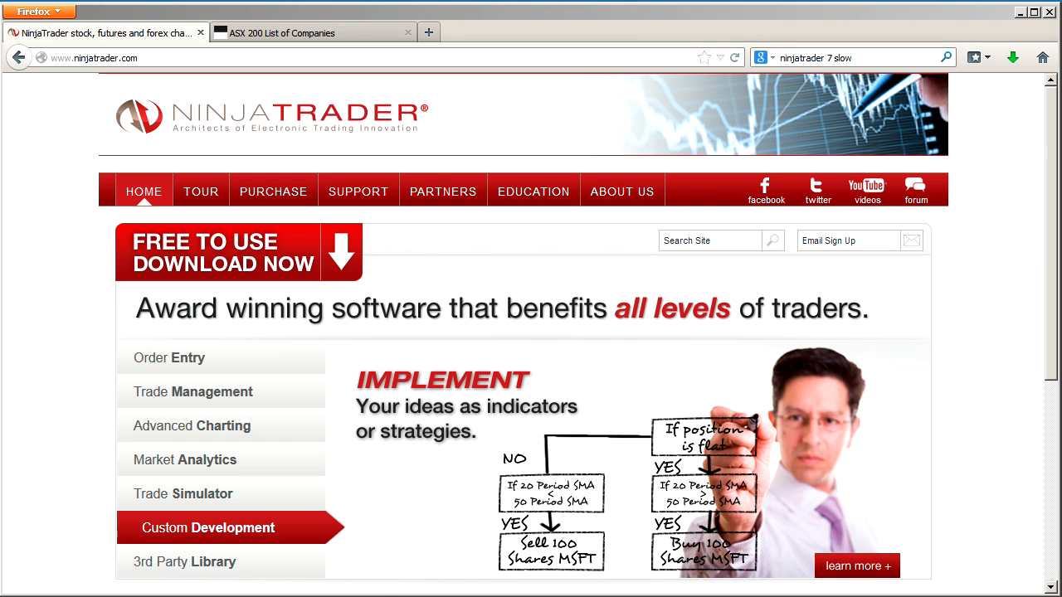
Navigate in Firefox toward the ASX 200 list of companies page.
left_click(186, 561)
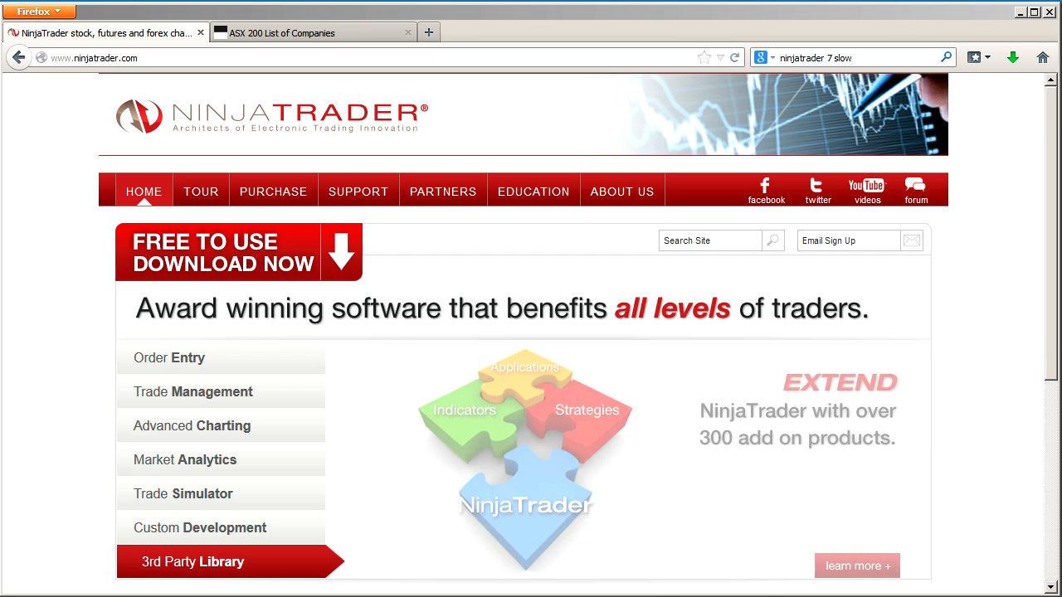
left_click(169, 359)
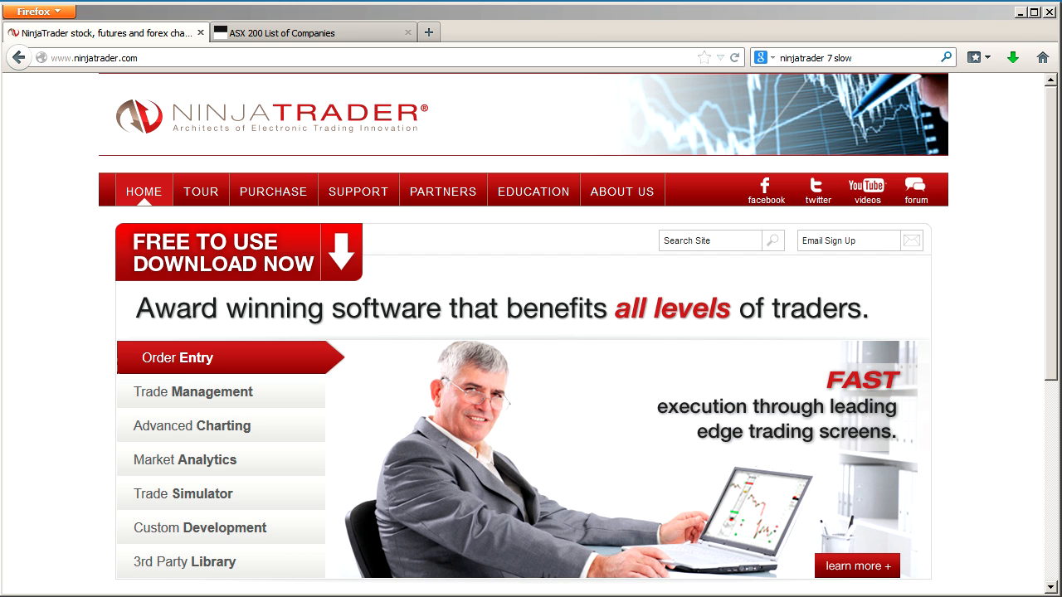
left_click(193, 392)
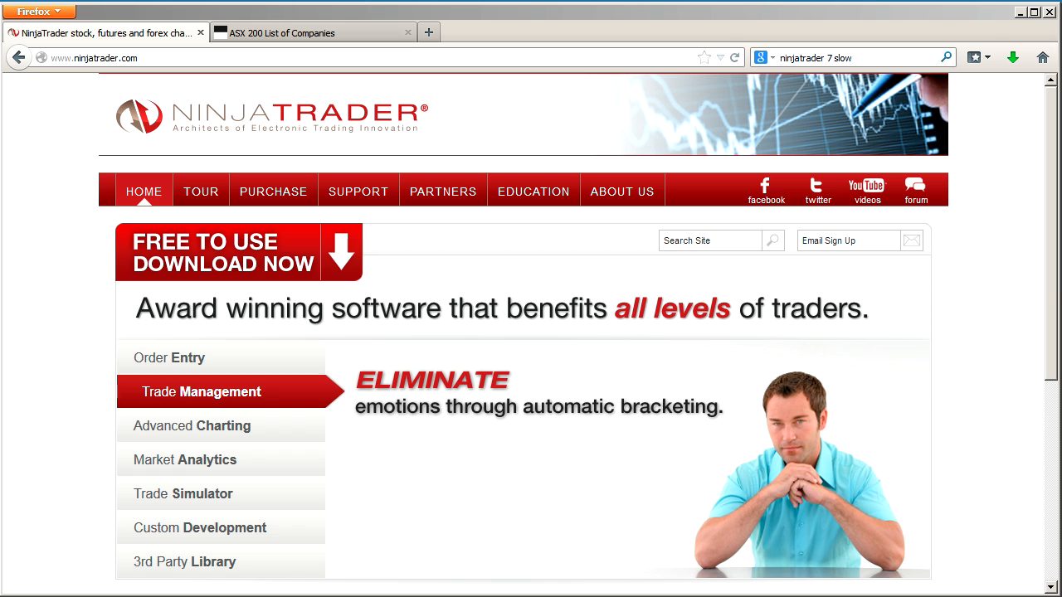
mouse_move(209, 255)
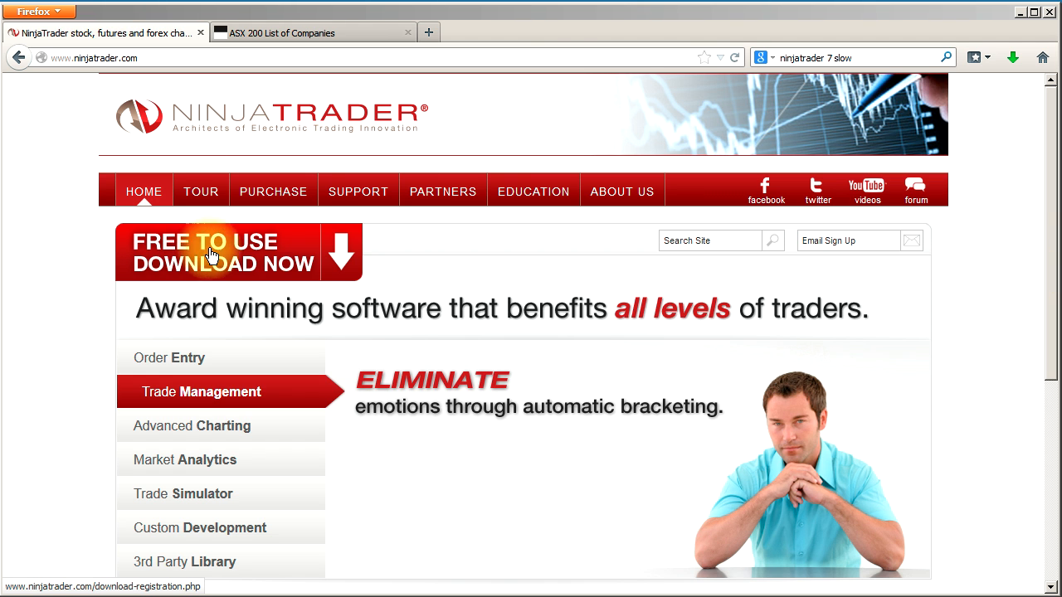
left_click(199, 425)
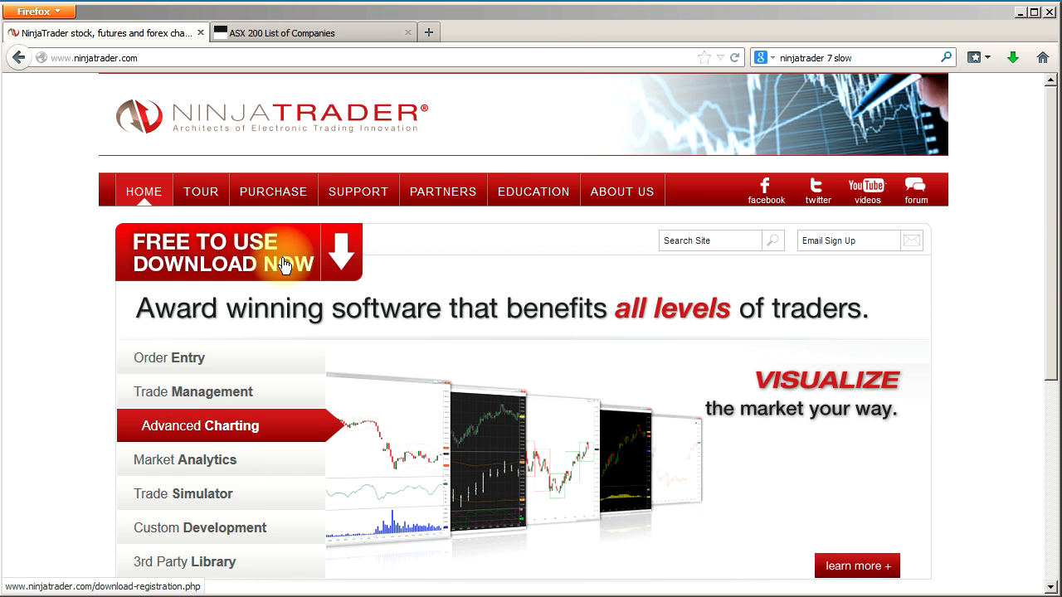
mouse_move(113, 199)
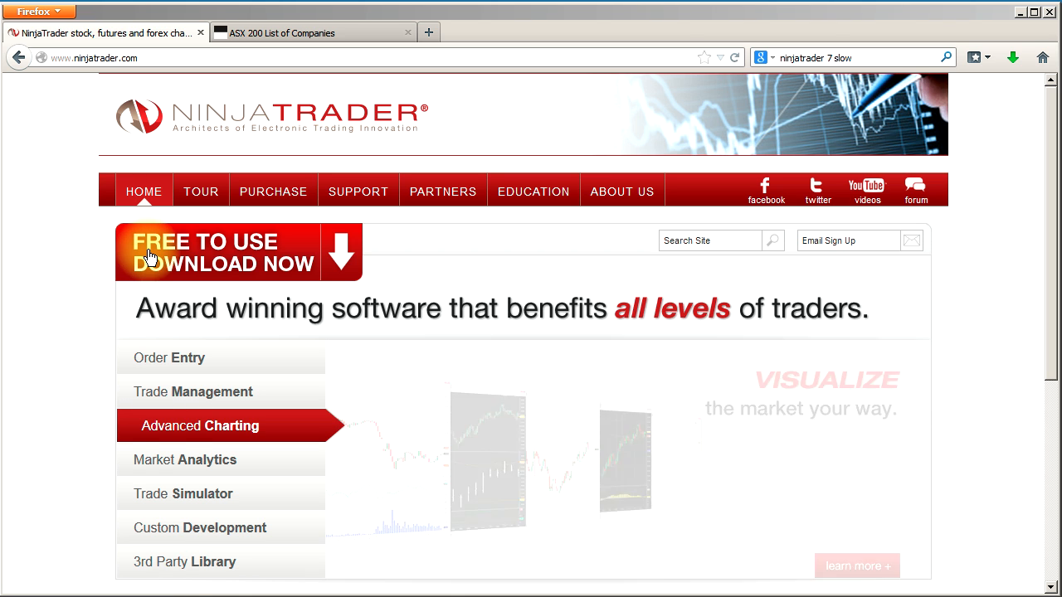
mouse_move(184, 460)
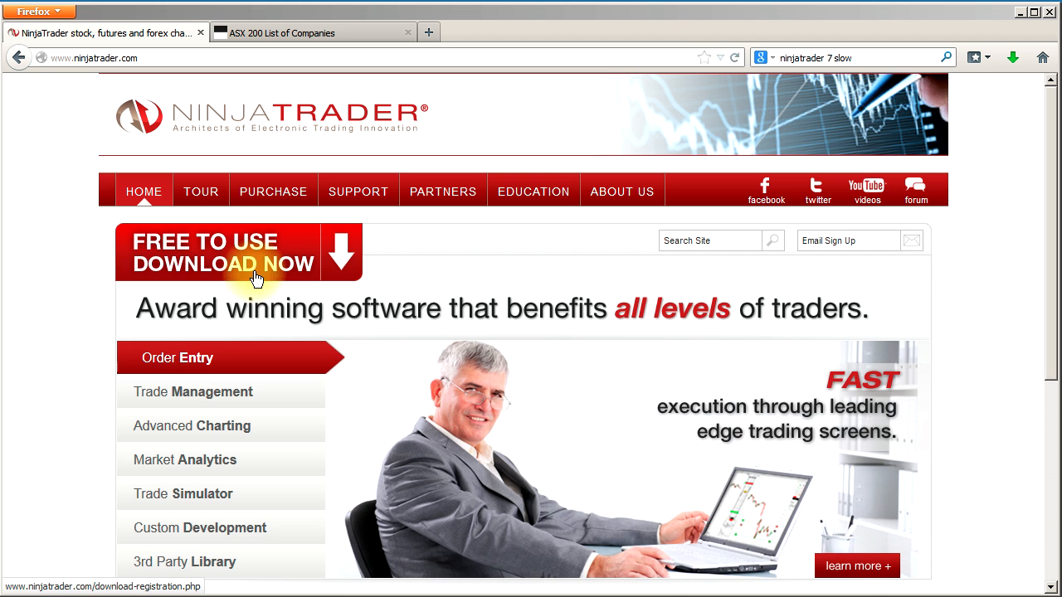
mouse_move(122, 297)
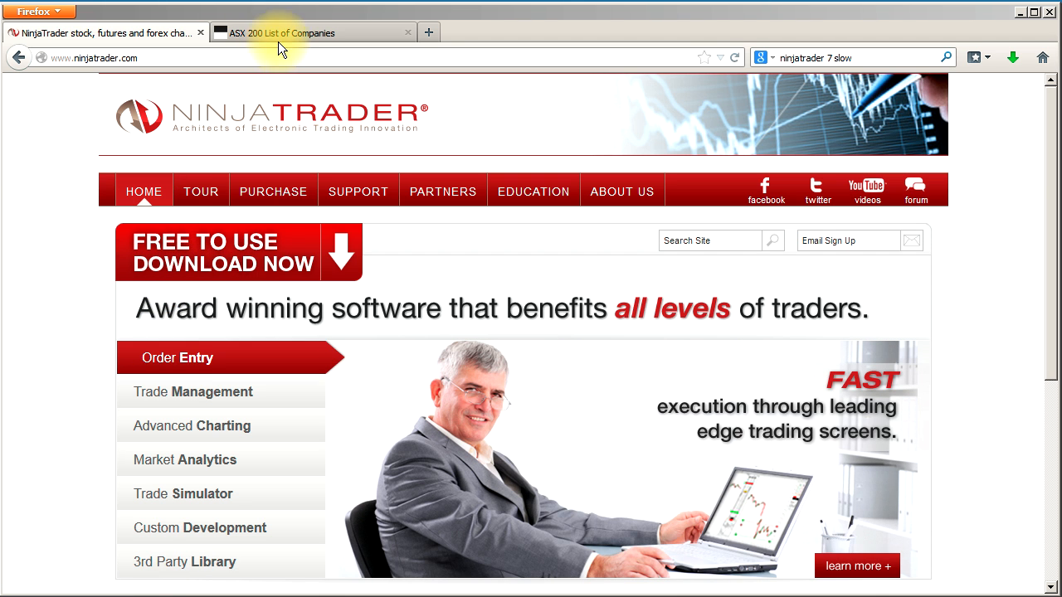
View the ASX 200 List of Companies page and scroll through the market caps and weights.
left_click(285, 33)
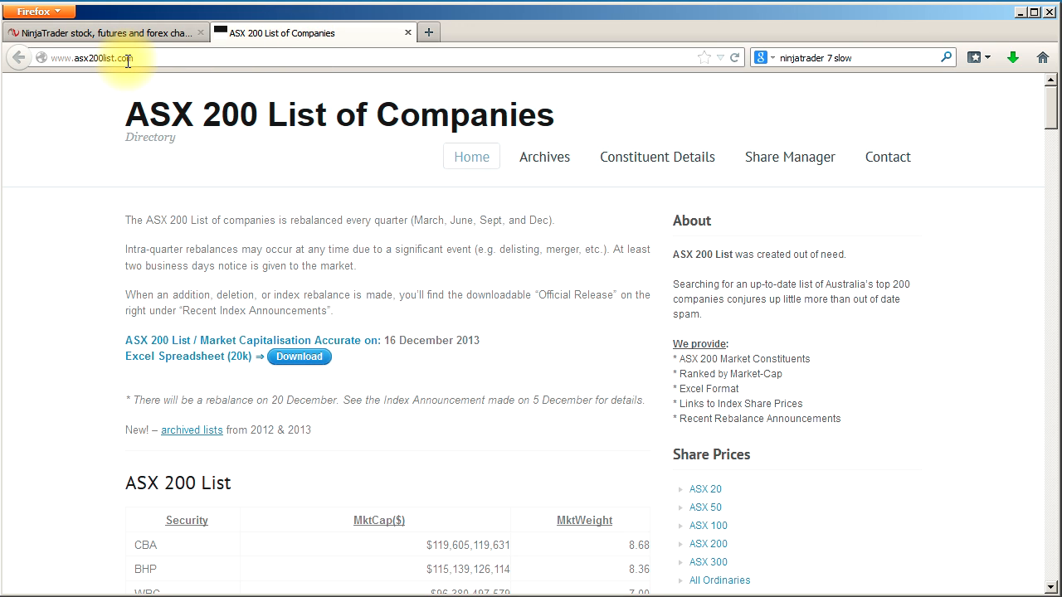
mouse_move(129, 62)
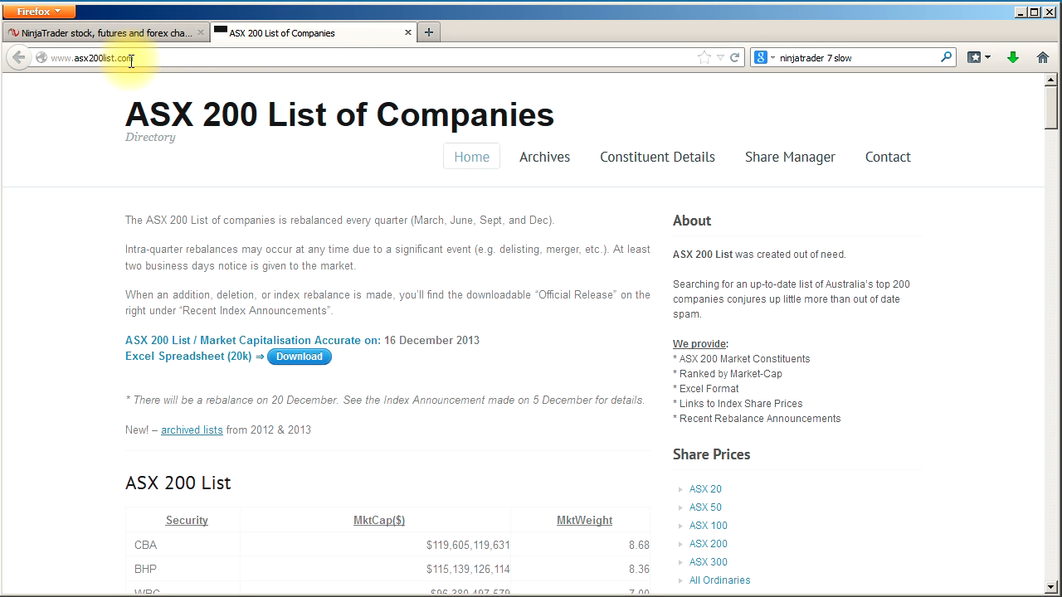
mouse_move(290, 305)
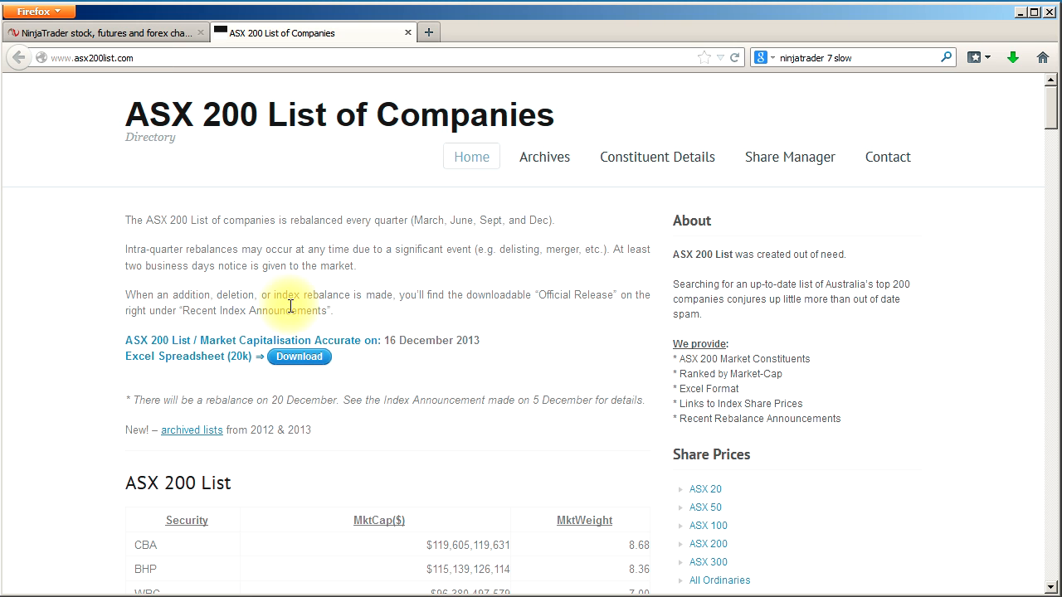
mouse_move(372, 322)
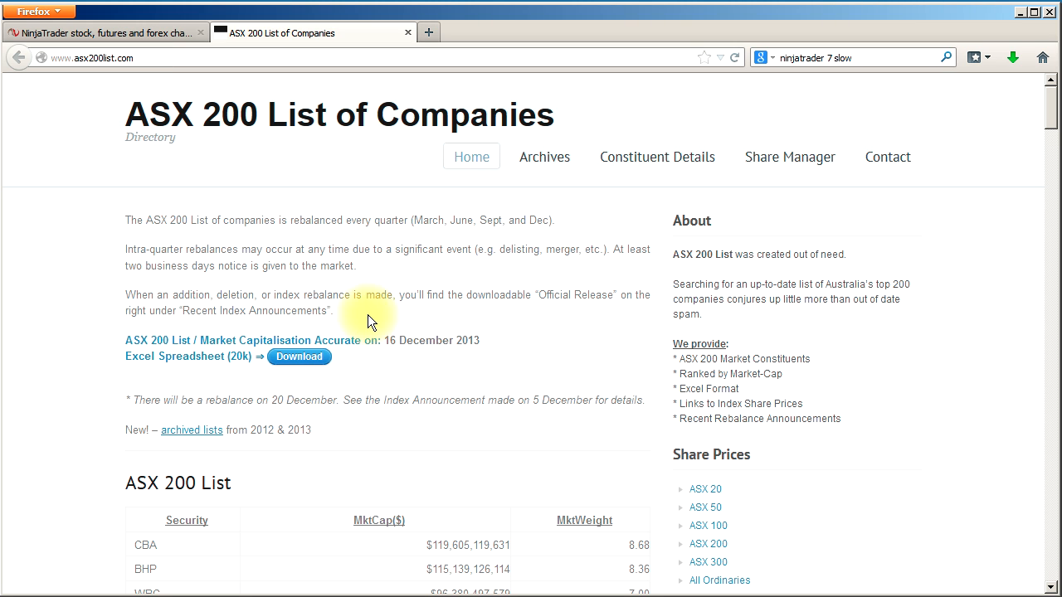
scroll("down", 3)
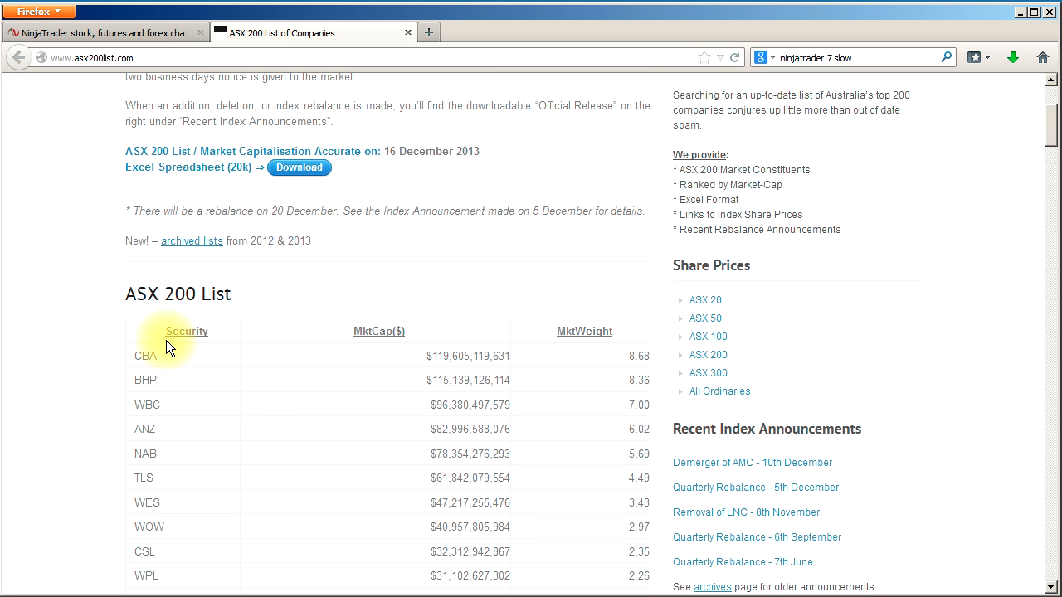
scroll("down", 3)
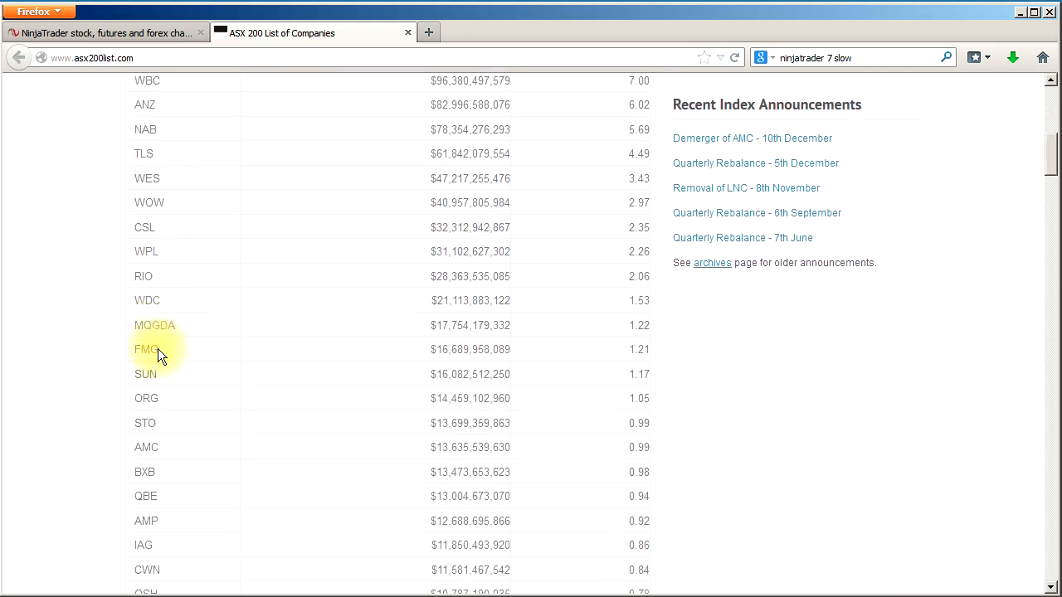
scroll("down", 3)
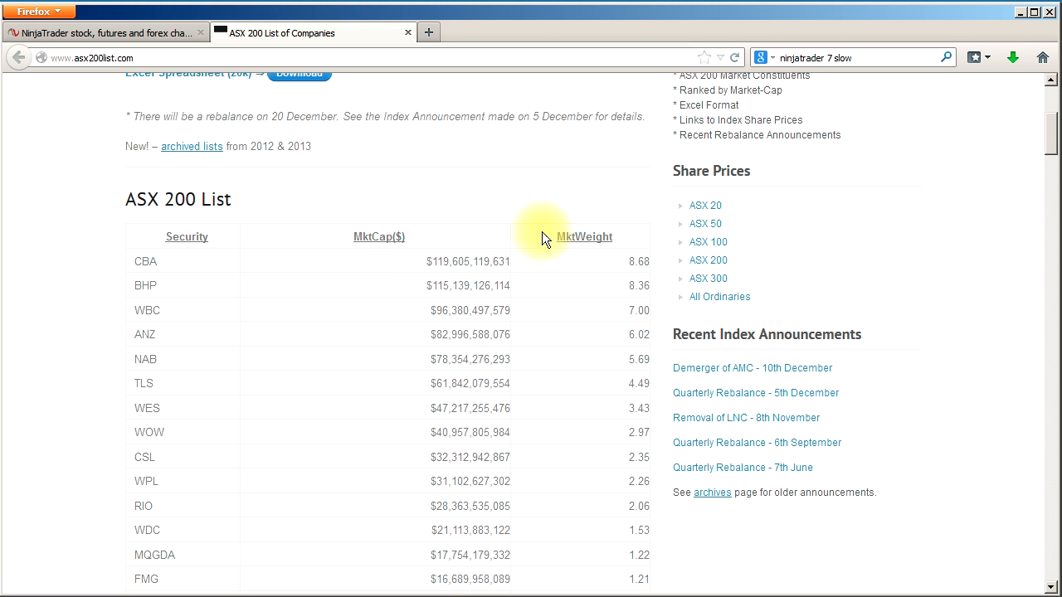
mouse_move(202, 186)
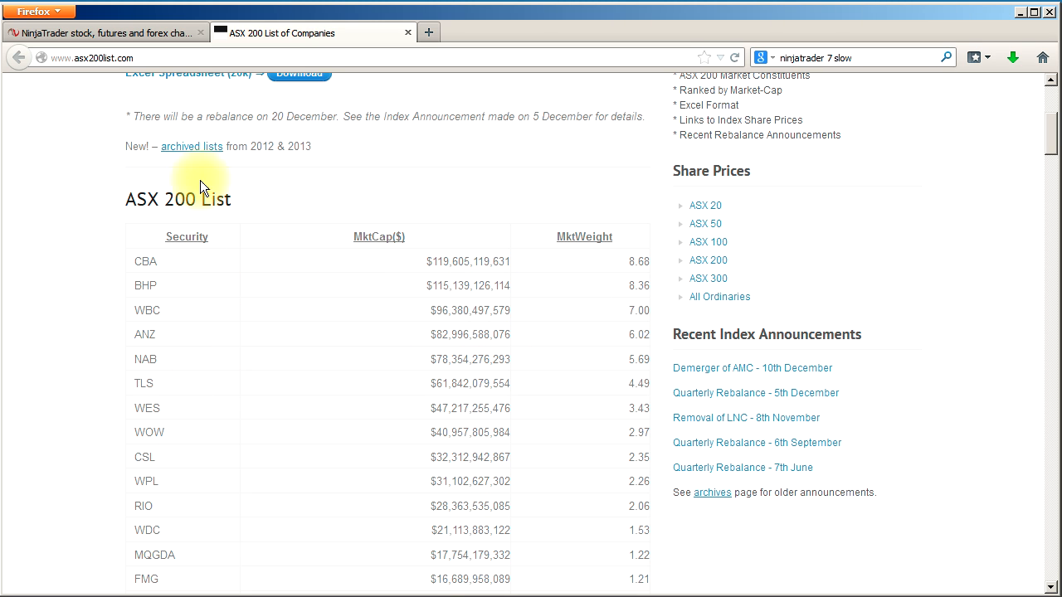
mouse_move(312, 339)
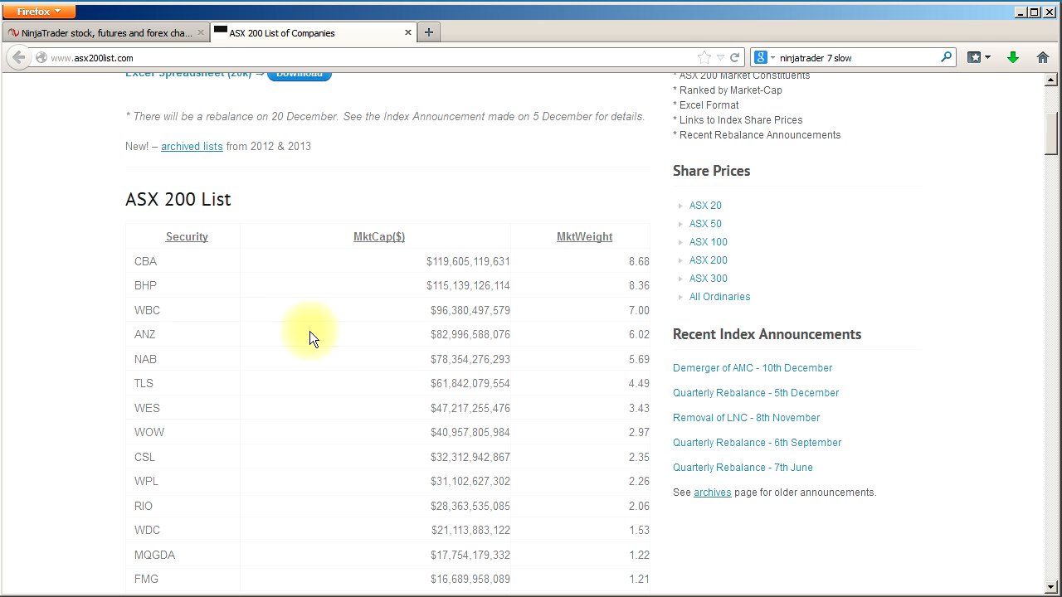
mouse_move(444, 324)
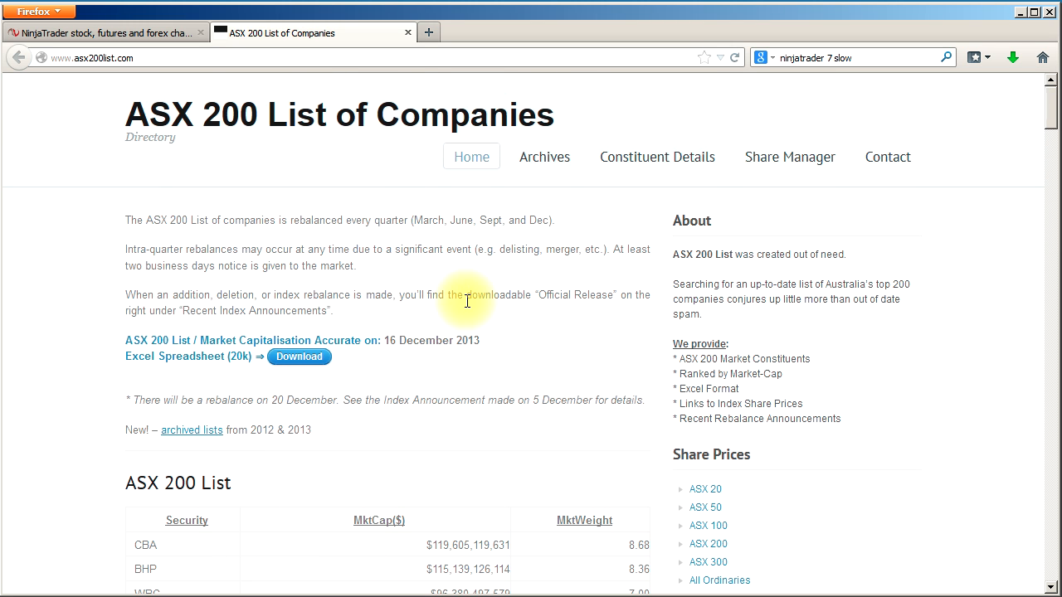
scroll("down", 3)
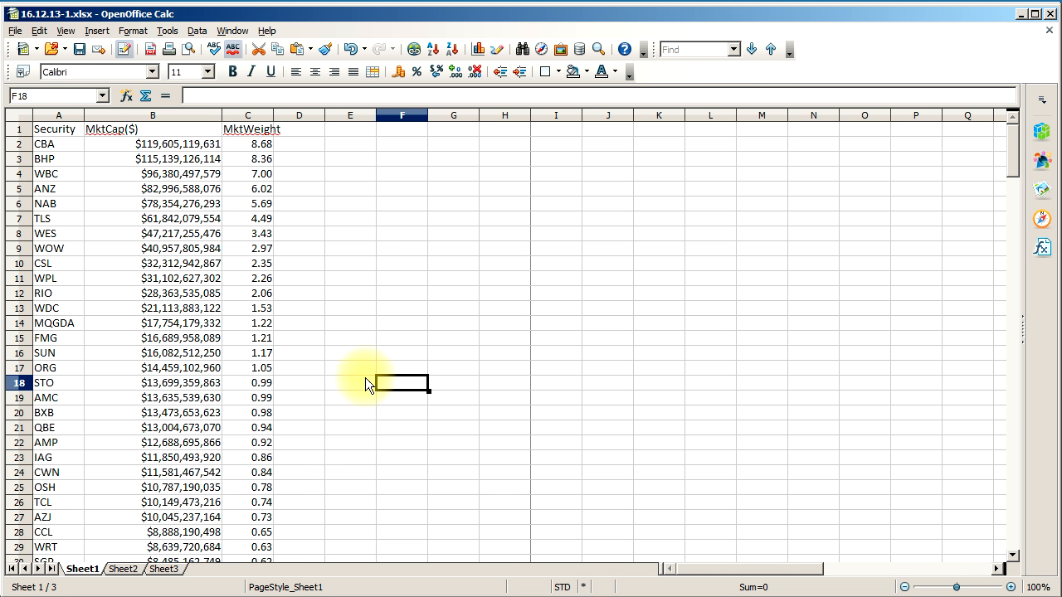
mouse_move(230, 246)
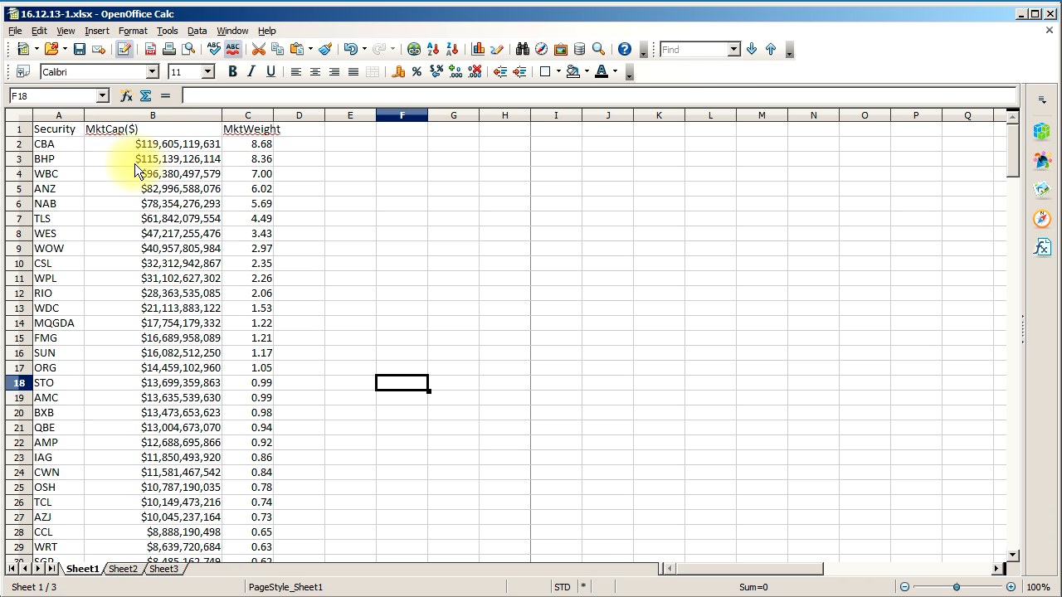
mouse_move(297, 150)
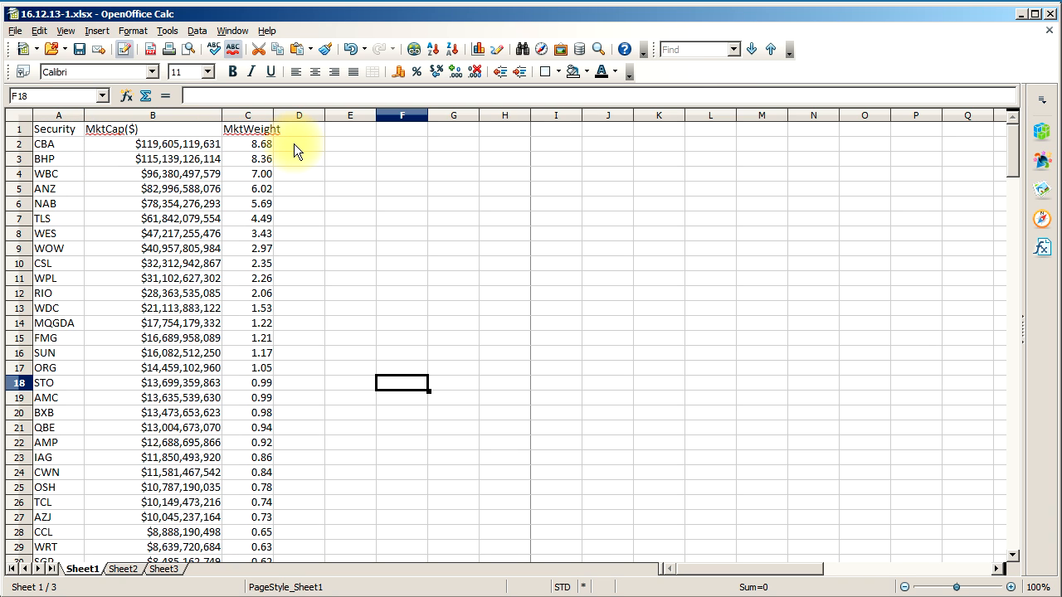
Enter =CONCATENATE(A2;".AX;") in D2 beside CBA to produce the symbol CBA.AX;.
left_click(298, 143)
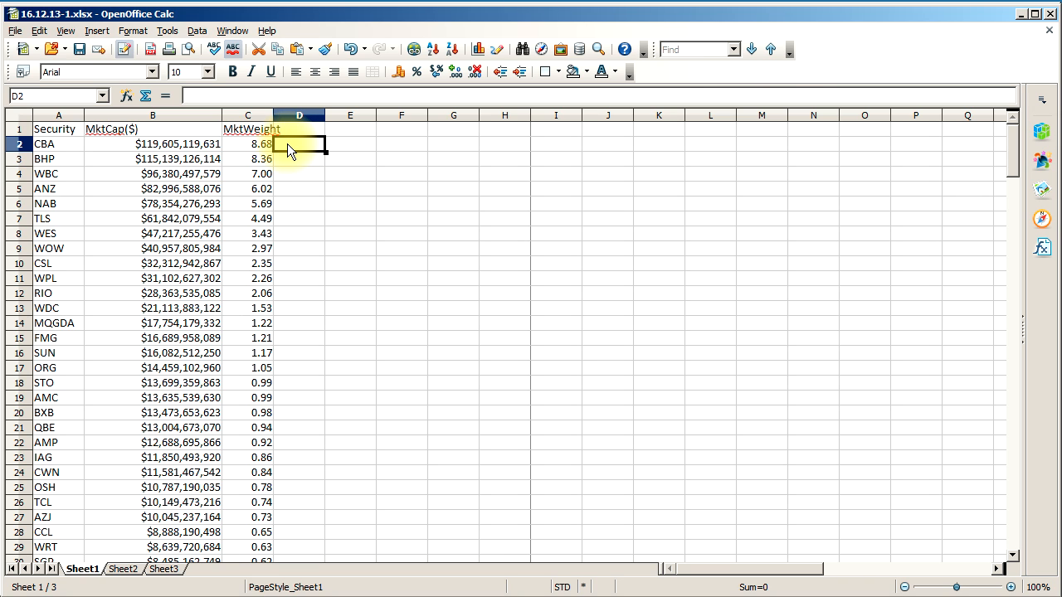
type("=co")
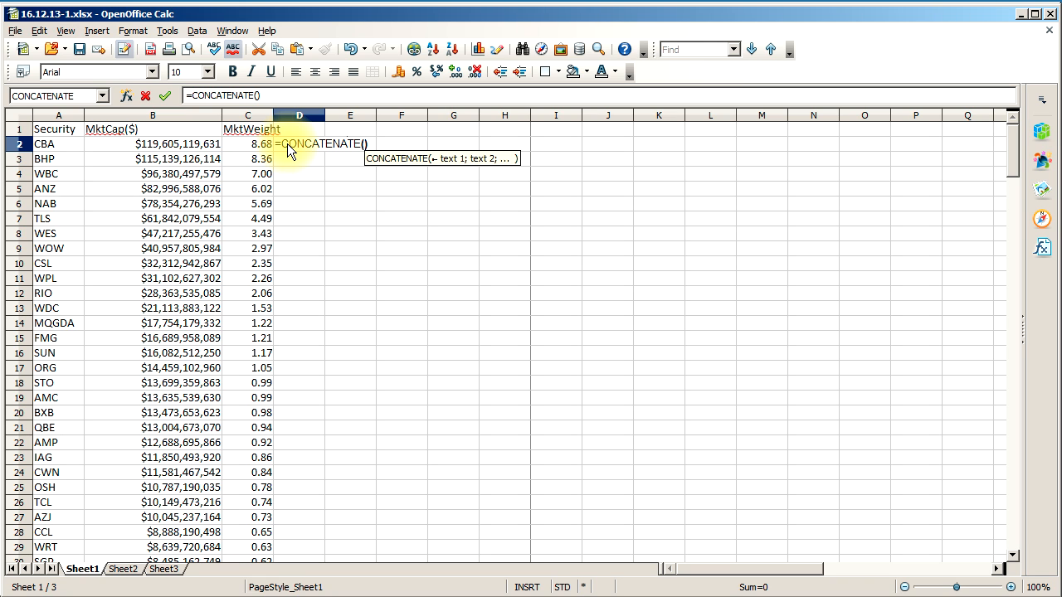
type("a")
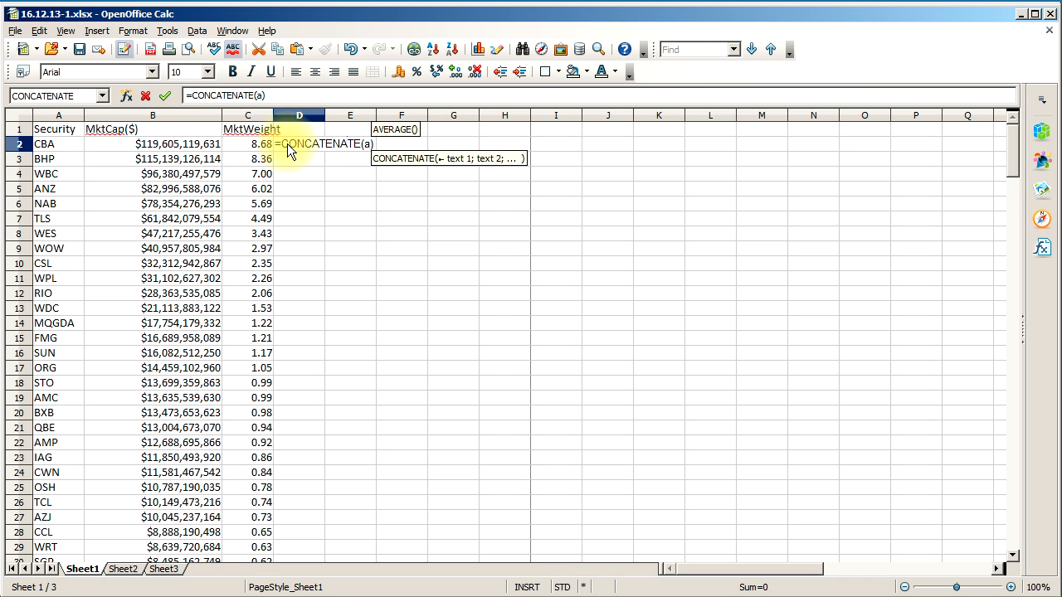
type("2")
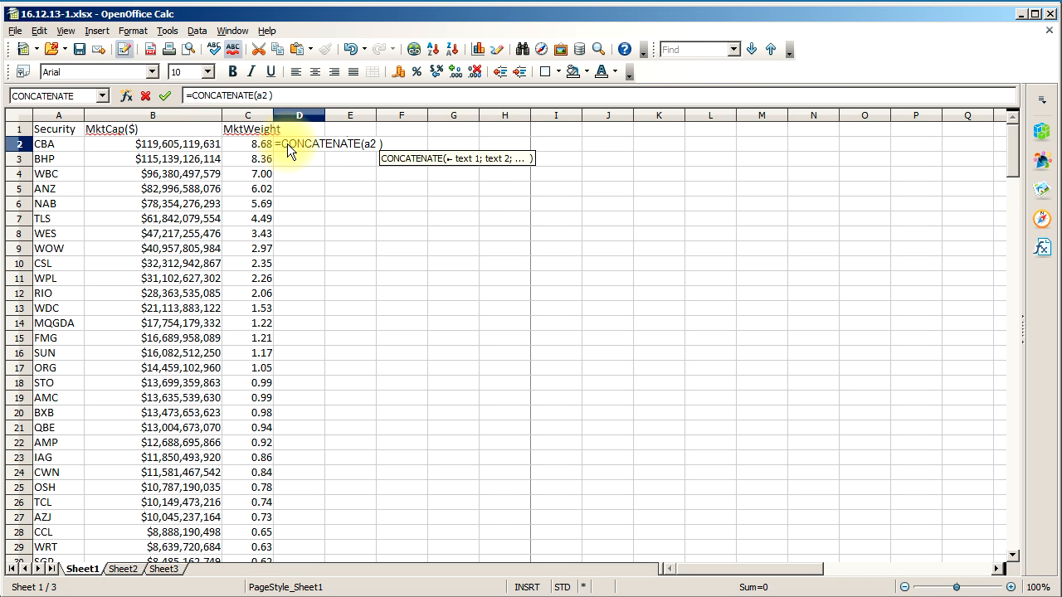
type(";)")
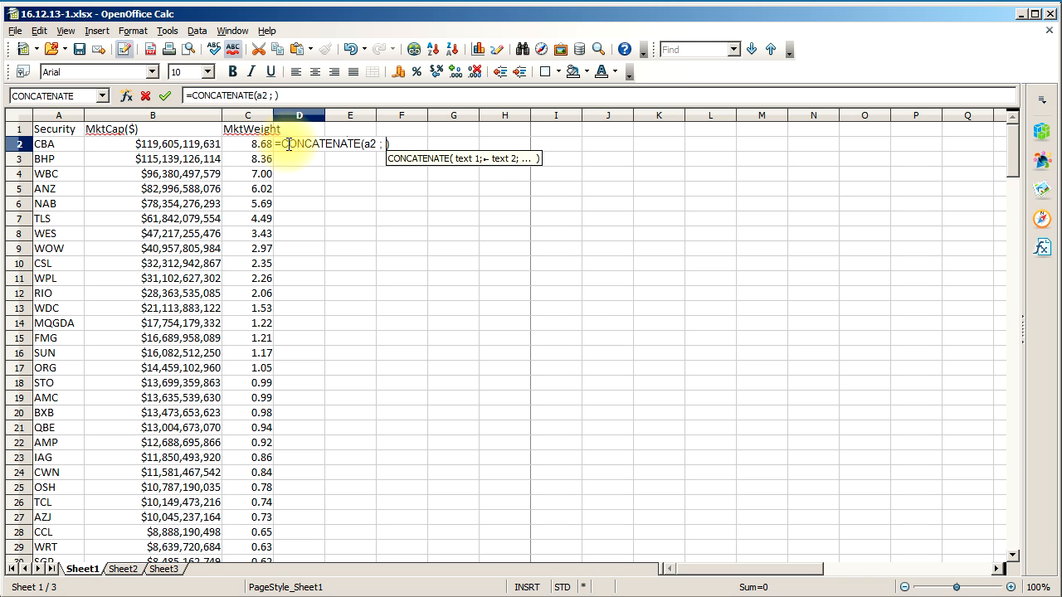
type("\"A")
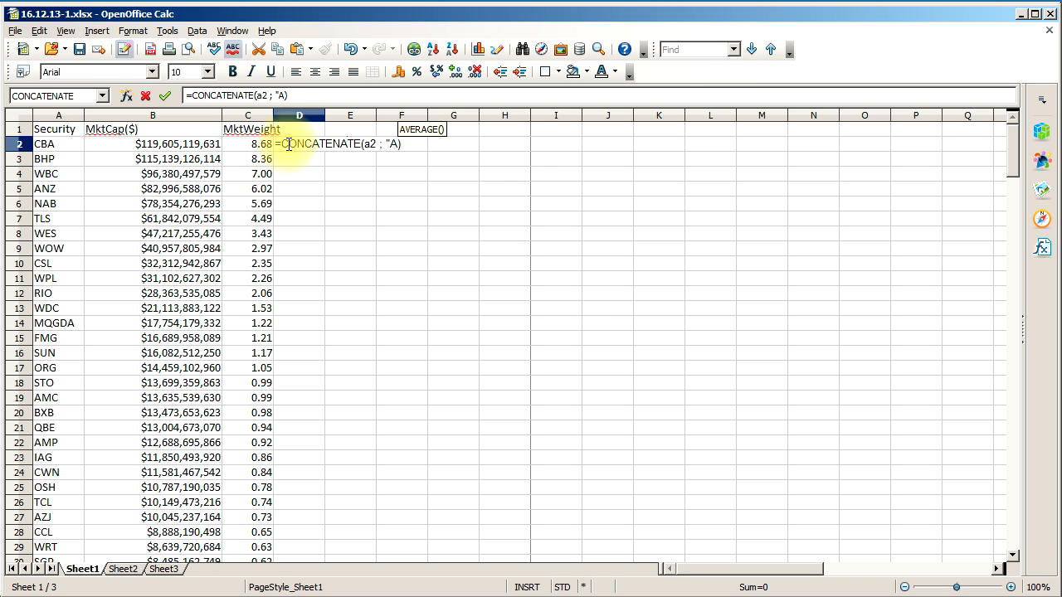
type(".")
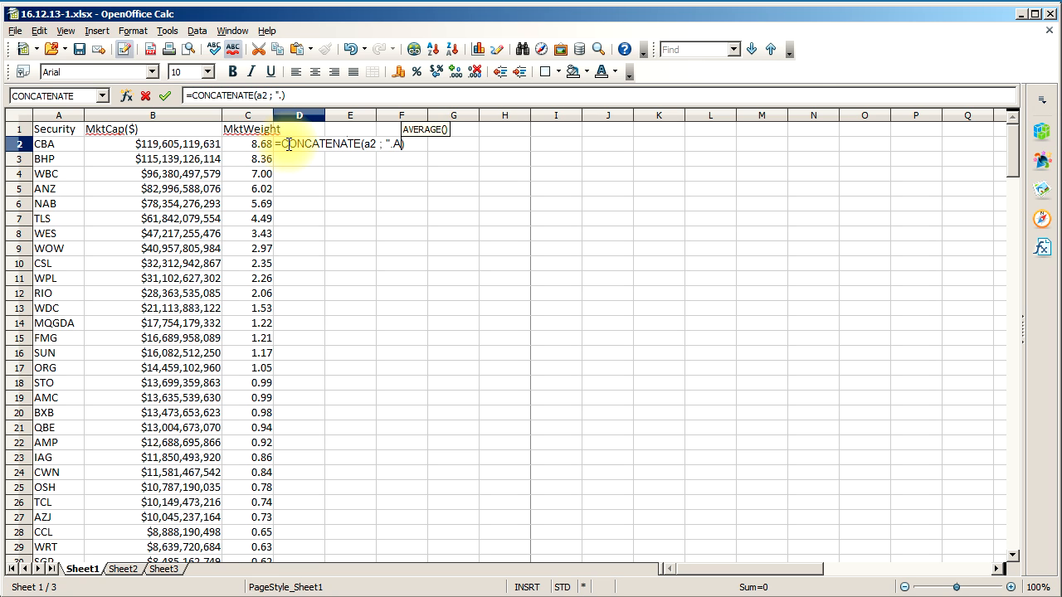
type("X")
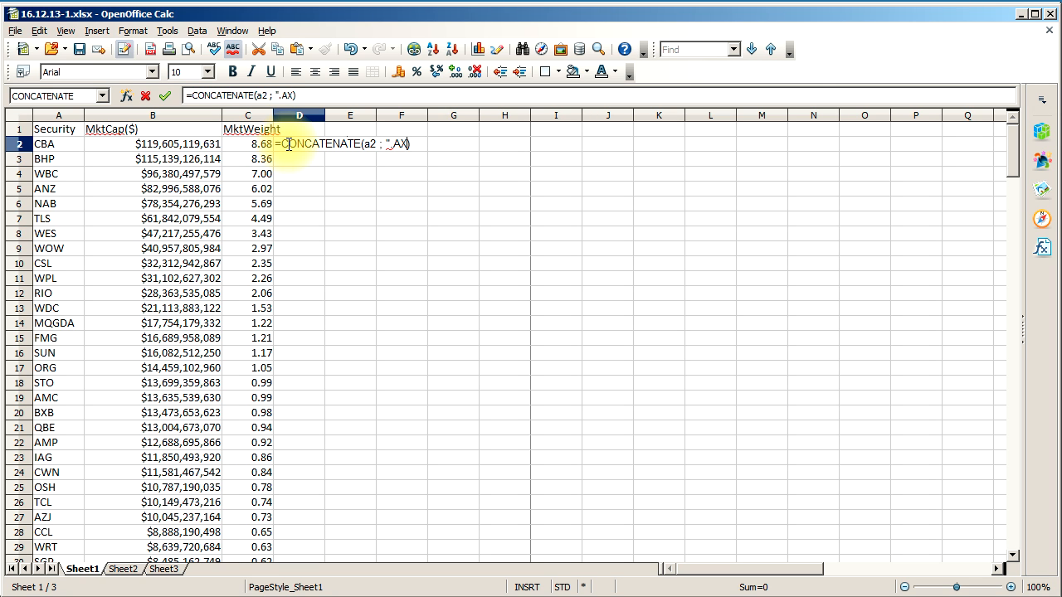
type(";")
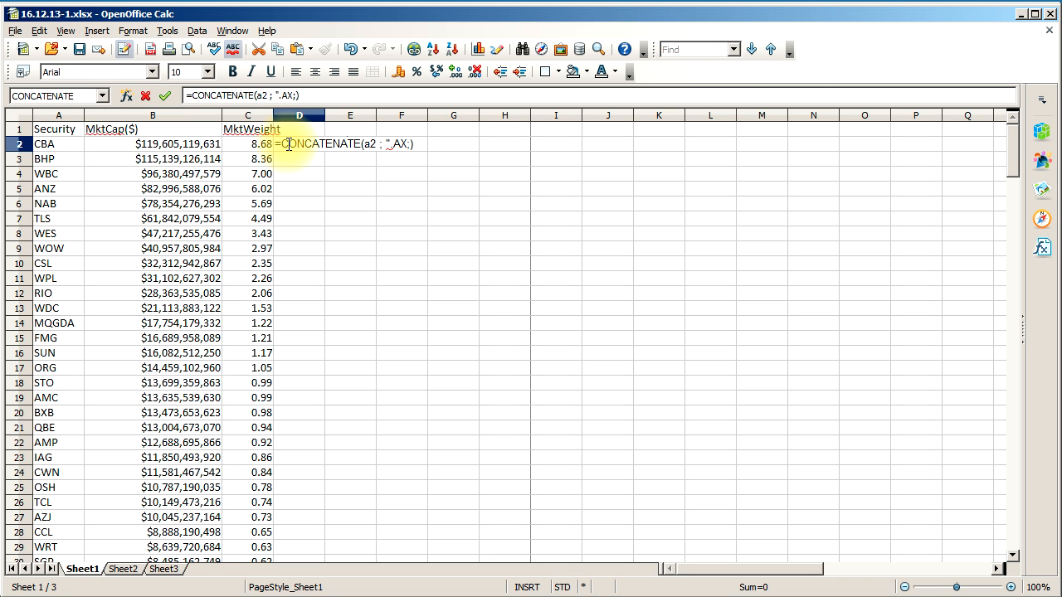
type(")")
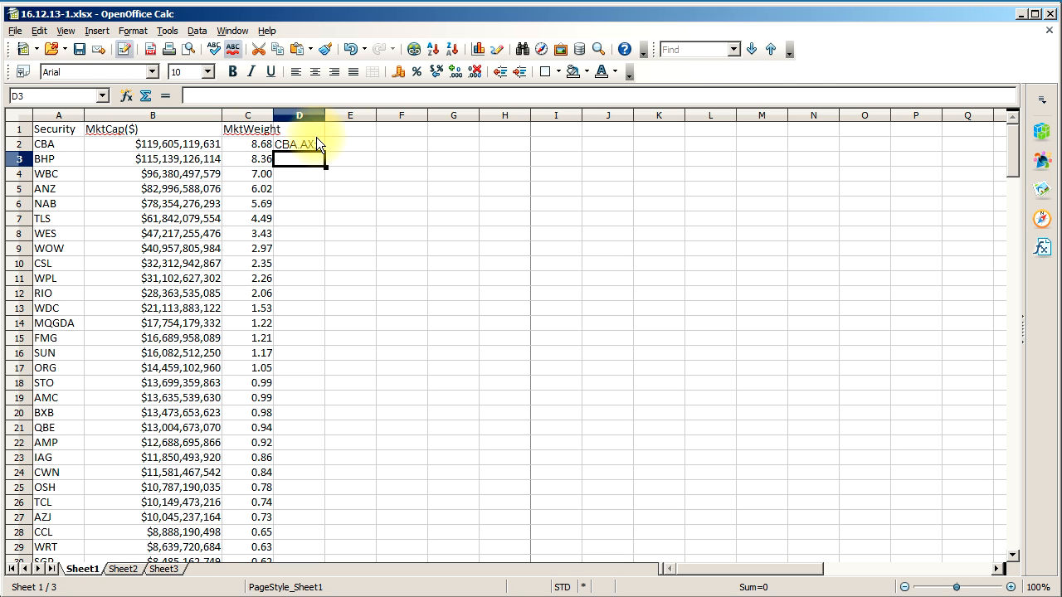
Fill the .AX; formula down to FGE in row 202 and select the whole symbol column D2:D202.
left_click(299, 143)
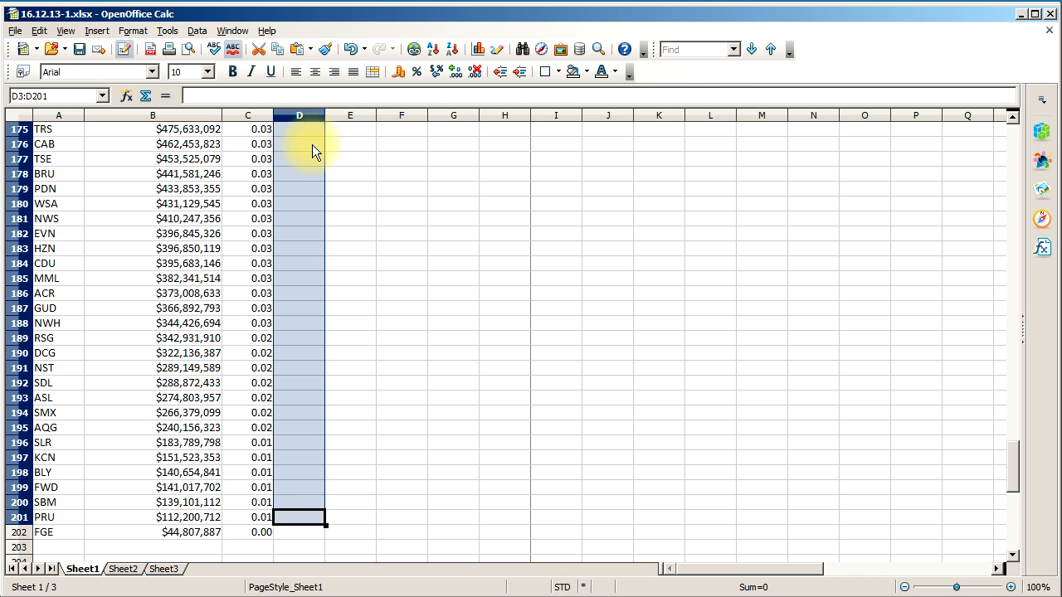
left_click(299, 531)
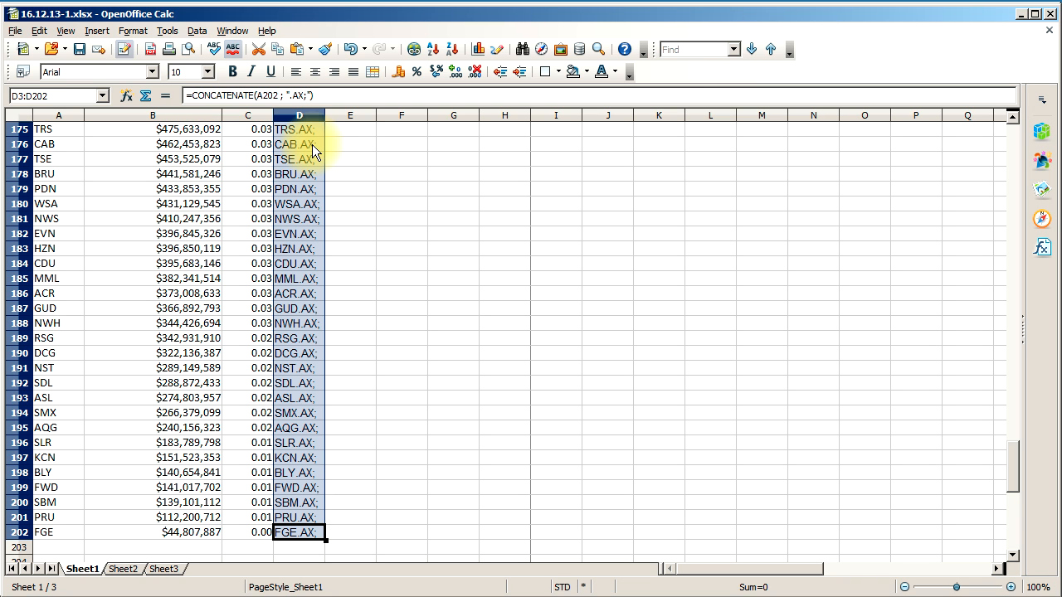
left_click(350, 531)
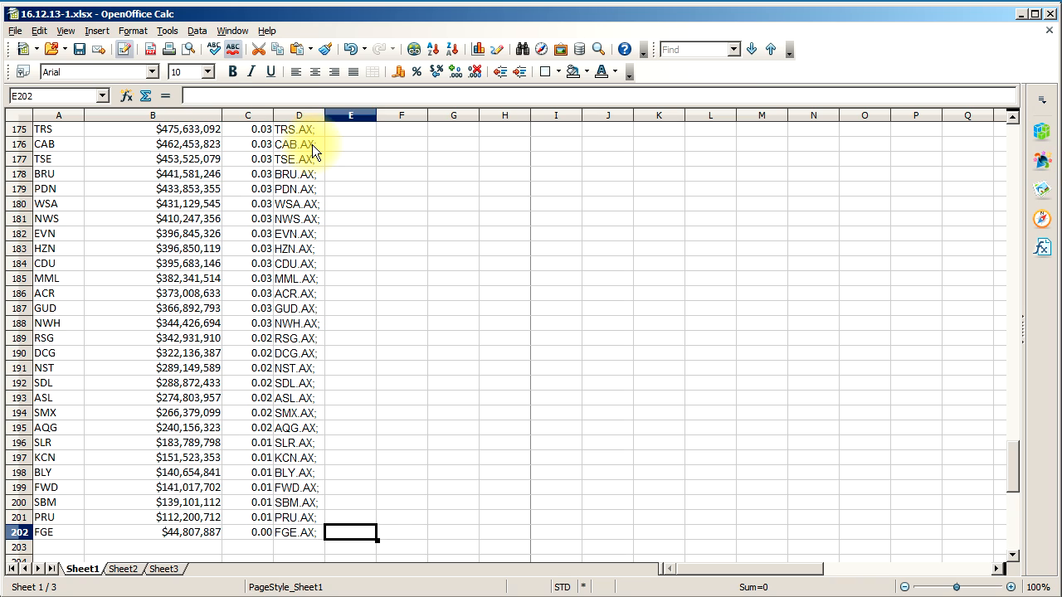
left_click(298, 531)
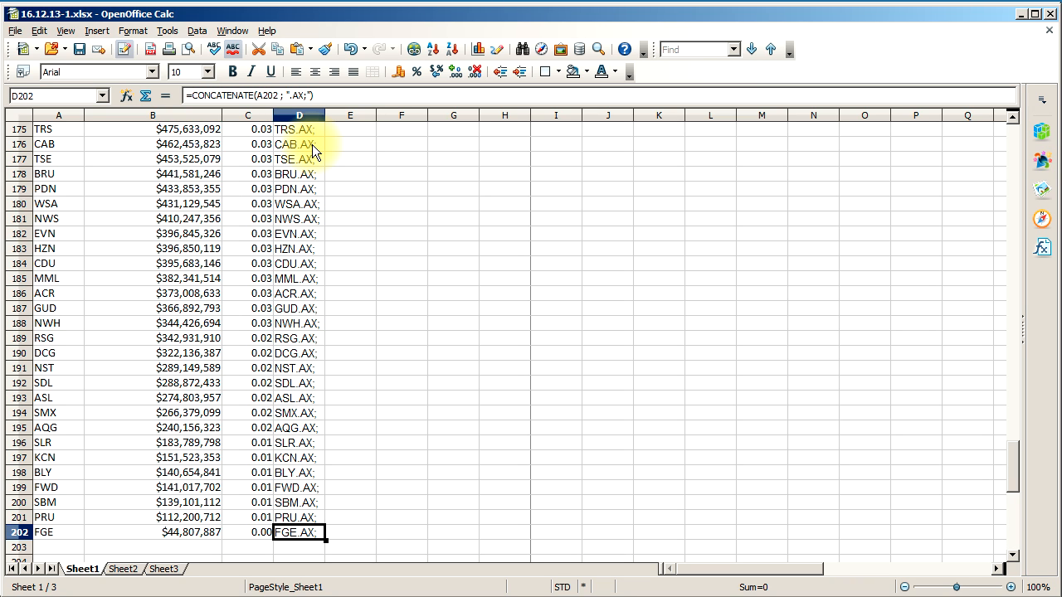
mouse_move(297, 537)
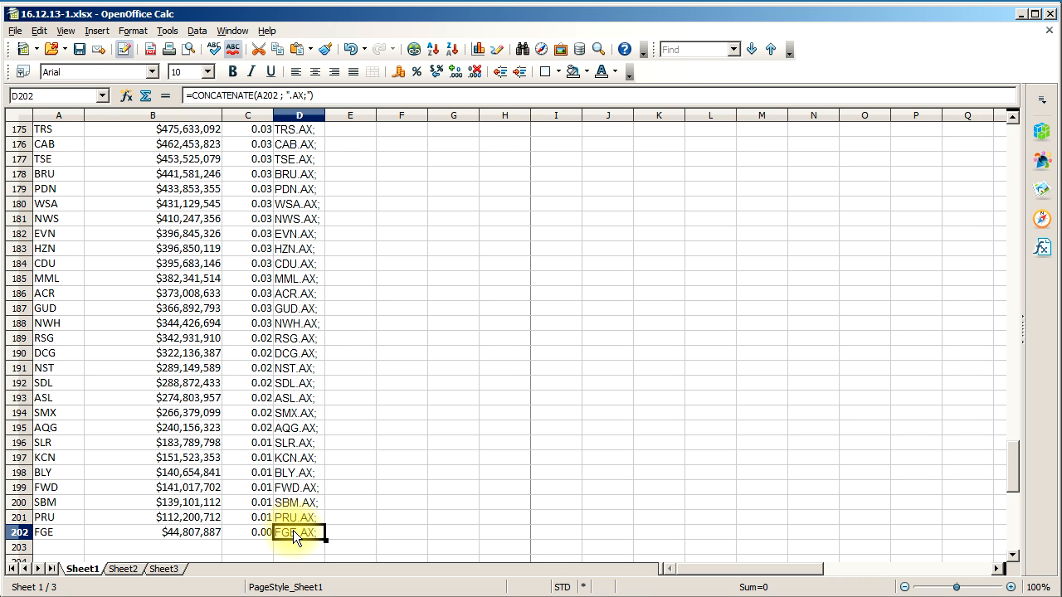
mouse_move(324, 488)
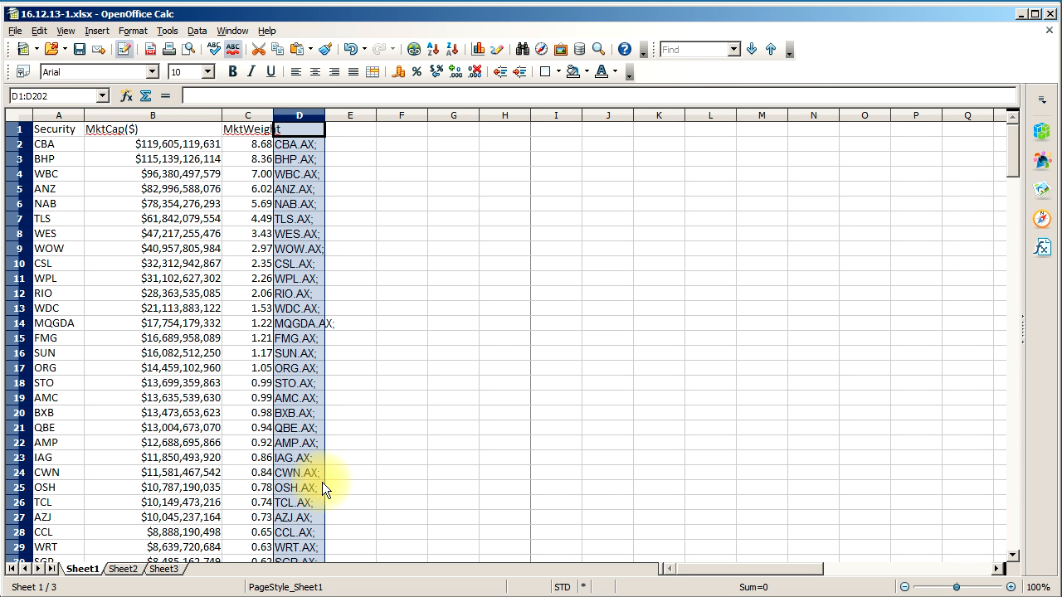
left_click(299, 143)
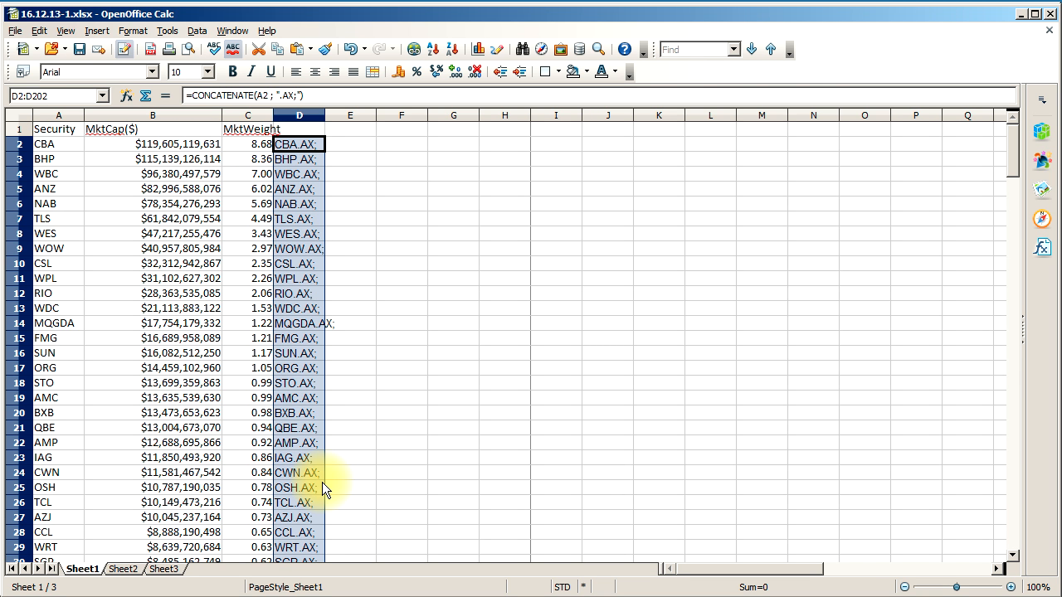
mouse_move(345, 465)
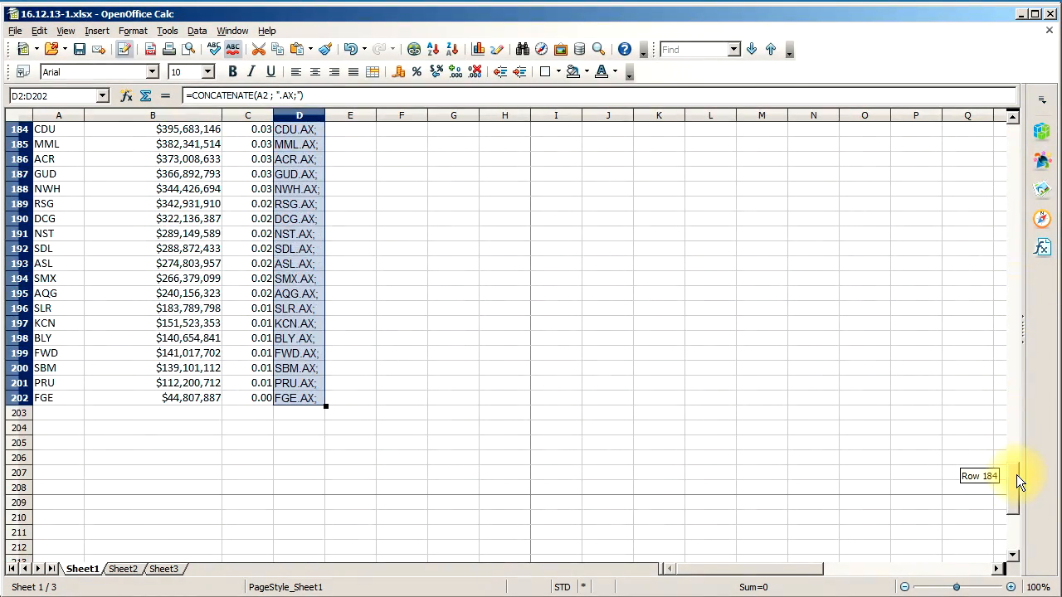
mouse_move(382, 452)
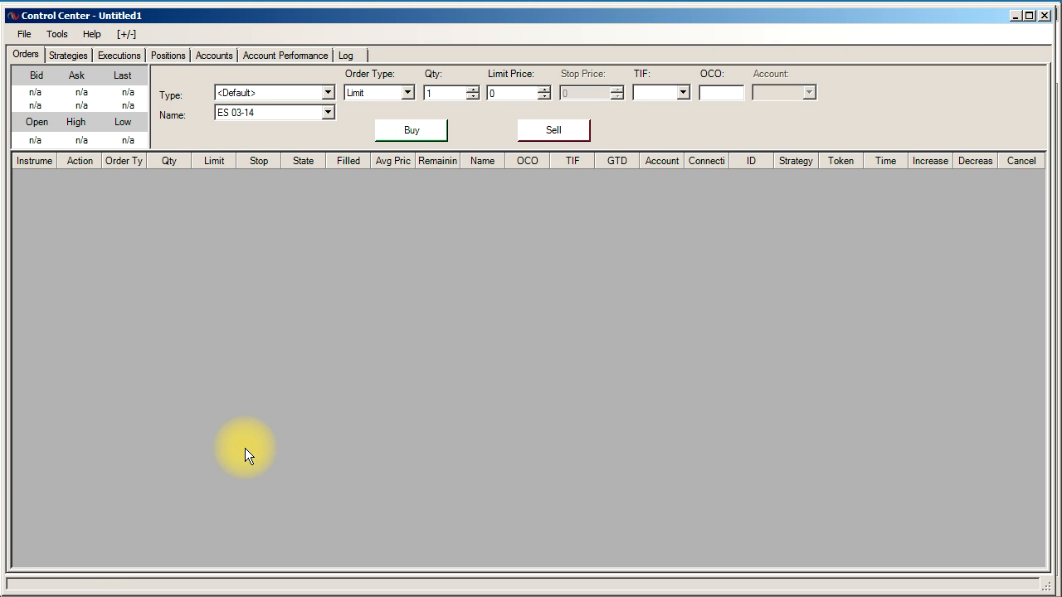
mouse_move(395, 338)
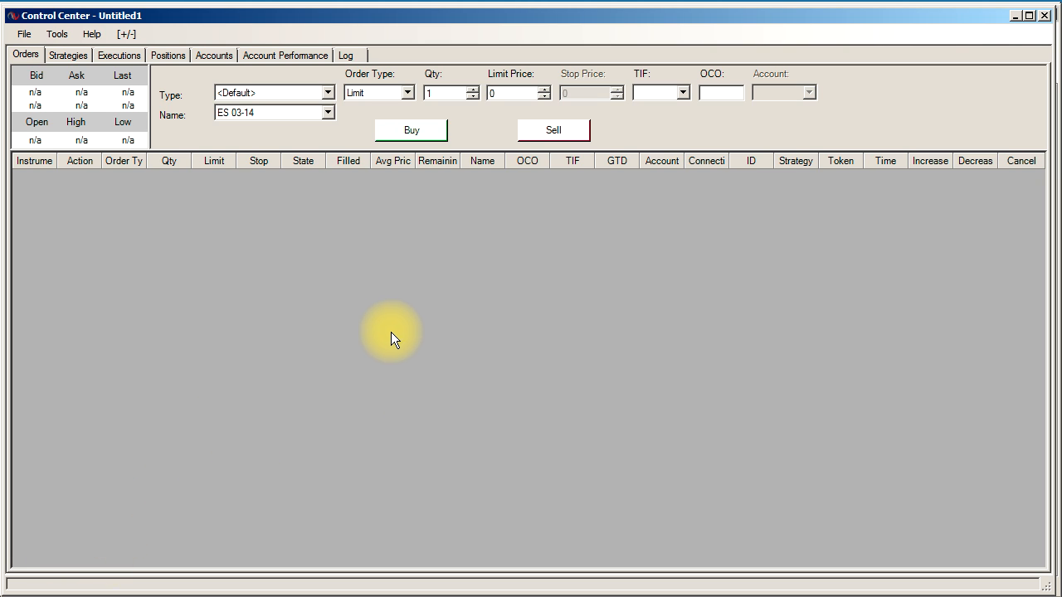
mouse_move(355, 306)
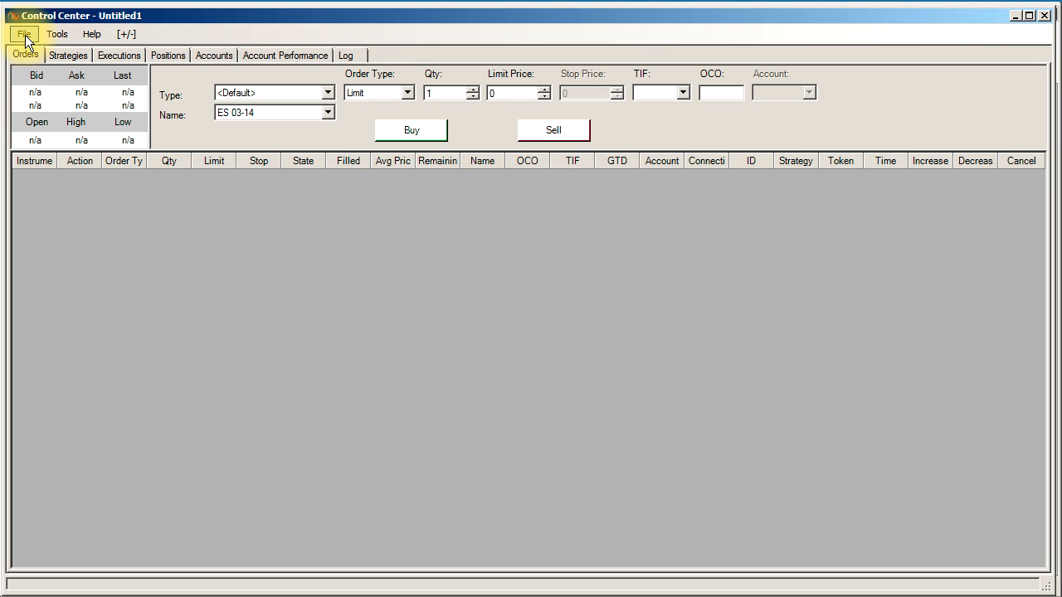
Open the Control Center File menu to reach the Utilities commands.
left_click(23, 33)
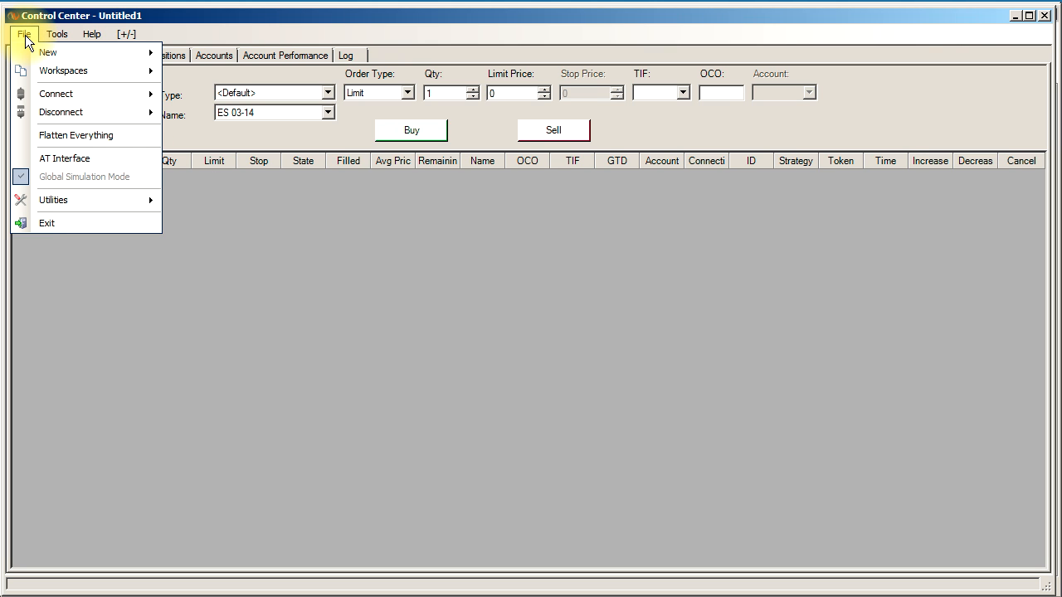
mouse_move(53, 200)
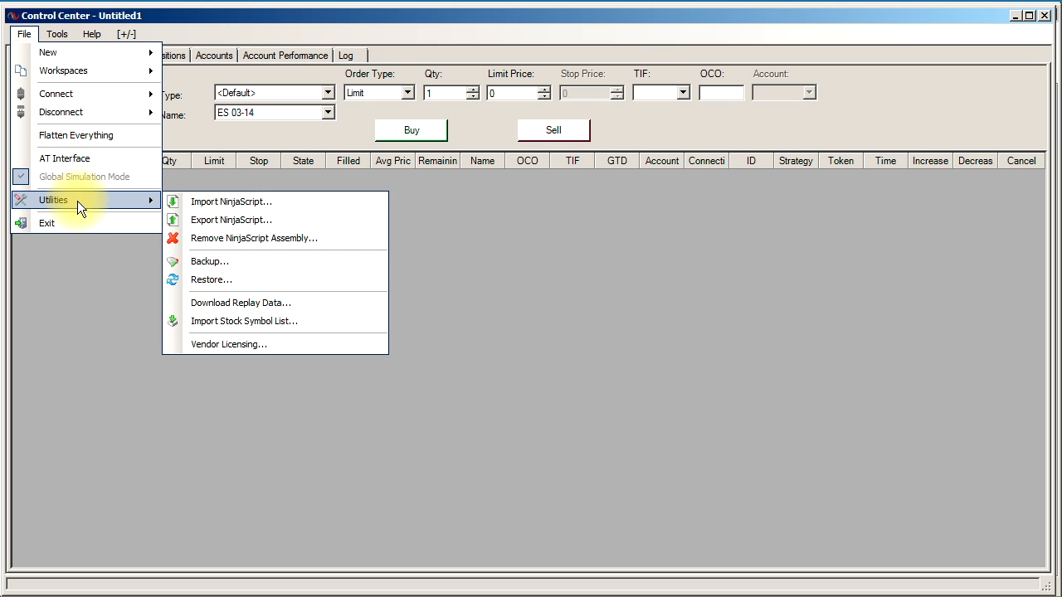
mouse_move(263, 278)
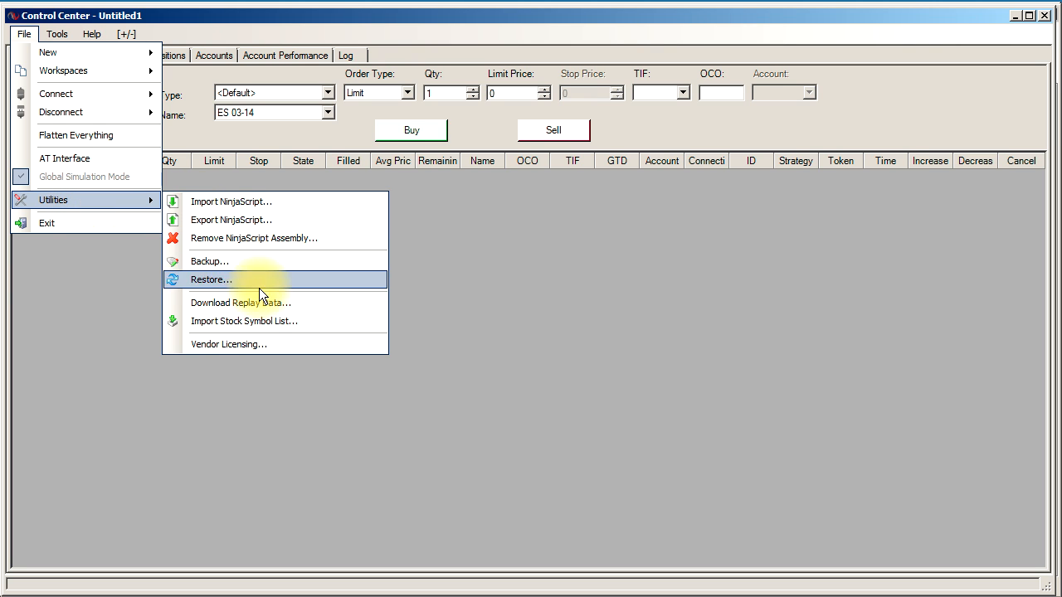
mouse_move(244, 322)
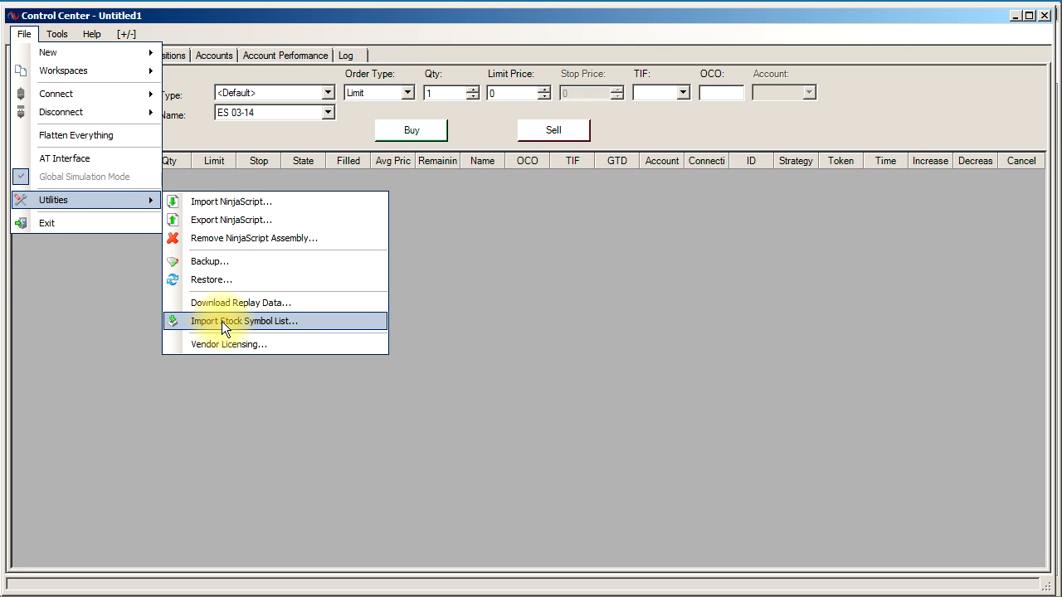
Load the .AX; symbols into Import Stock Symbol List with Asx, AustralianDollar, Default list and ; separator.
left_click(244, 322)
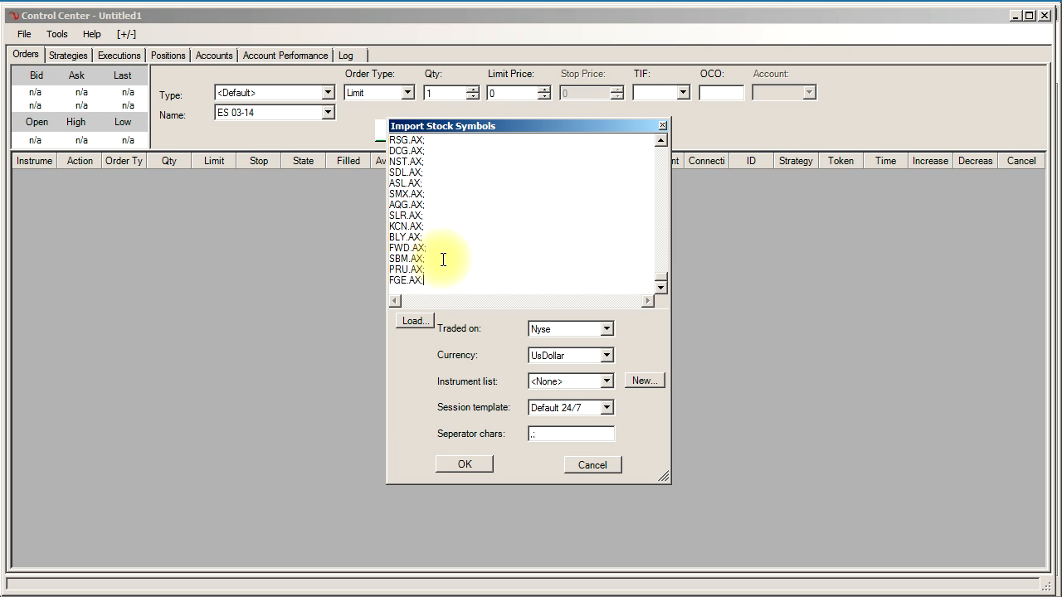
mouse_move(443, 166)
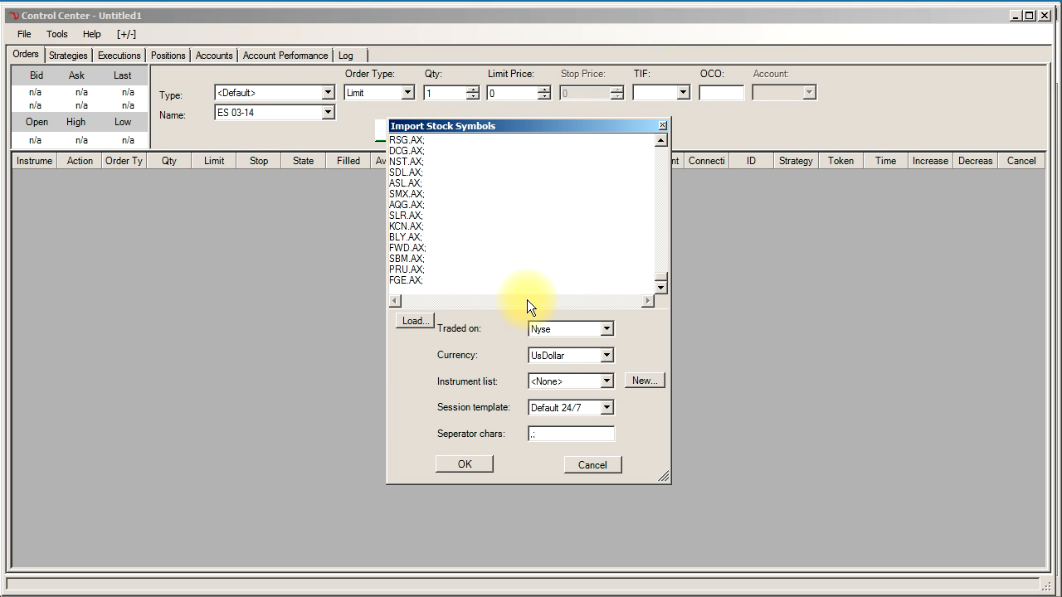
left_click(607, 329)
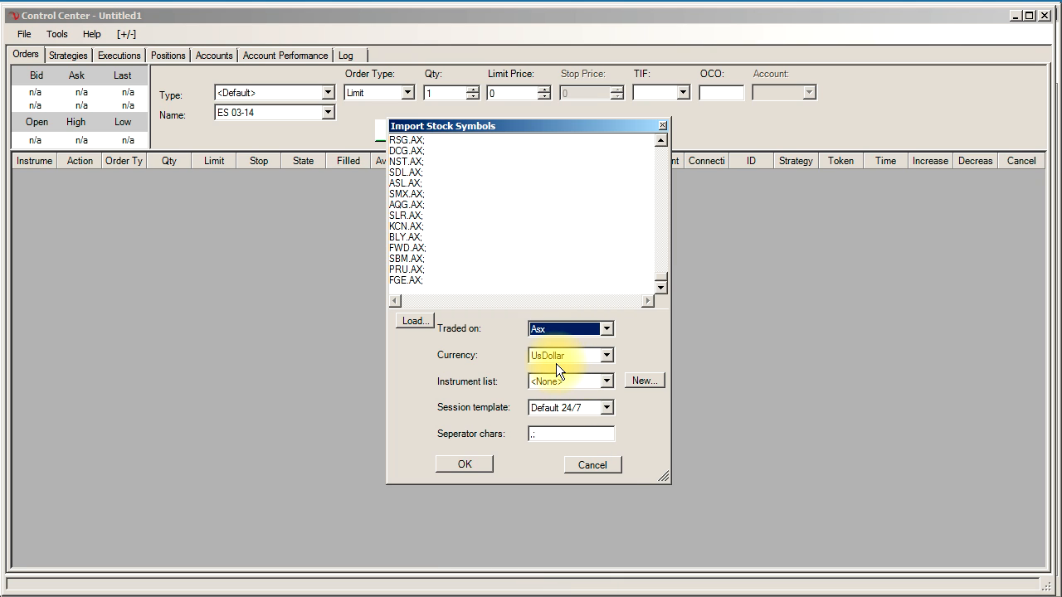
left_click(570, 355)
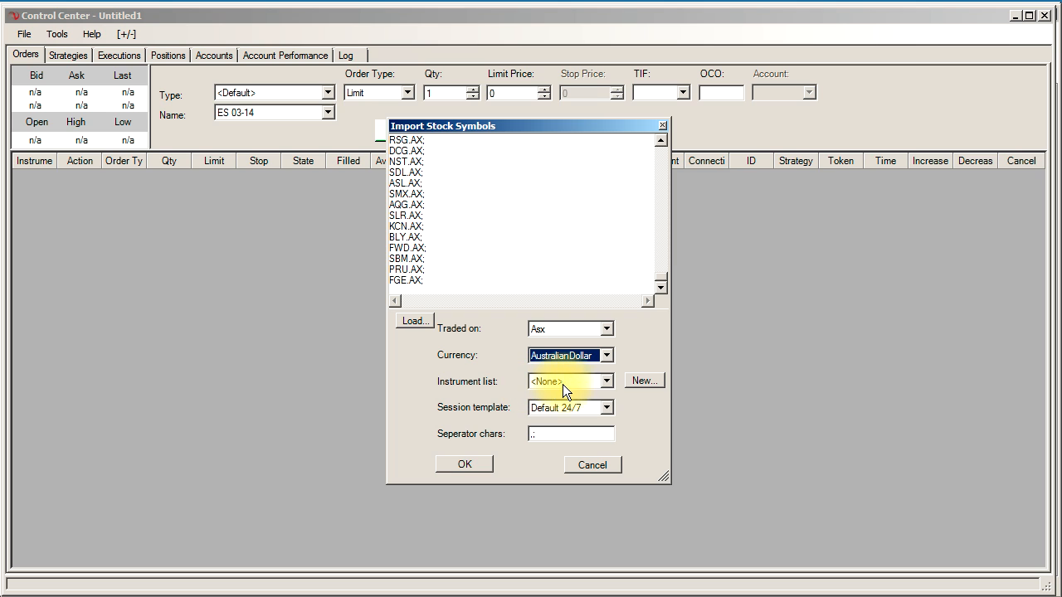
left_click(606, 380)
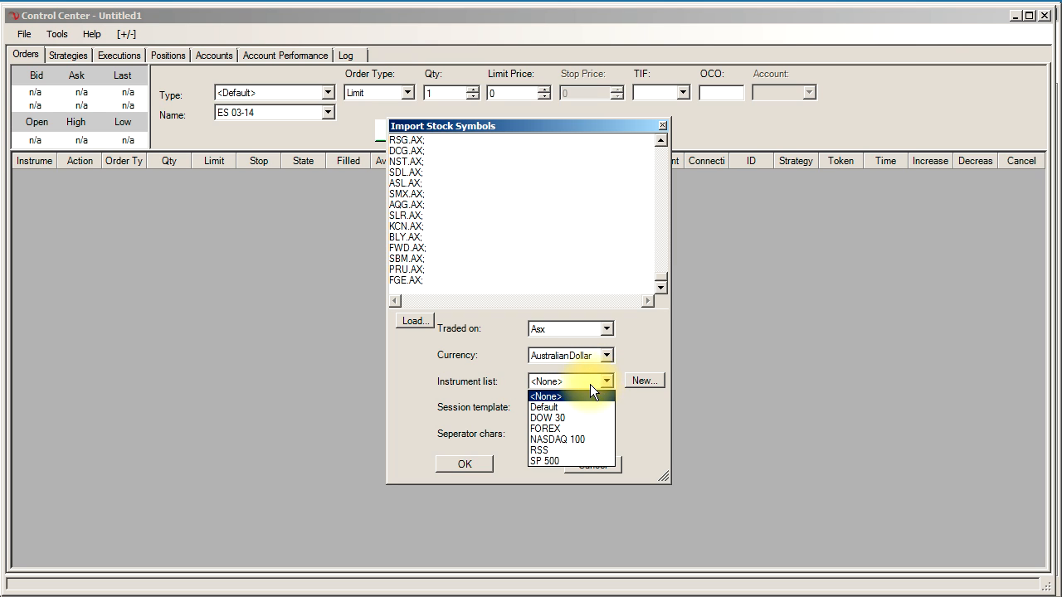
left_click(544, 407)
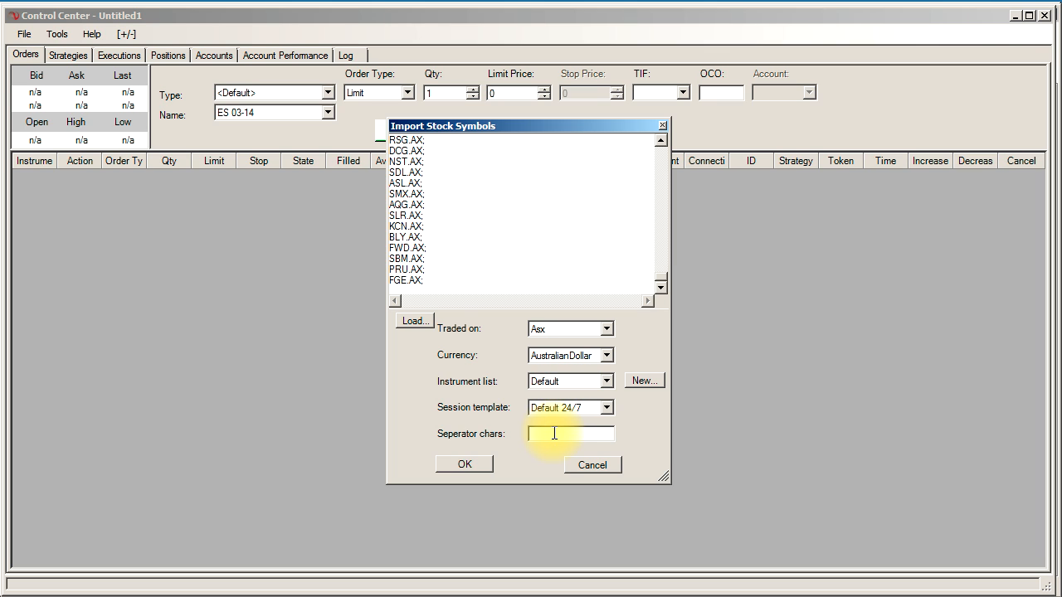
type(";")
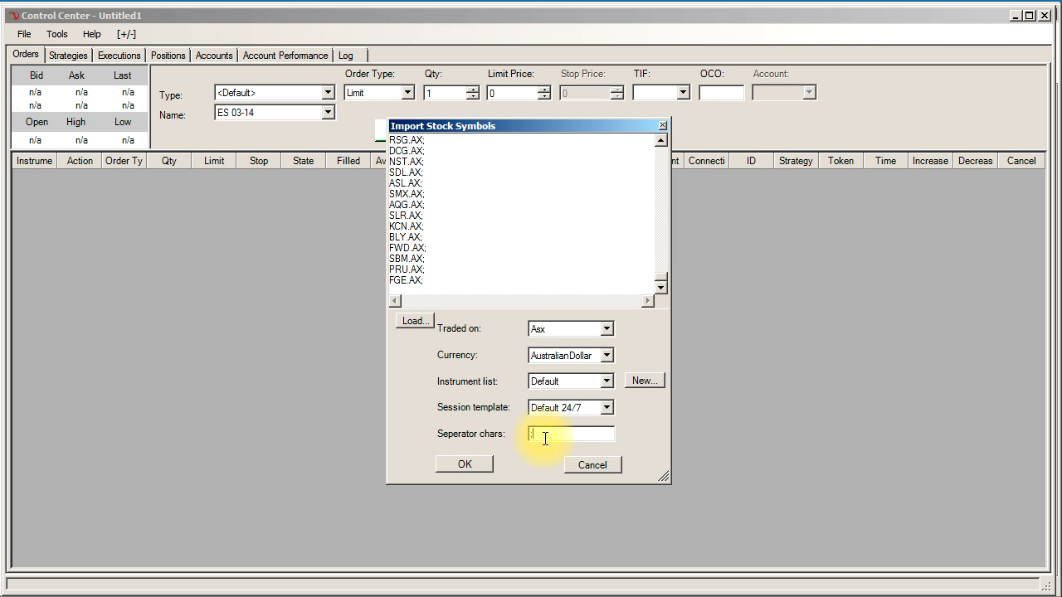
Start the import and let it run through all 201 ASX stock symbols.
left_click(464, 465)
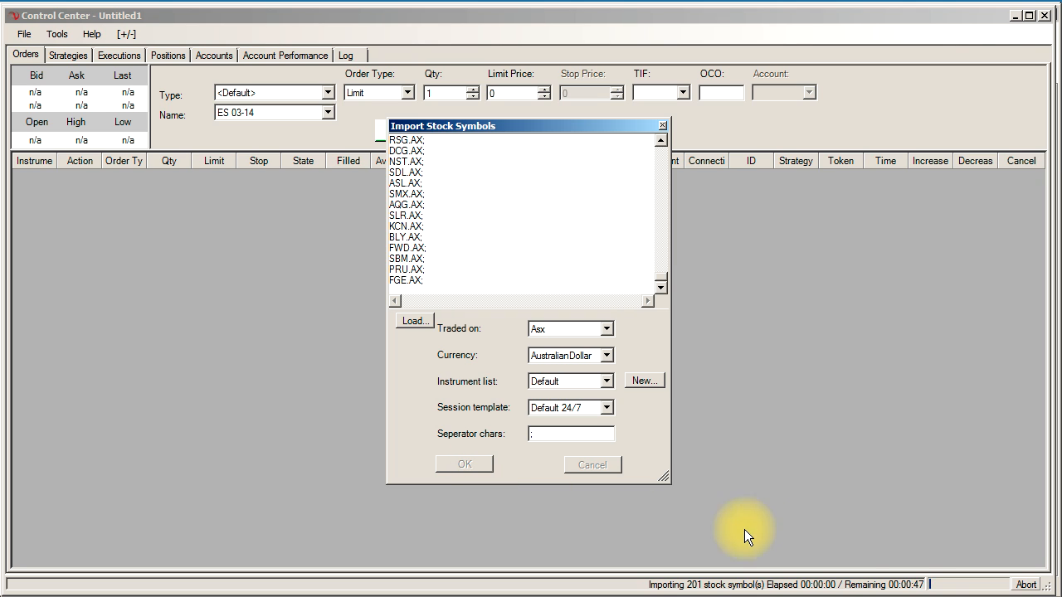
mouse_move(680, 584)
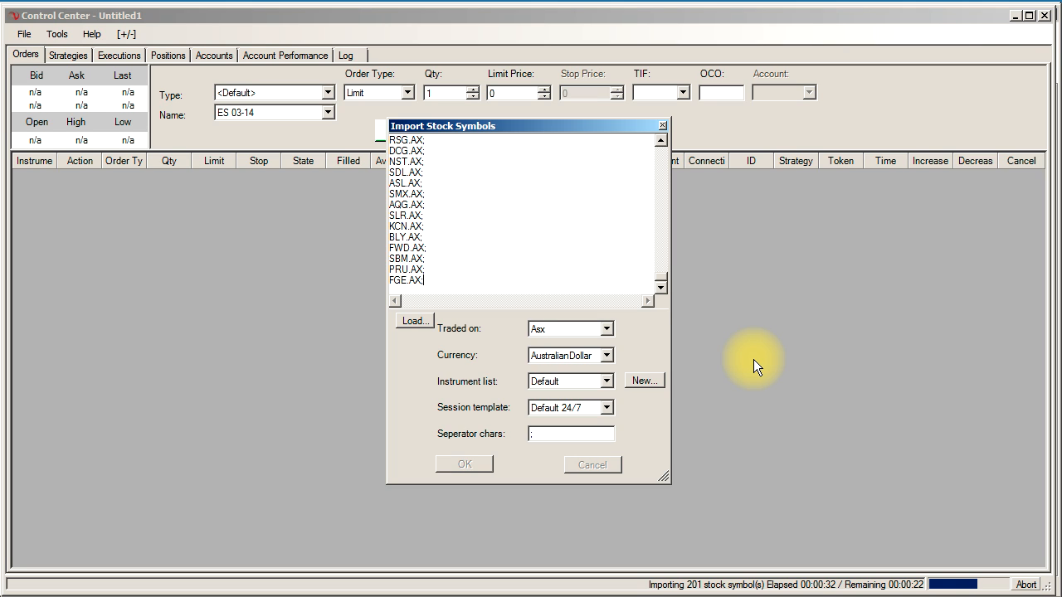
mouse_move(710, 302)
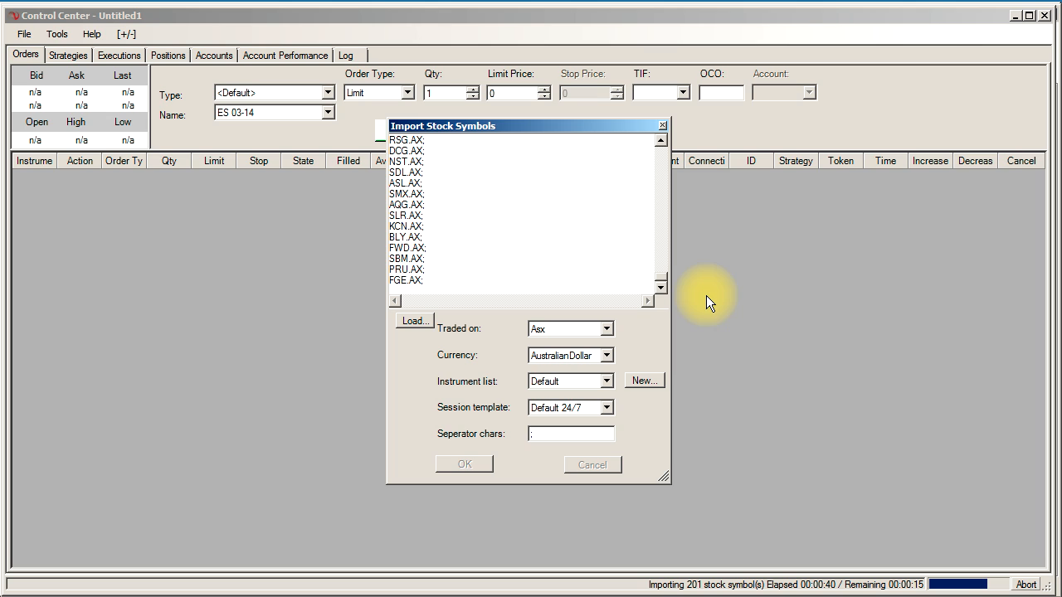
mouse_move(878, 405)
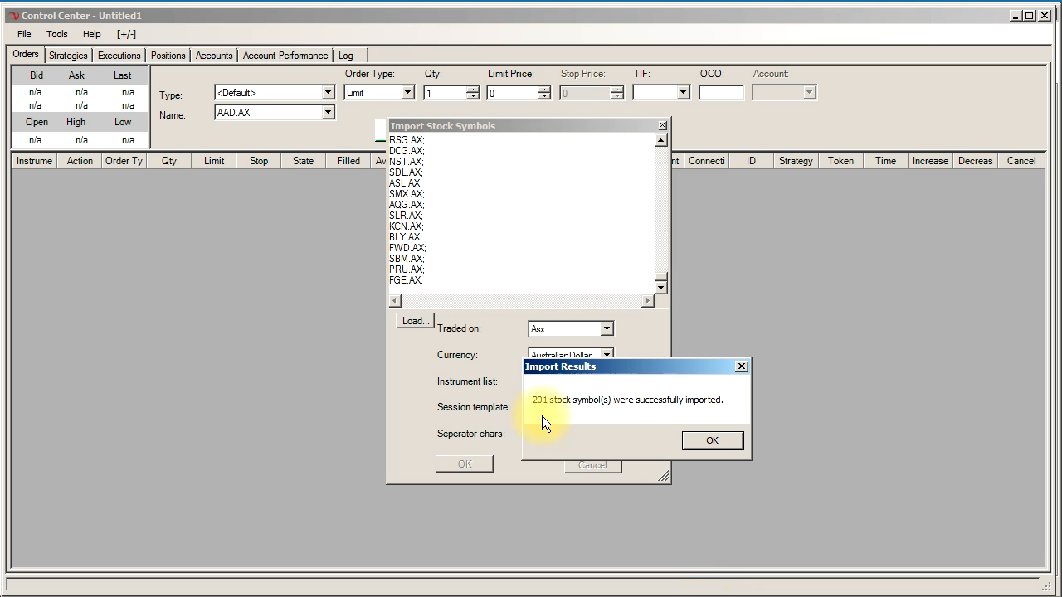
Acknowledge the 201-symbol import result and check the .AX symbols appear in a new chart's instrument picker.
left_click(711, 439)
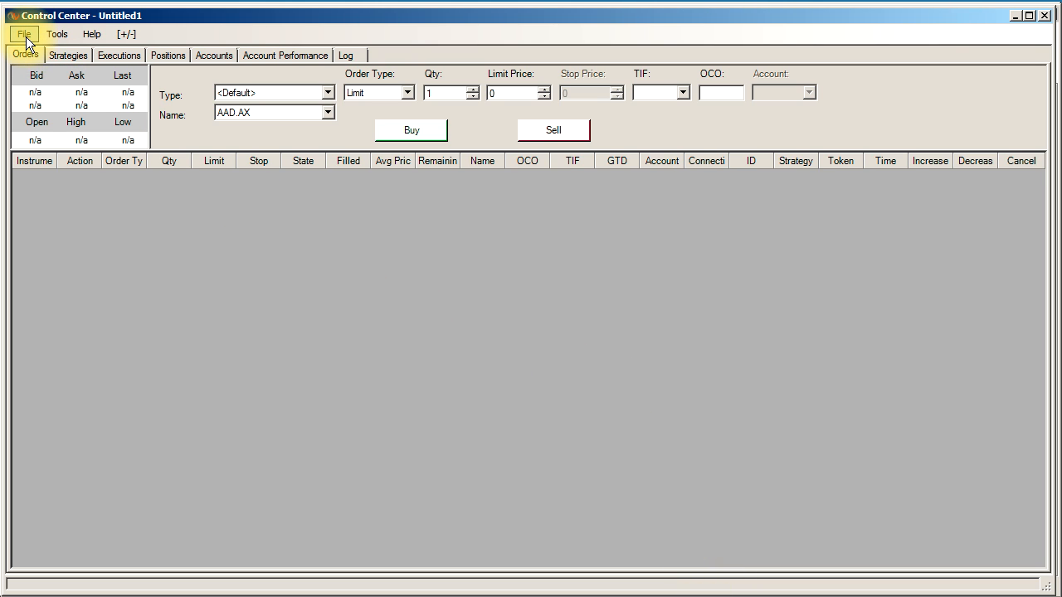
left_click(56, 33)
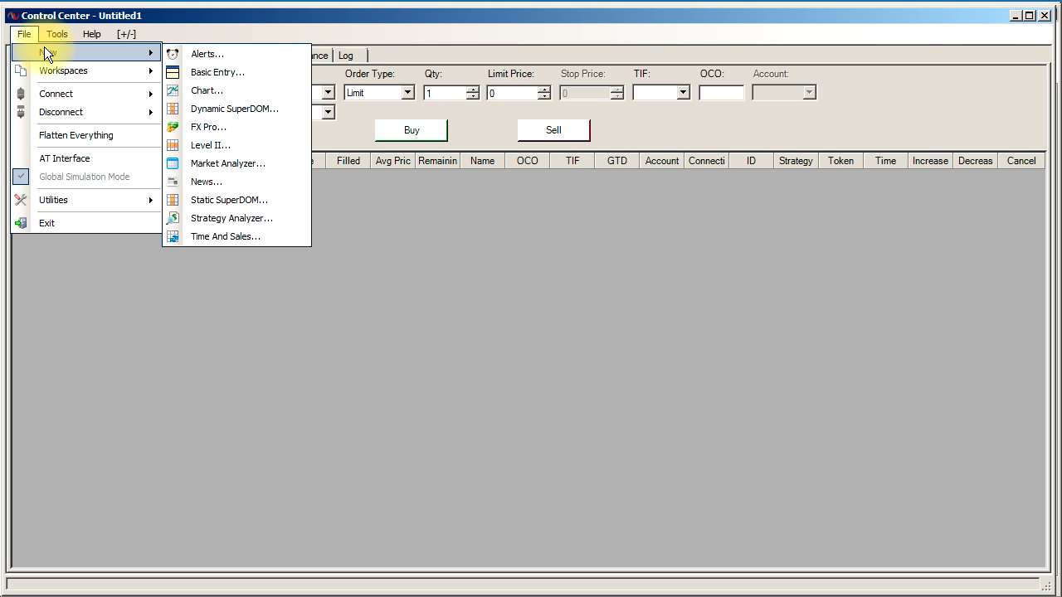
mouse_move(217, 73)
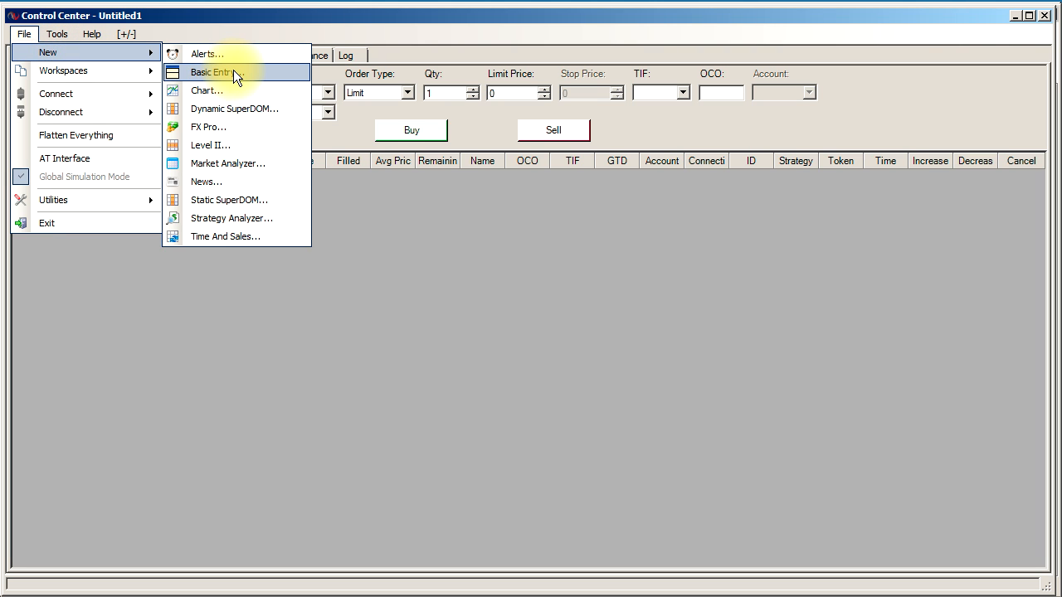
mouse_move(235, 90)
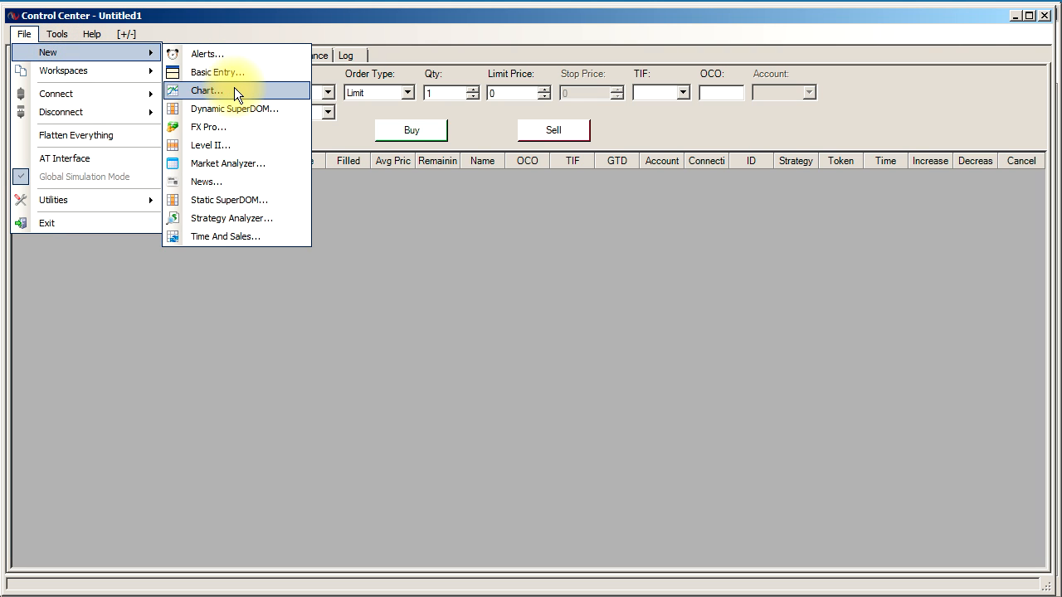
left_click(207, 90)
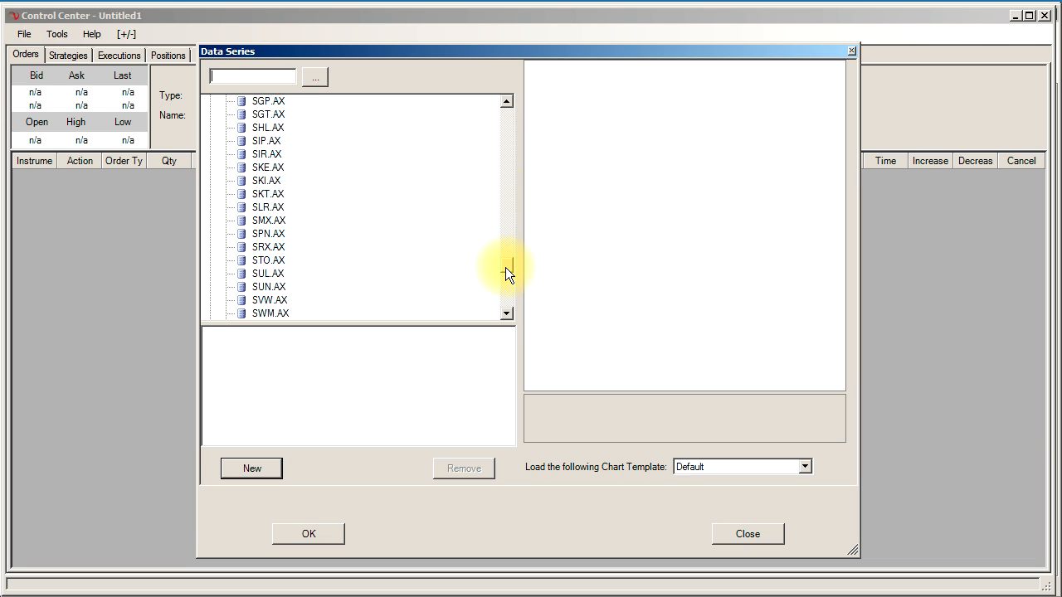
scroll("down", 3)
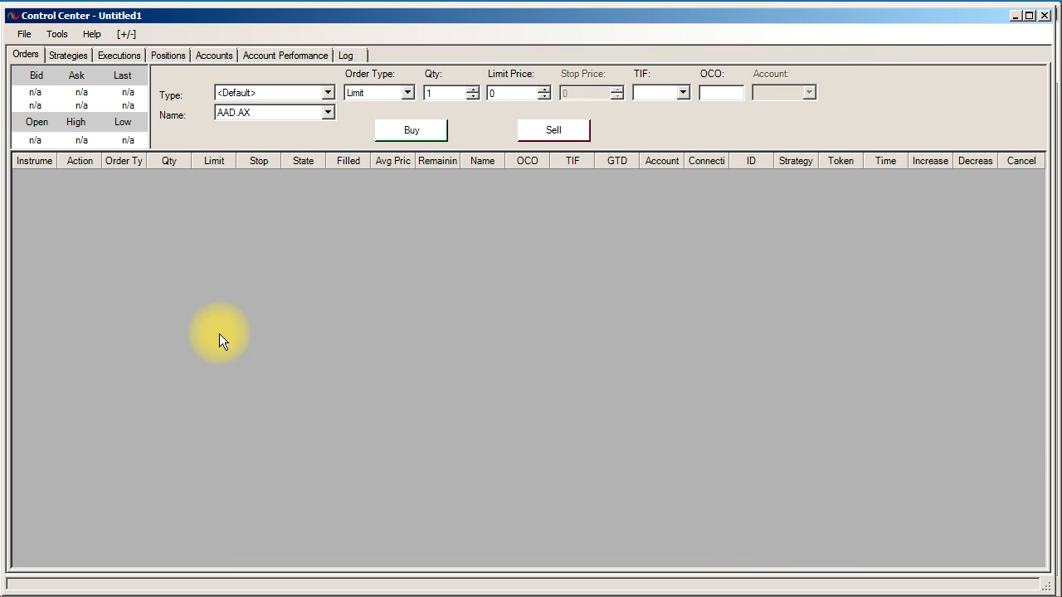
mouse_move(259, 161)
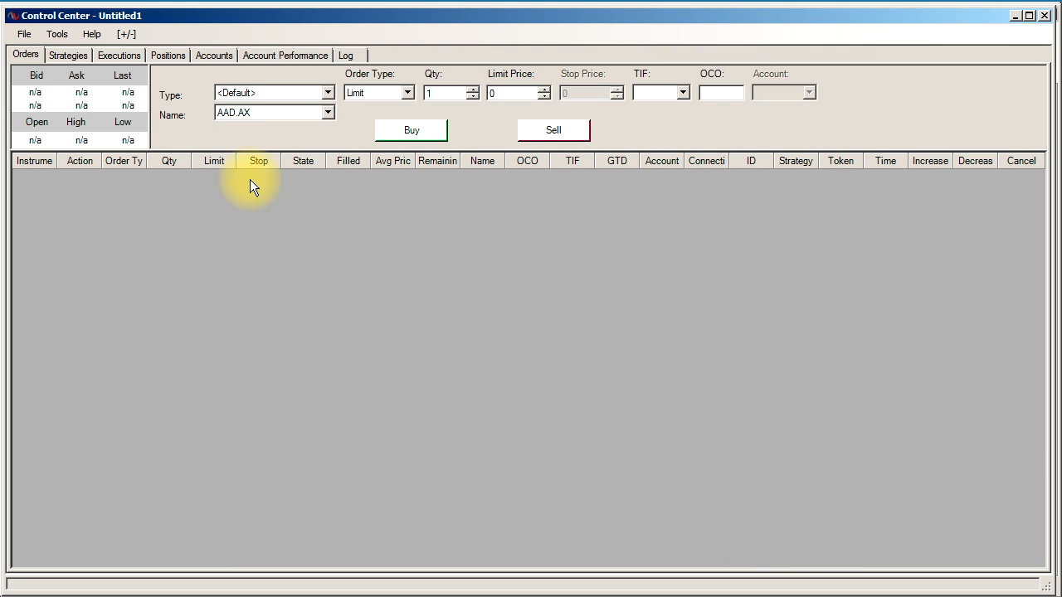
Create a Yahoo Data account connection that connects on startup with the 60-second request interval.
left_click(56, 33)
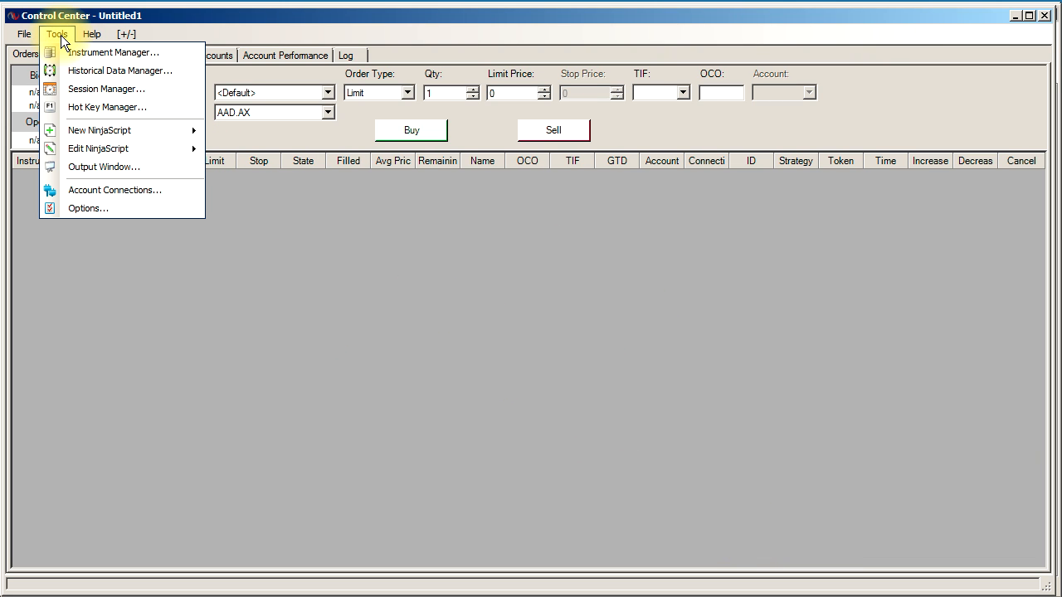
mouse_move(113, 51)
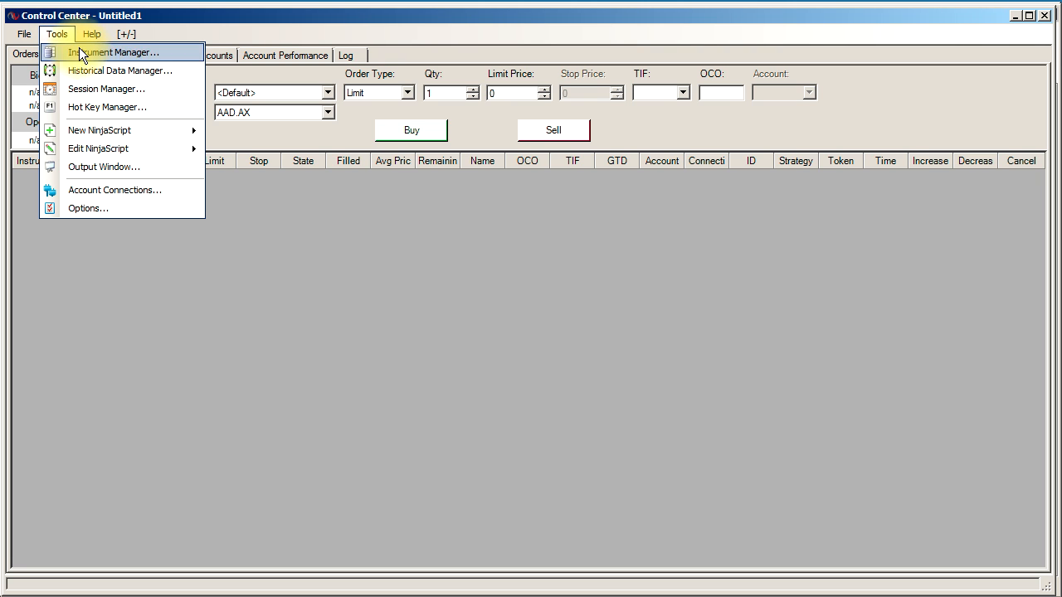
left_click(114, 189)
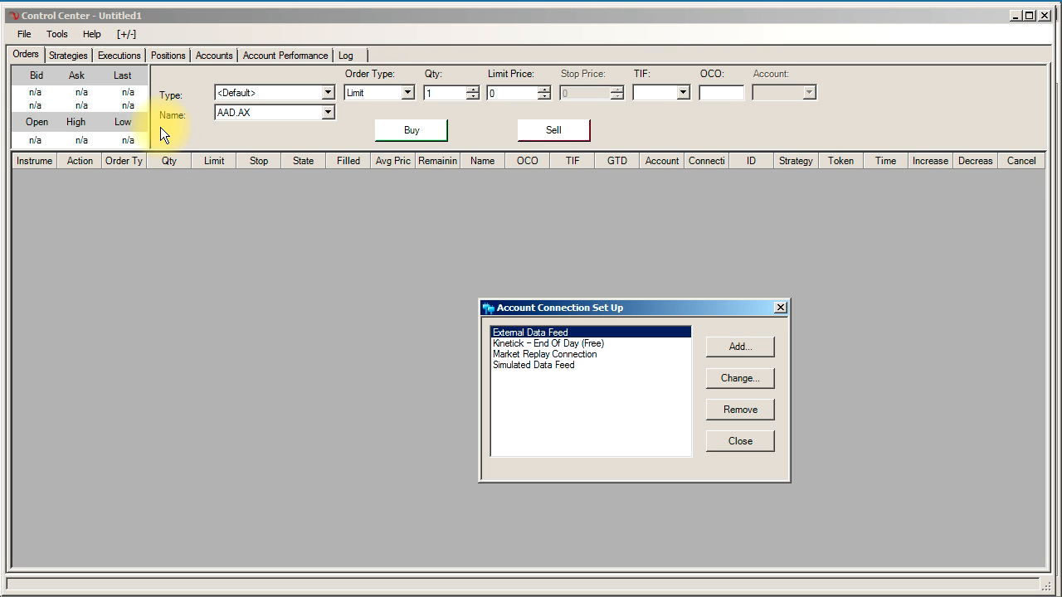
mouse_move(737, 347)
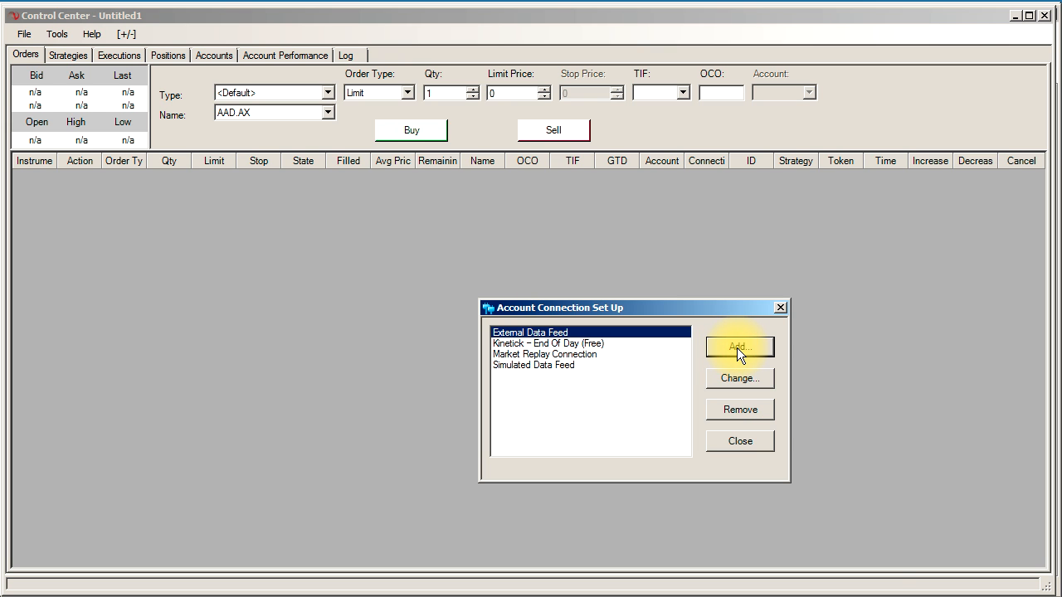
left_click(738, 347)
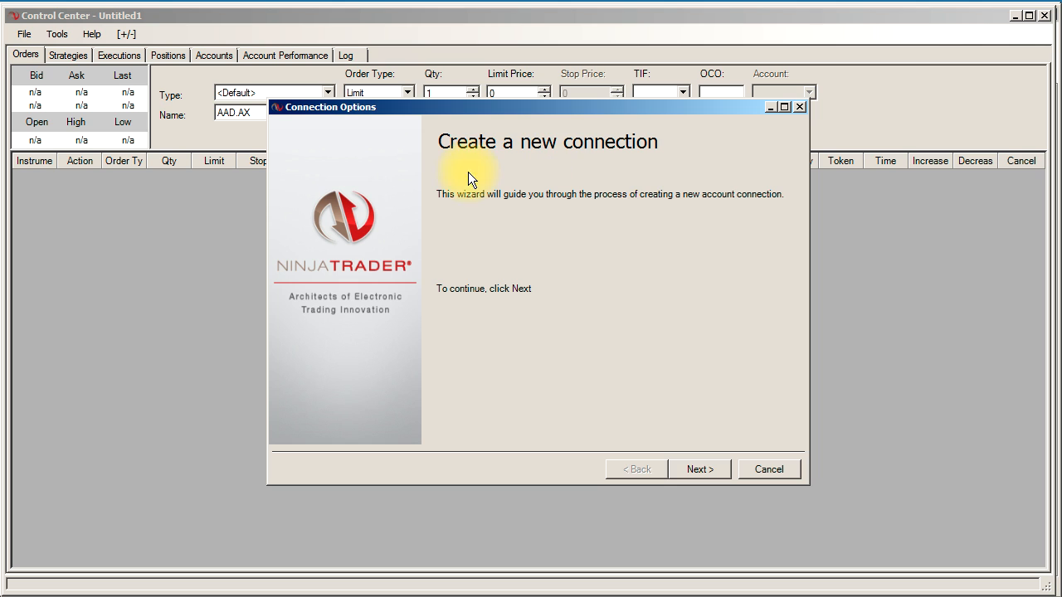
left_click(701, 468)
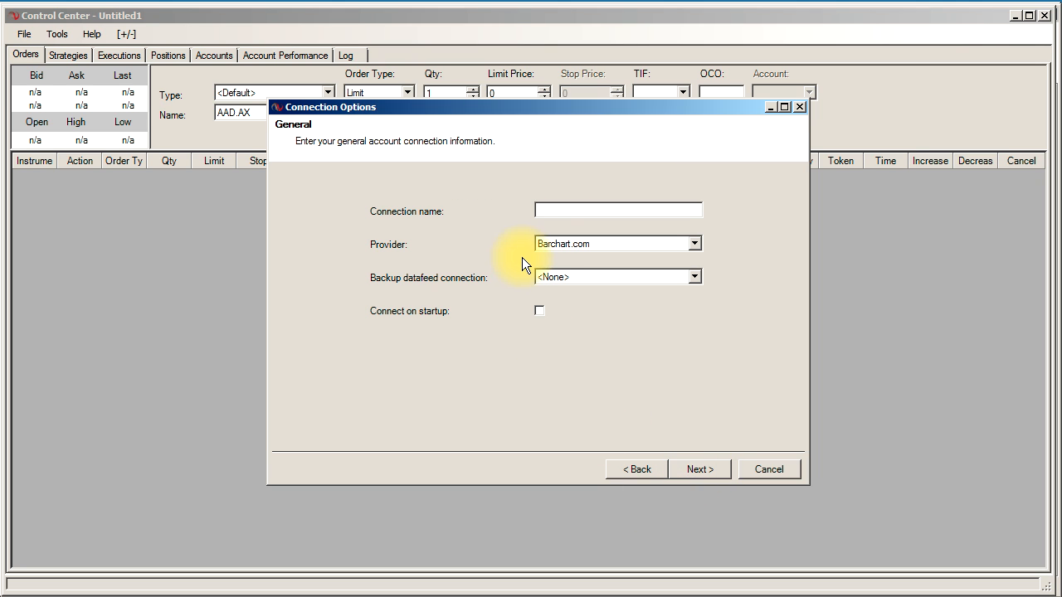
type("Yahoo Data")
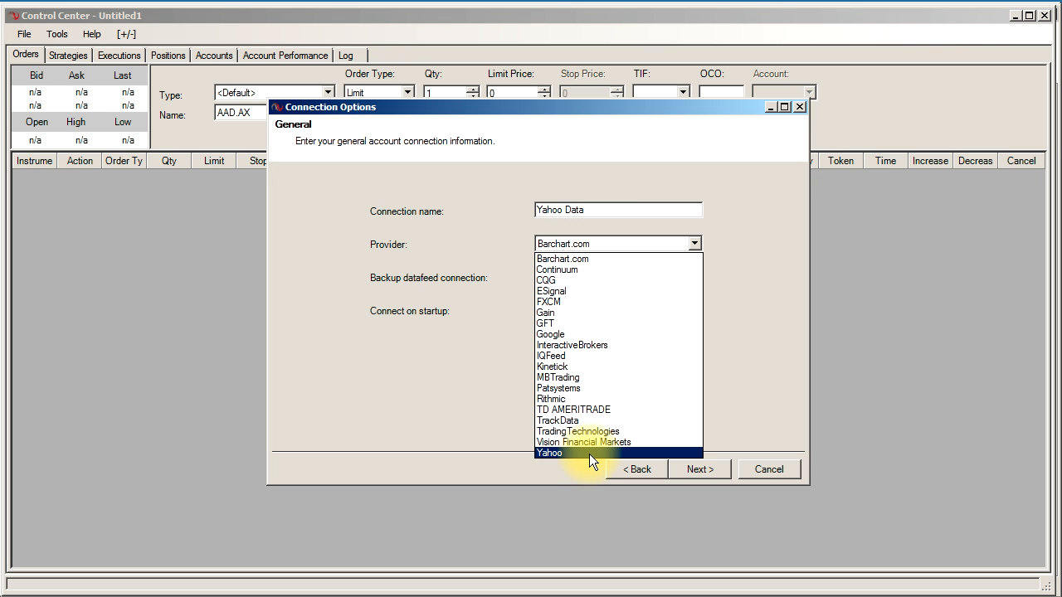
left_click(547, 453)
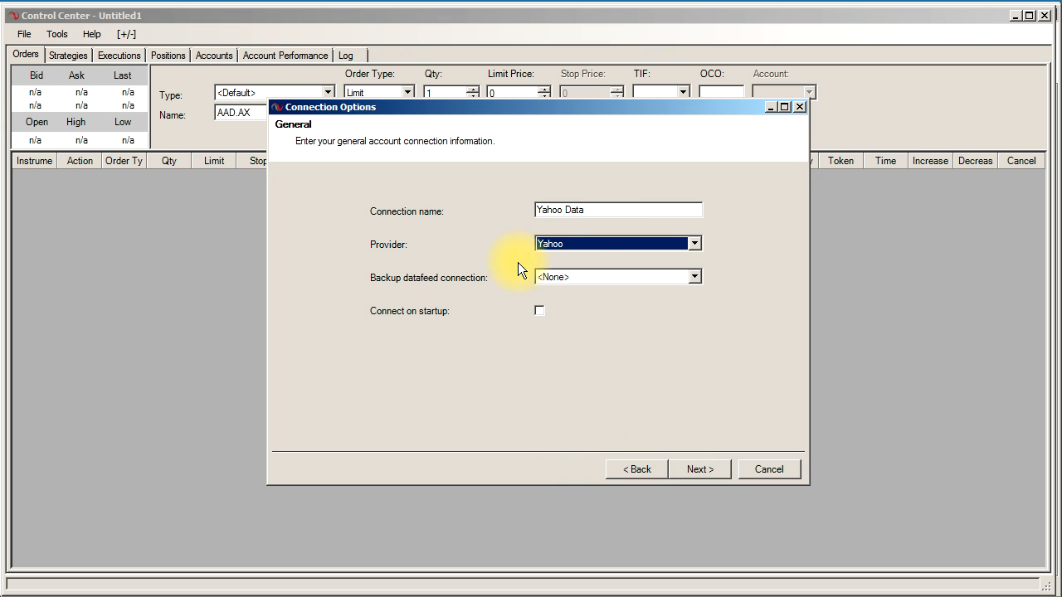
mouse_move(401, 328)
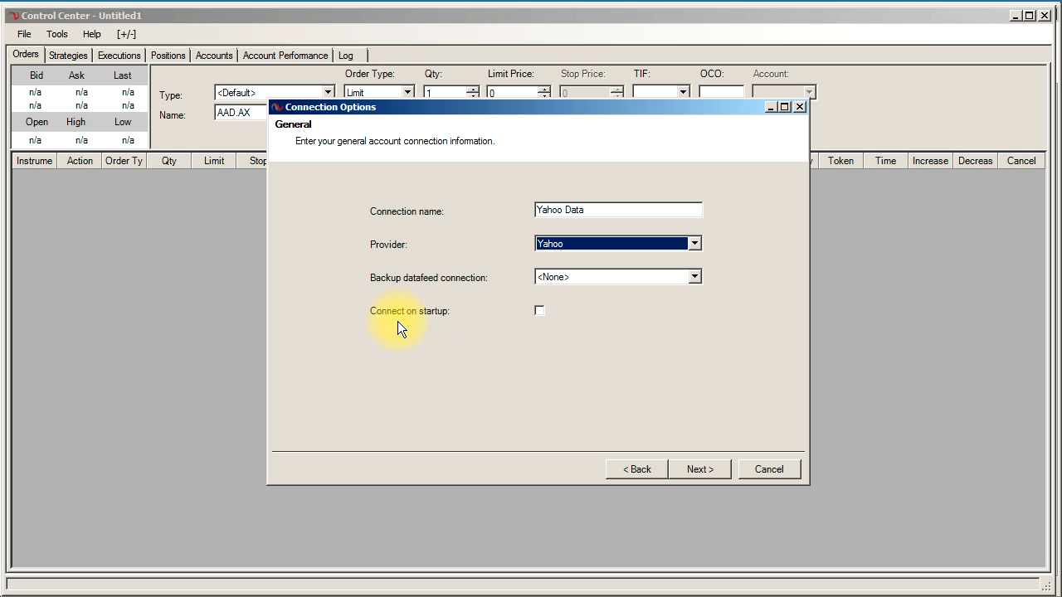
left_click(539, 310)
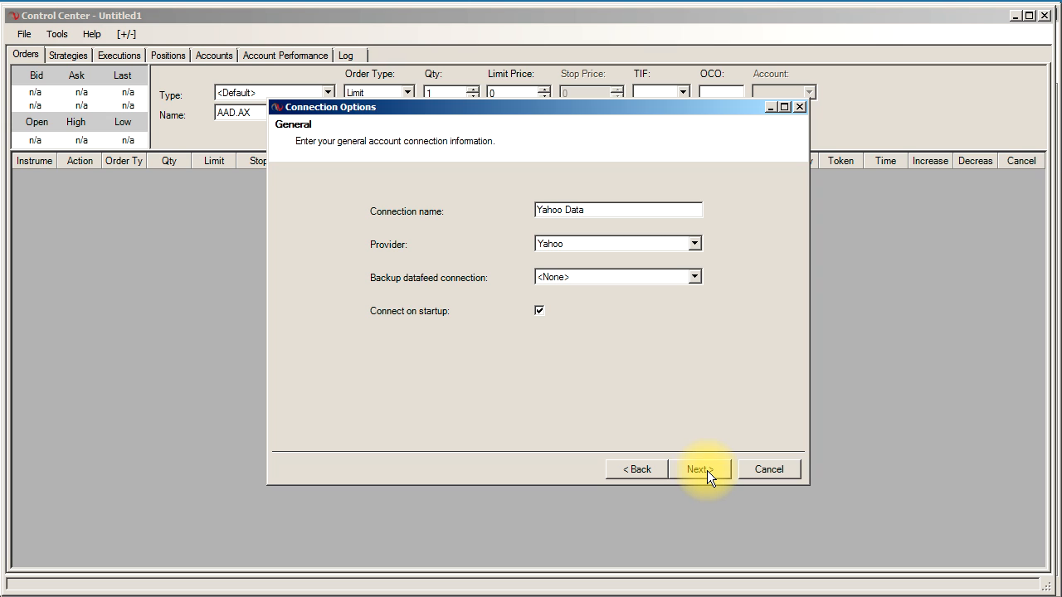
left_click(701, 468)
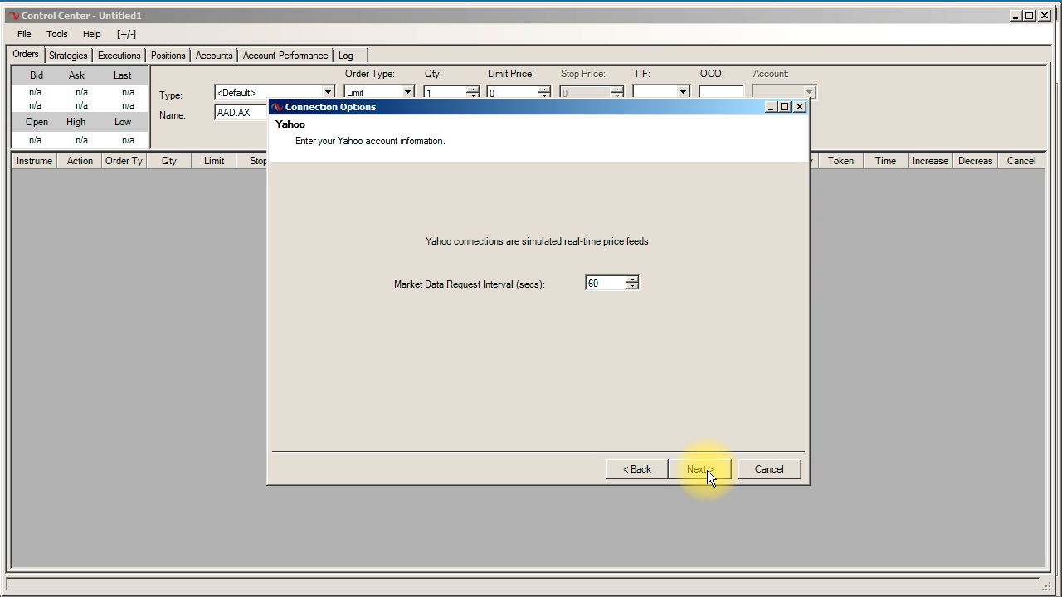
left_click(700, 468)
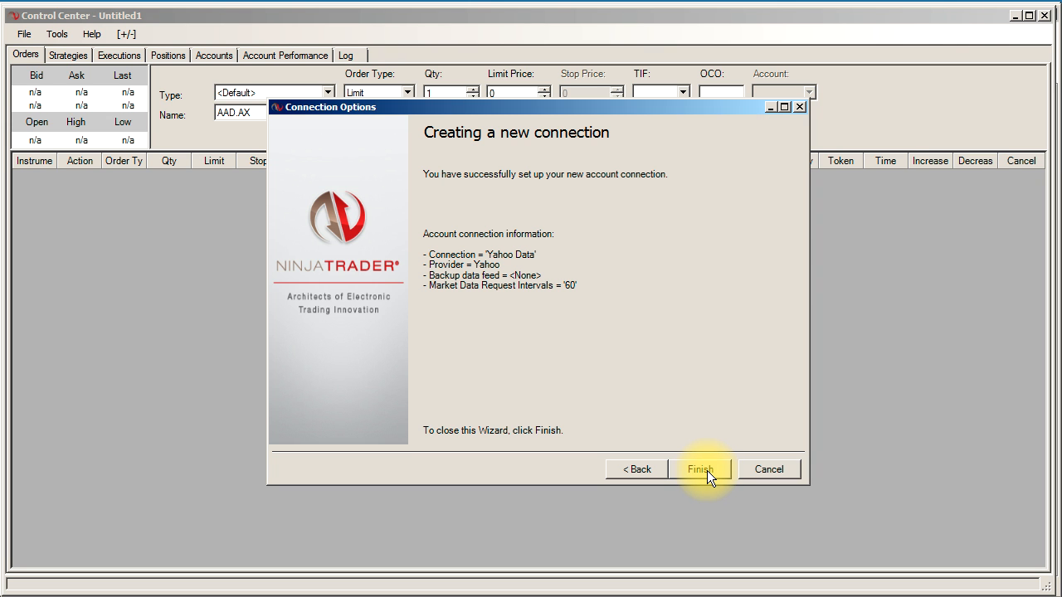
left_click(700, 468)
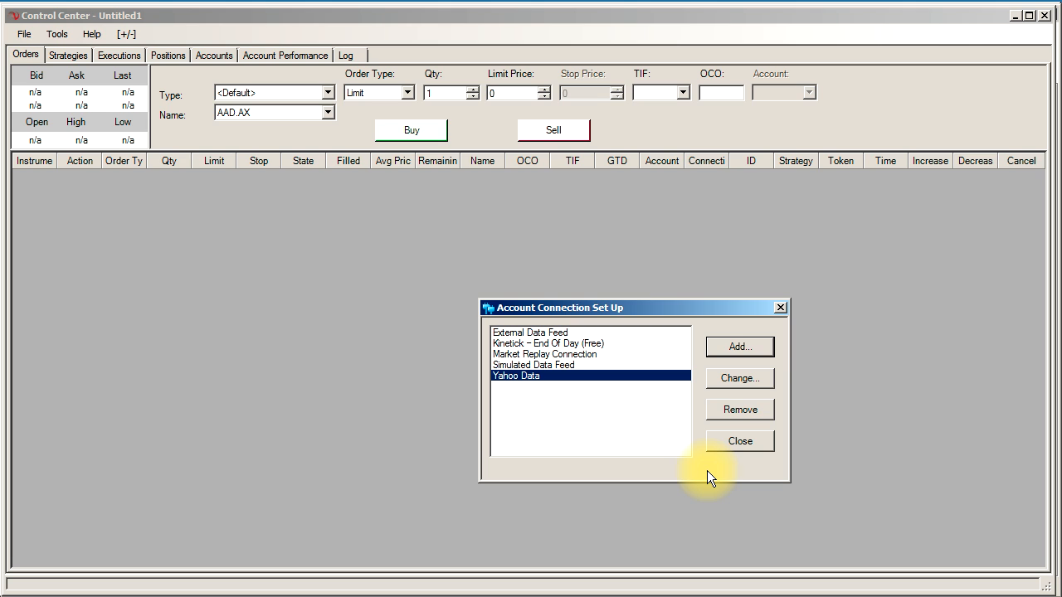
left_click(739, 442)
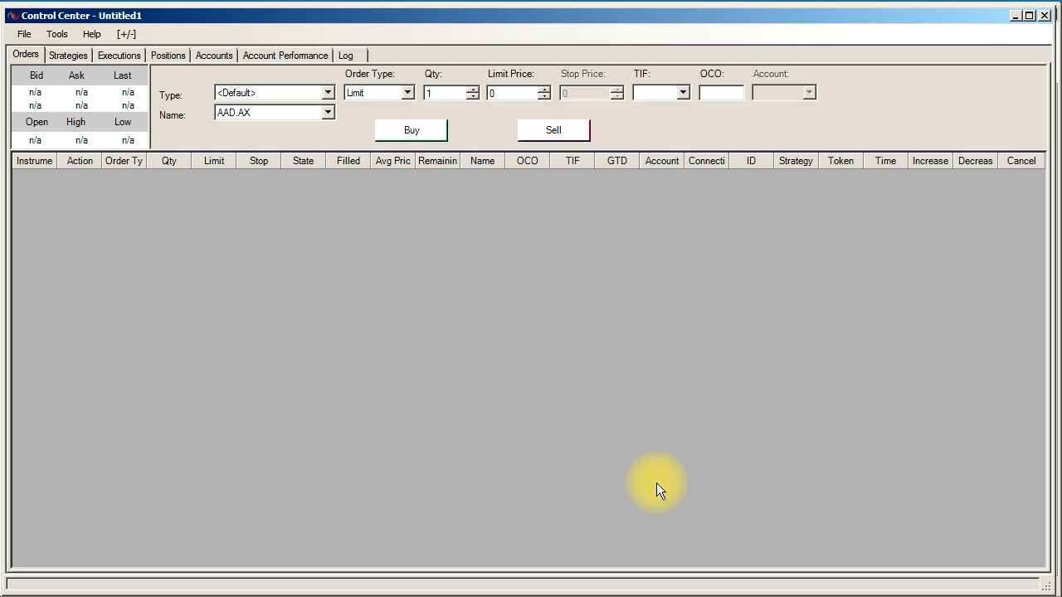
mouse_move(20, 589)
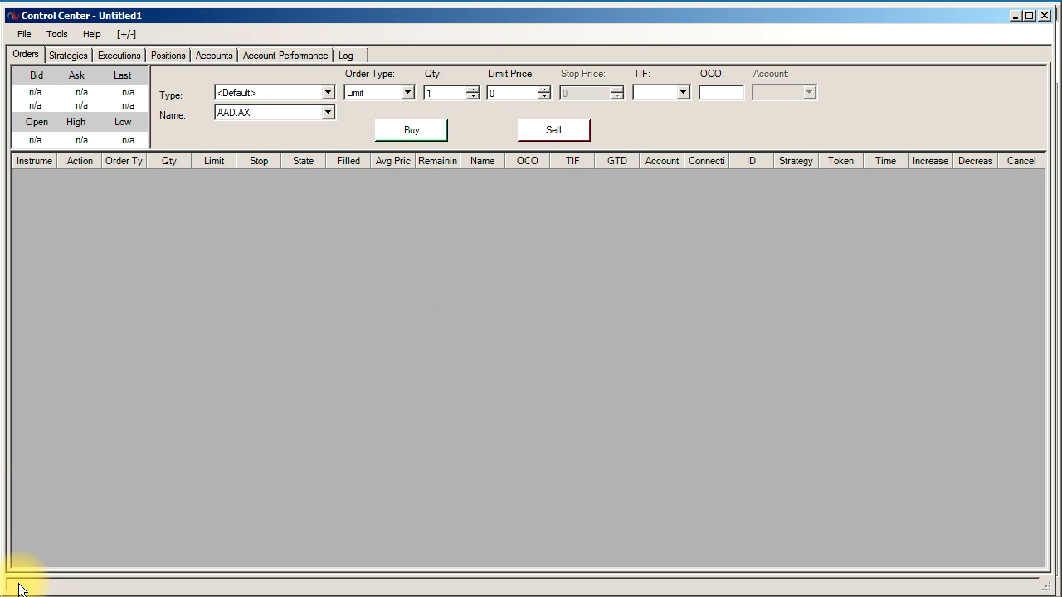
mouse_move(37, 577)
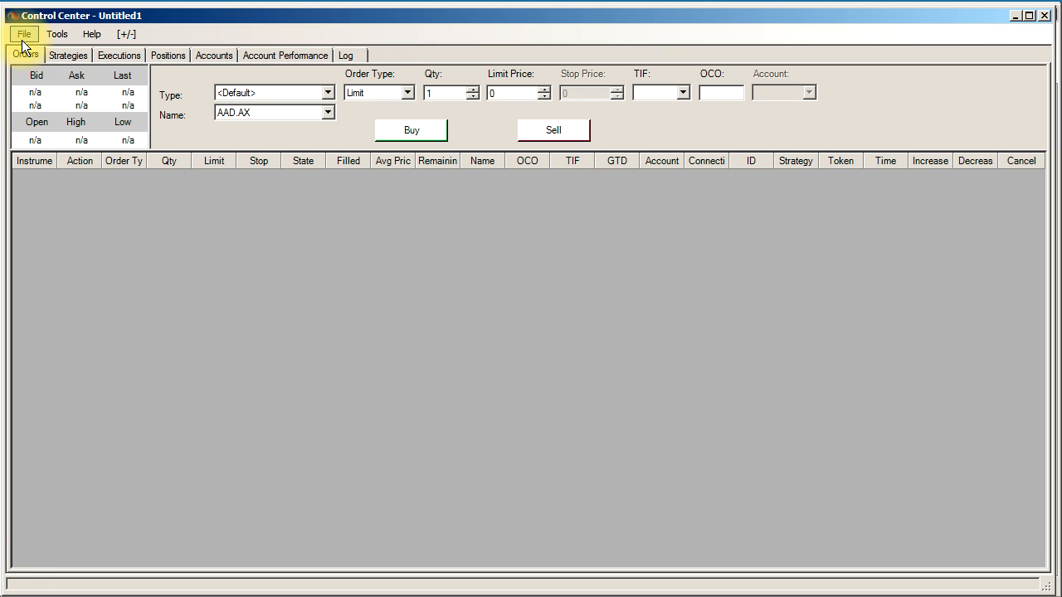
Connect the Control Center to the Yahoo Data feed.
left_click(23, 34)
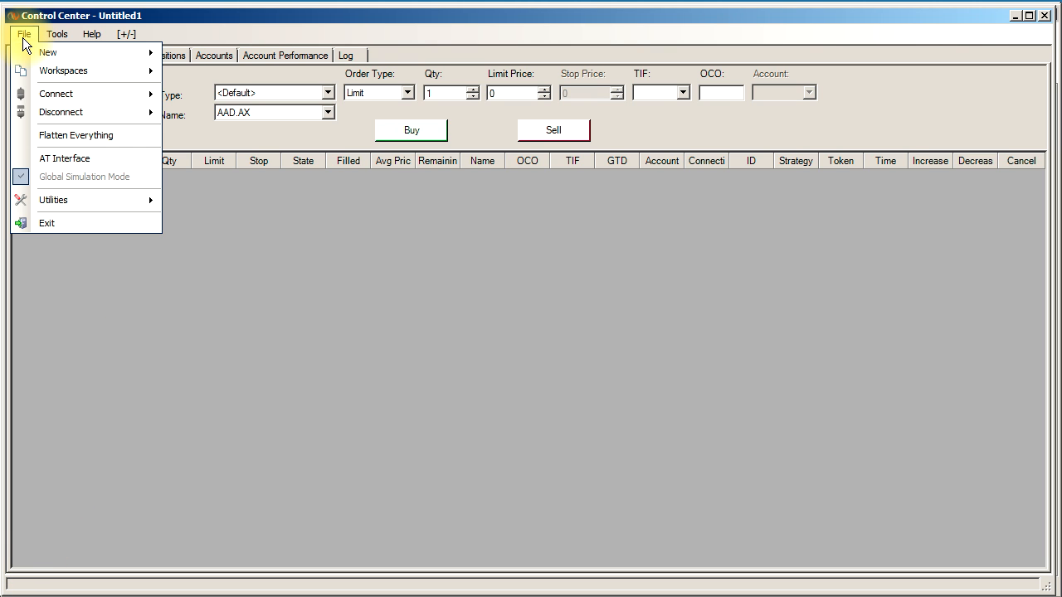
mouse_move(57, 92)
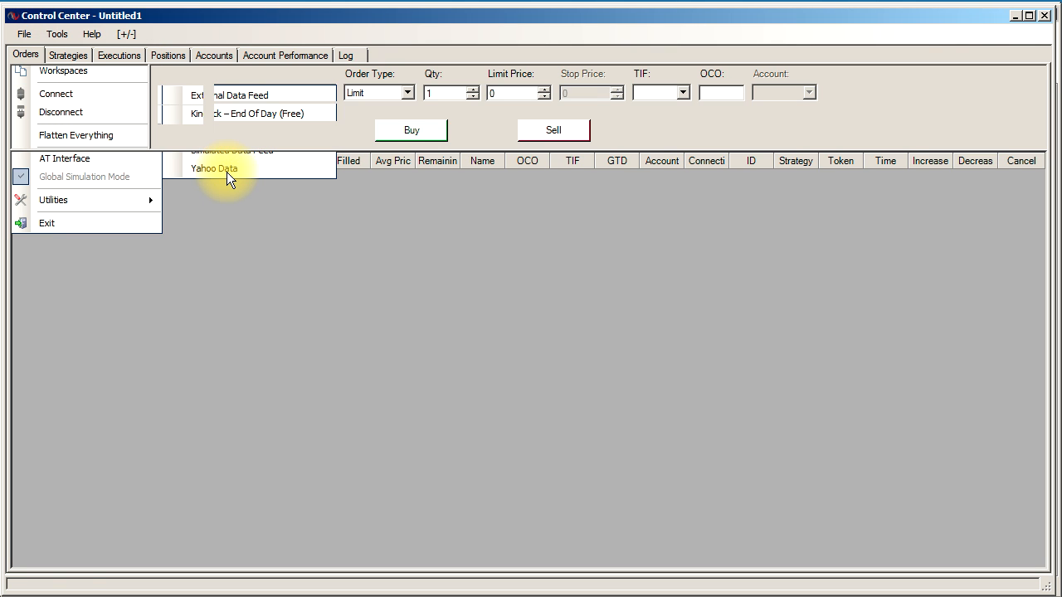
left_click(213, 170)
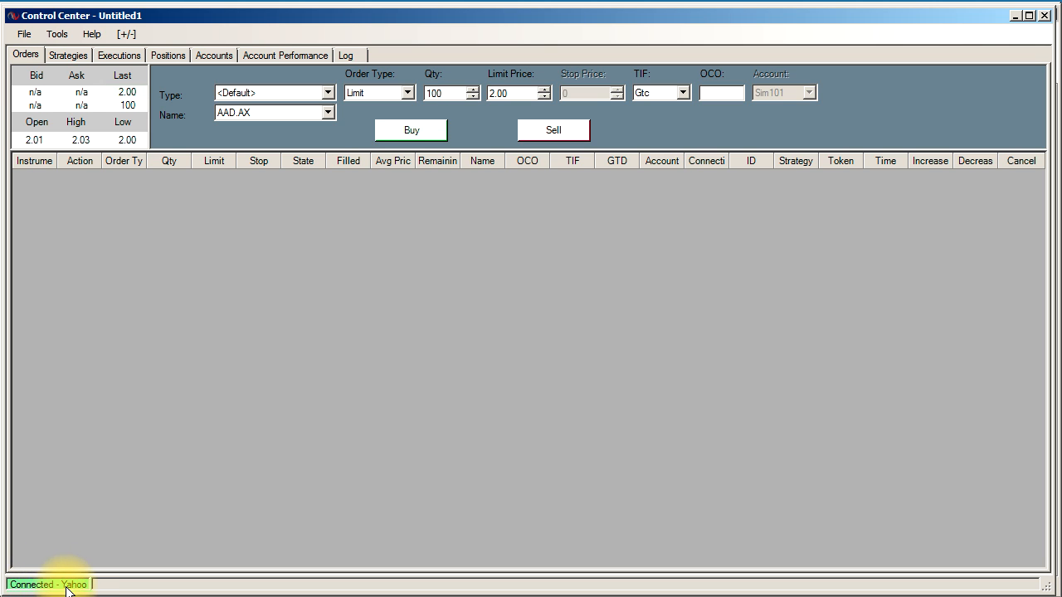
mouse_move(37, 591)
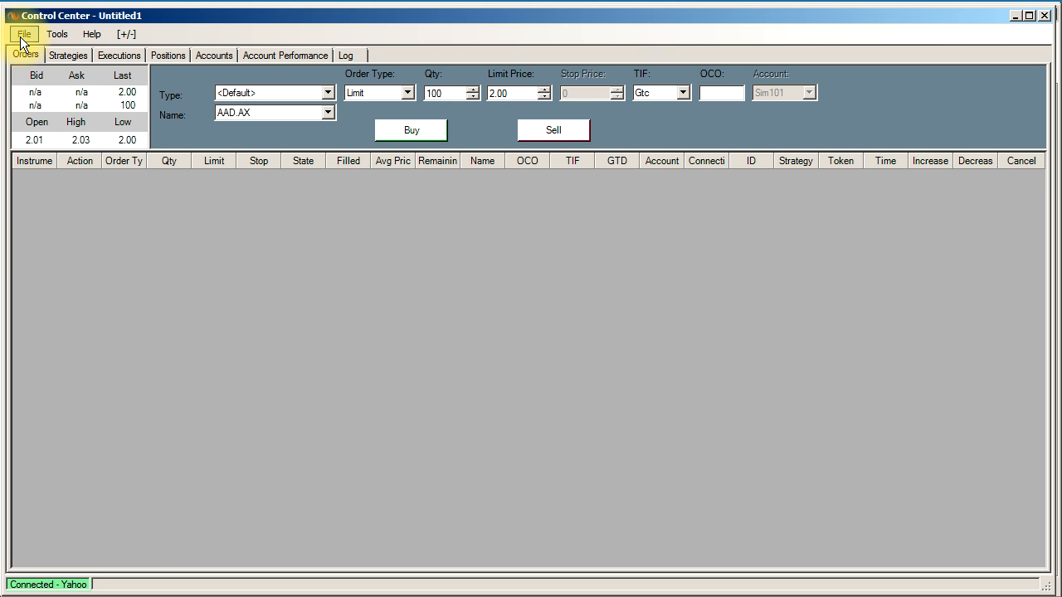
Create a new chart with CBA.AX added as a daily candlestick data series.
left_click(23, 34)
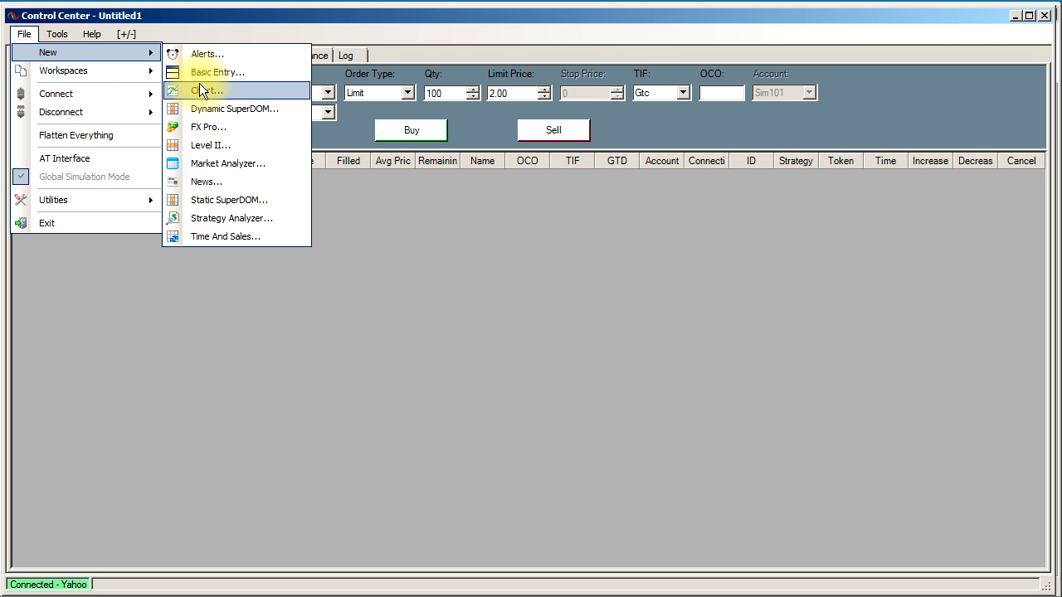
left_click(207, 90)
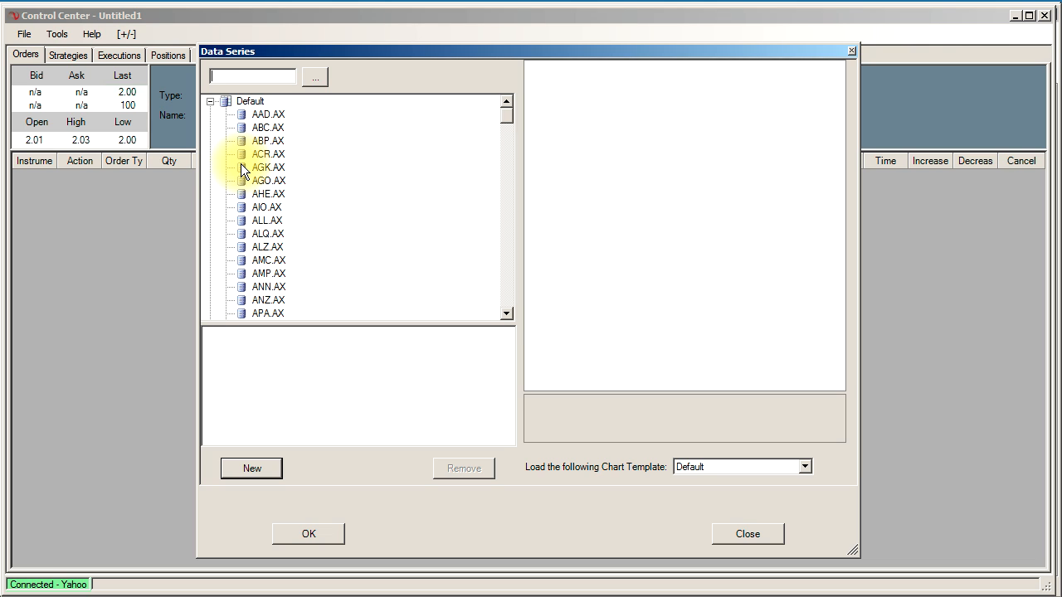
type("C")
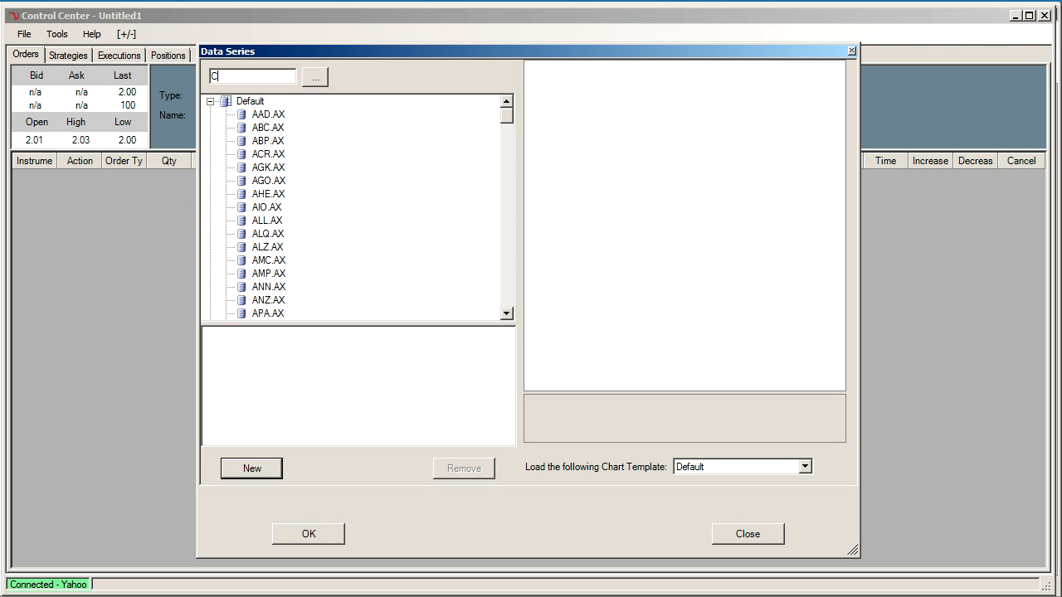
type("BA.AX")
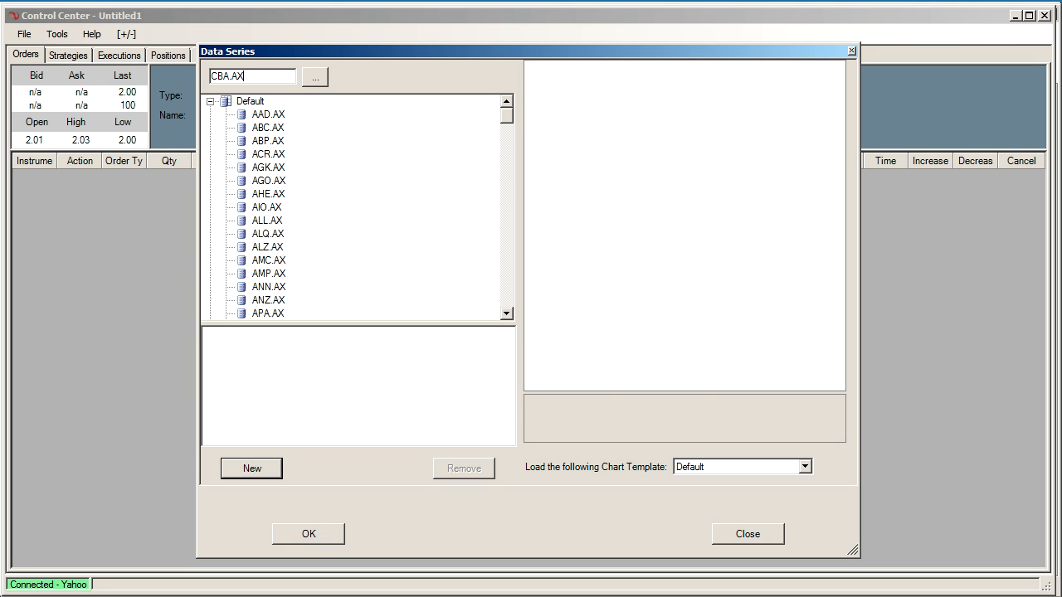
left_click(252, 468)
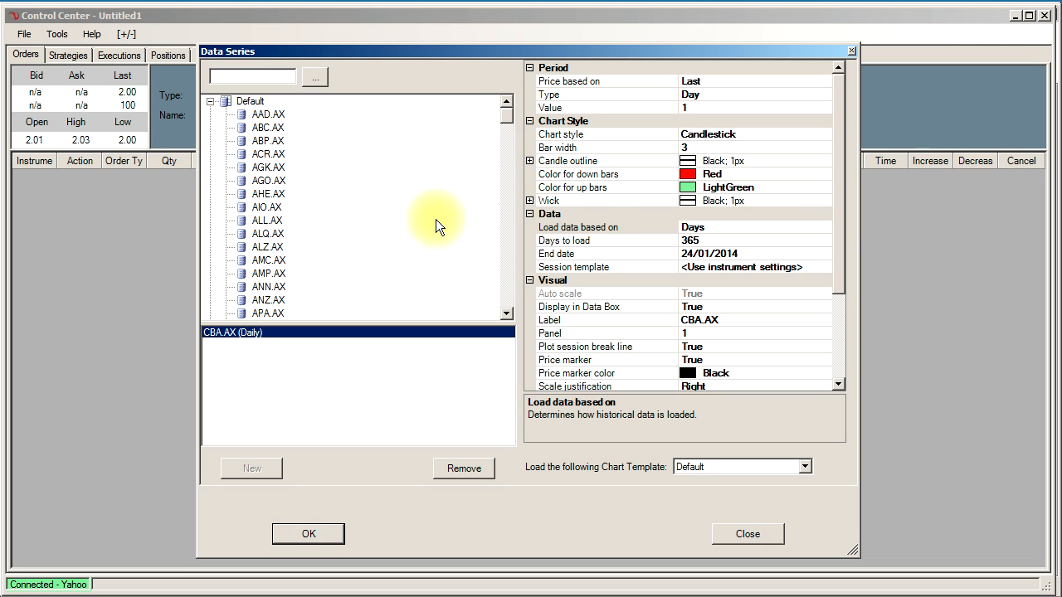
mouse_move(717, 225)
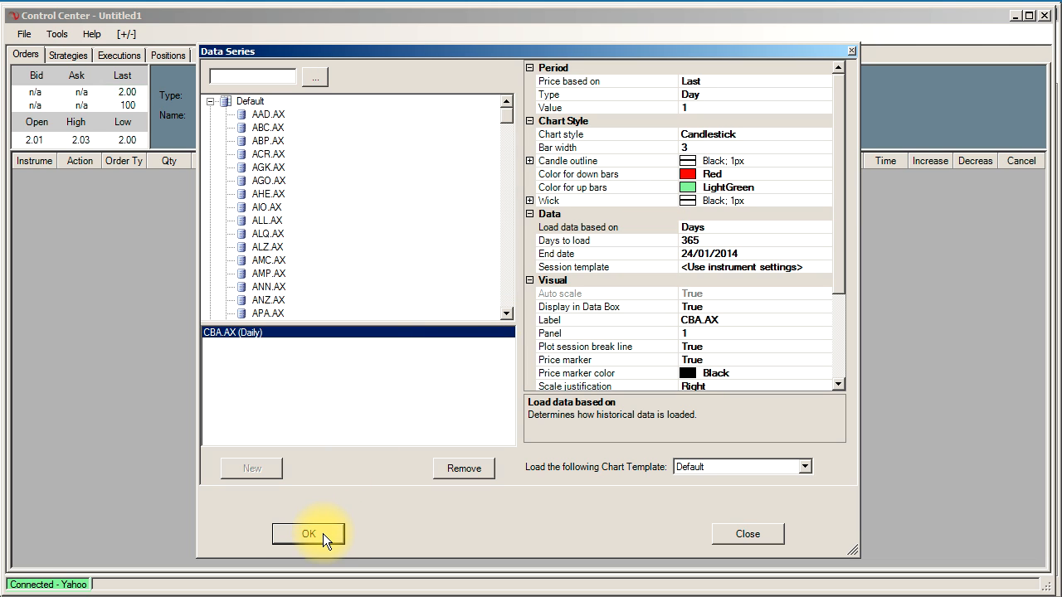
mouse_move(484, 574)
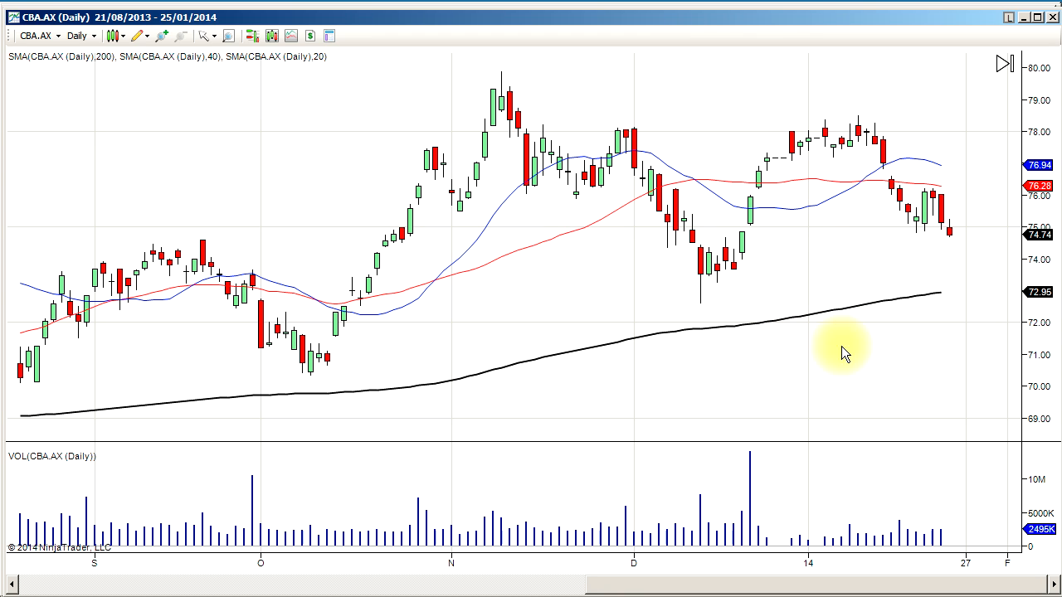
mouse_move(717, 475)
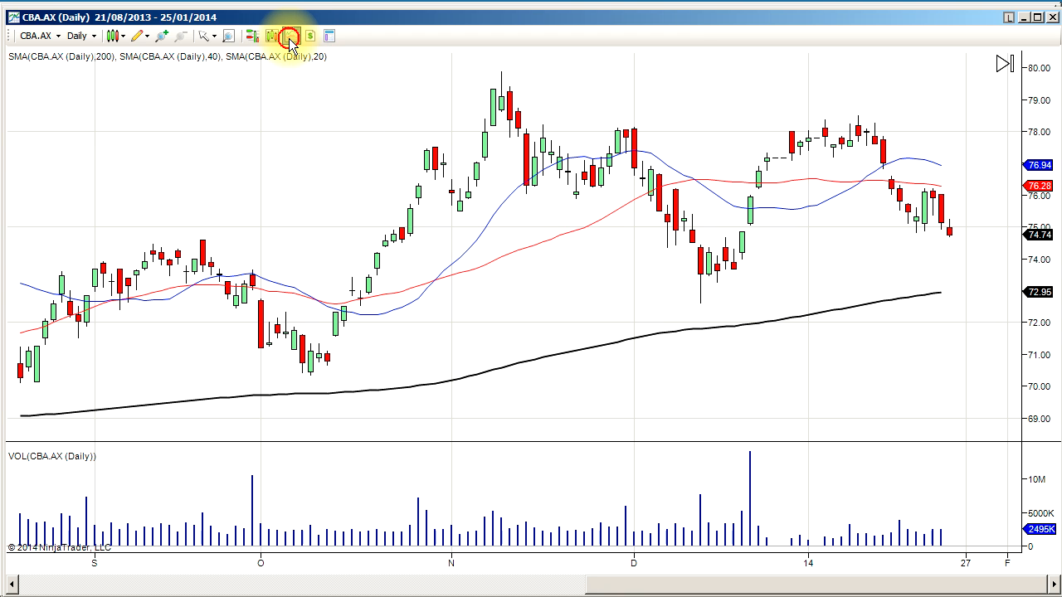
left_click(291, 37)
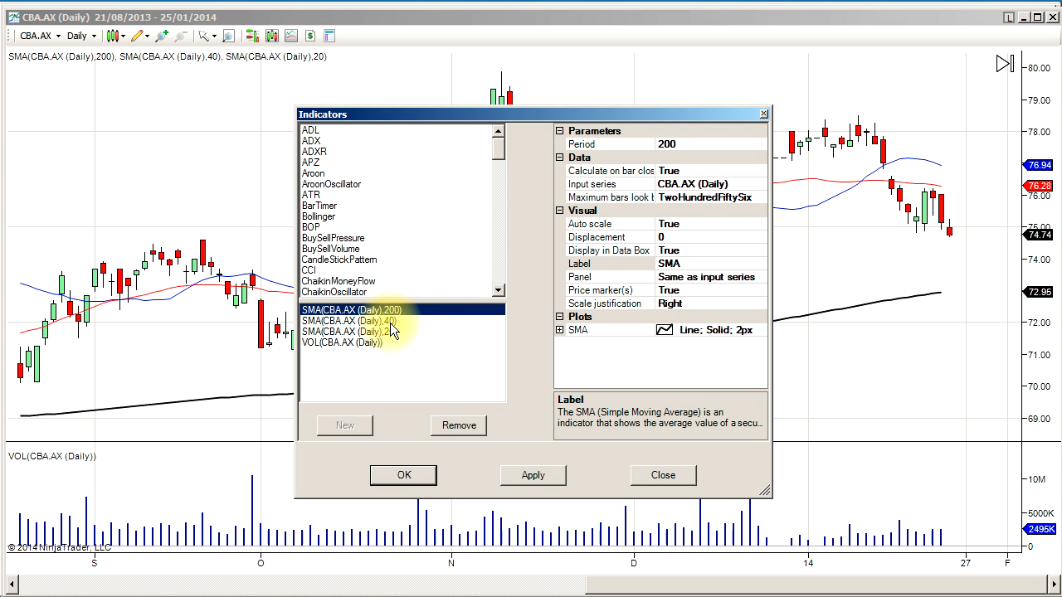
left_click(349, 332)
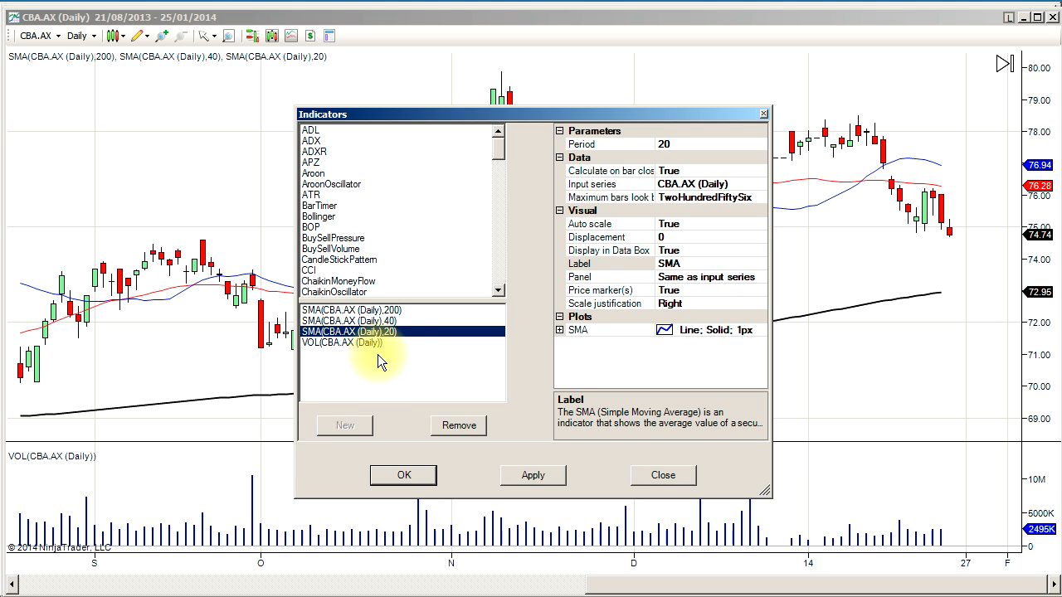
left_click(349, 342)
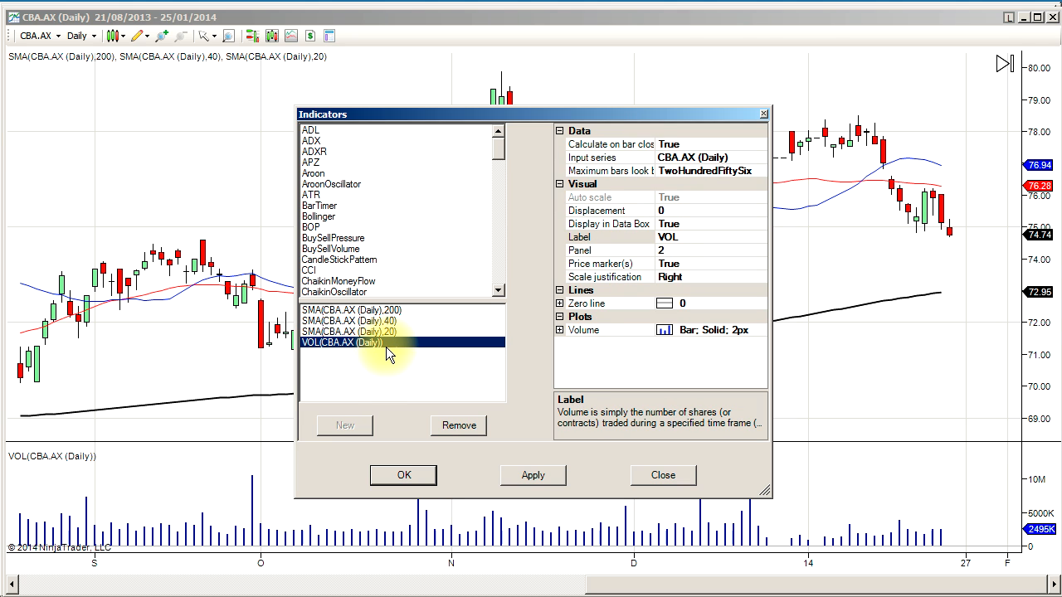
left_click(348, 332)
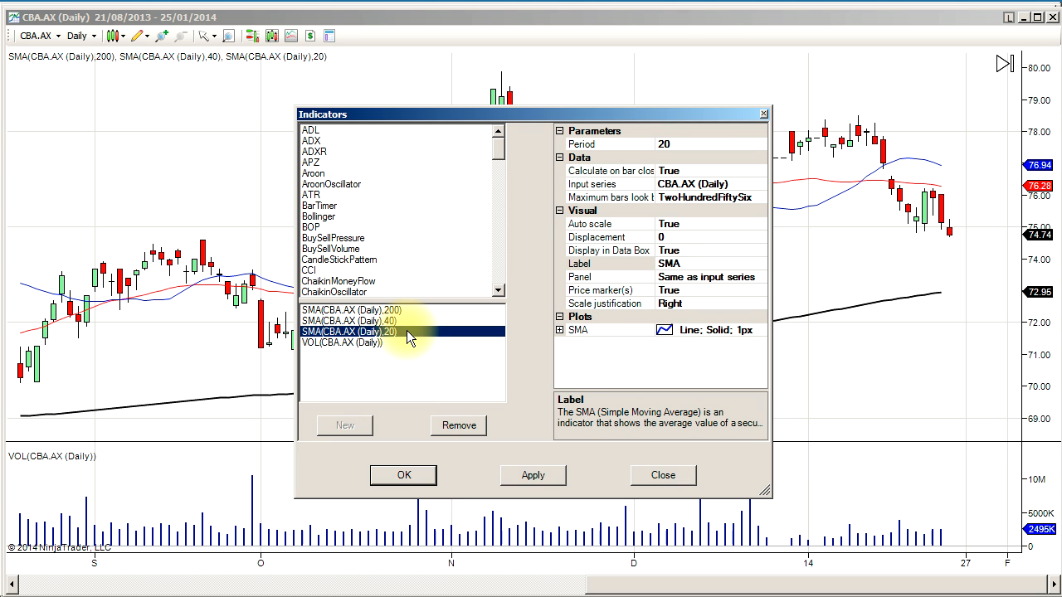
left_click(348, 322)
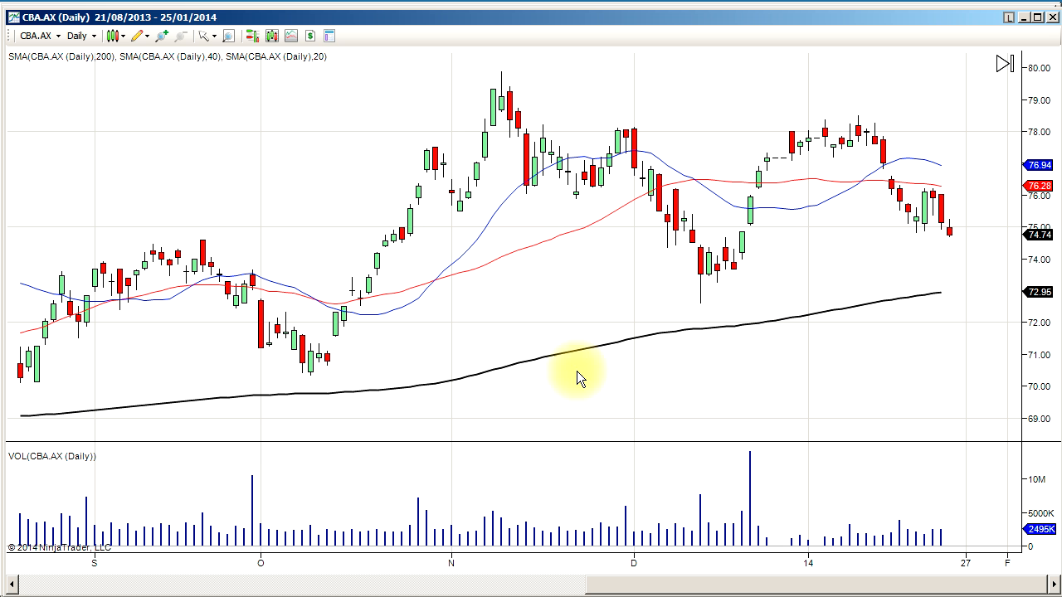
mouse_move(639, 258)
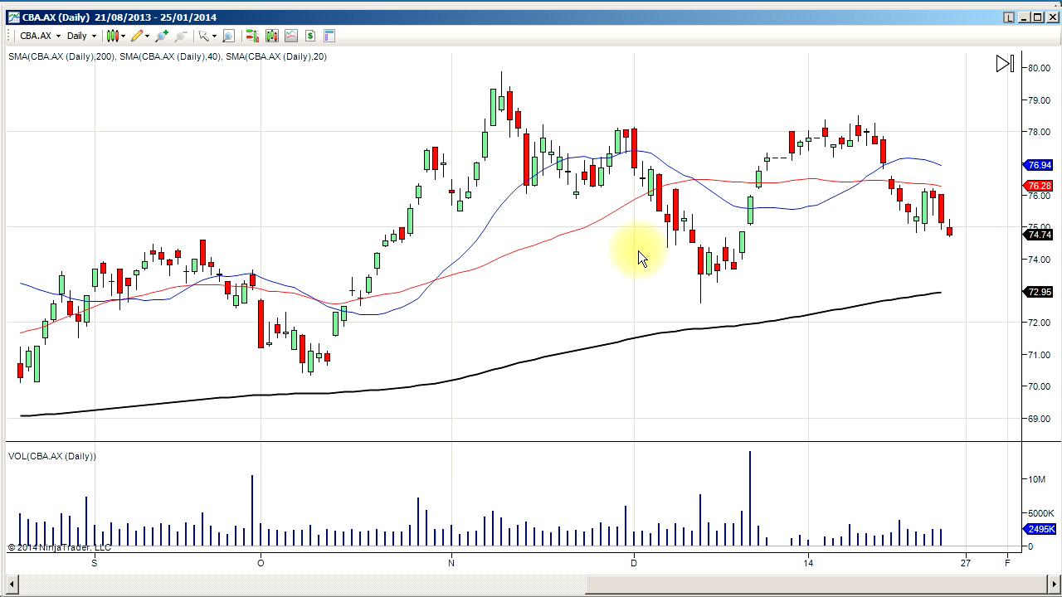
Save the CBA.AX chart with its SMA indicators as the default template via Templates > Save As Default.
right_click(644, 257)
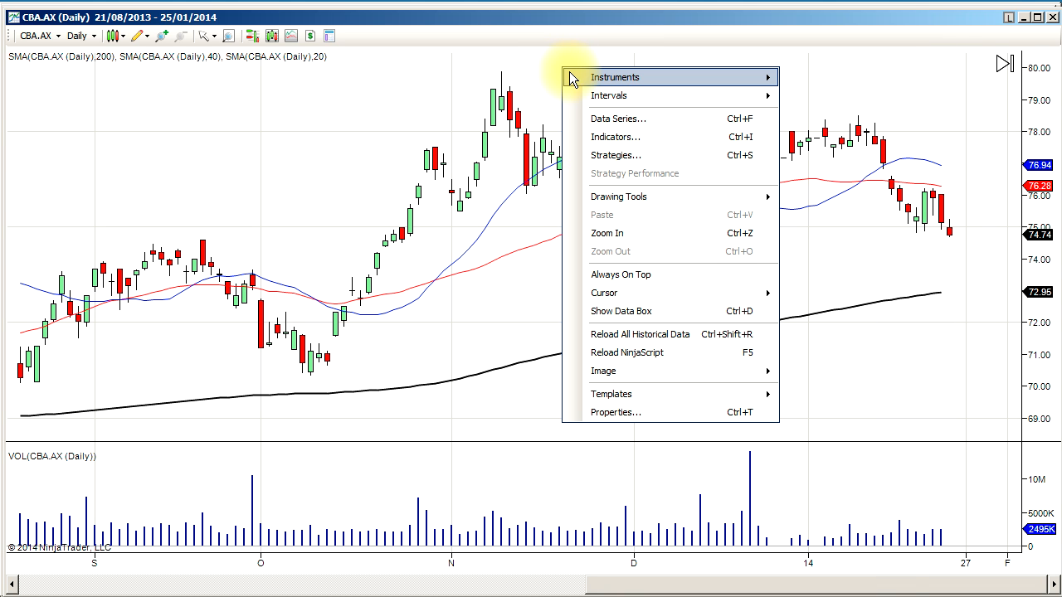
mouse_move(655, 395)
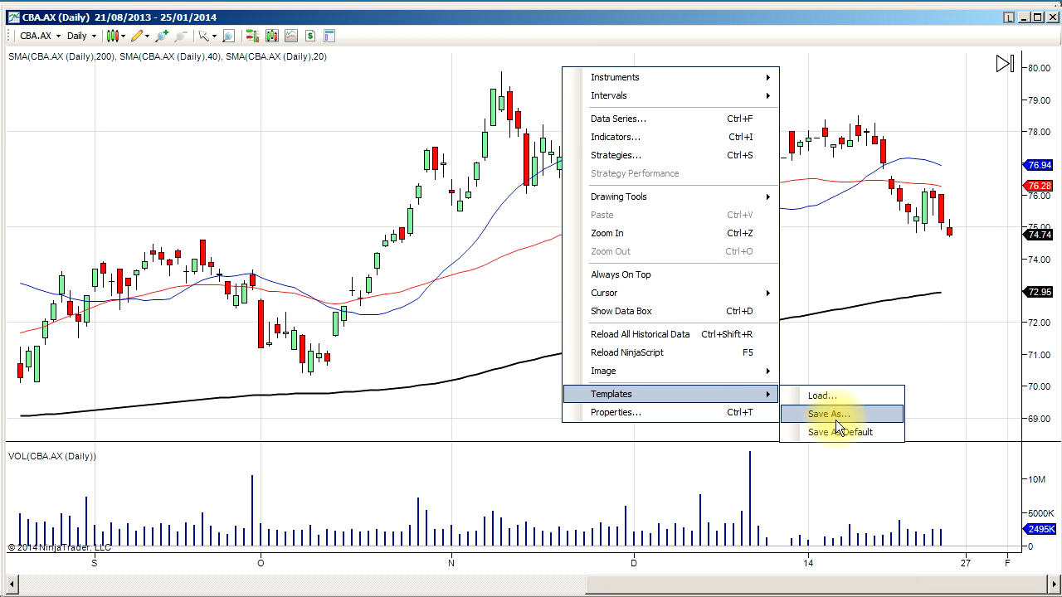
mouse_move(839, 432)
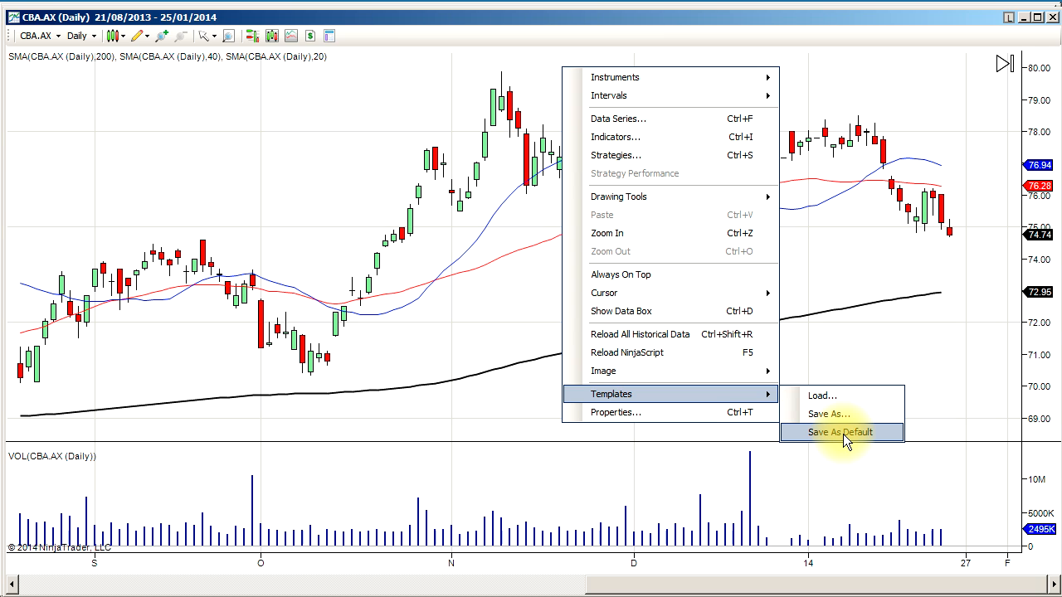
left_click(839, 431)
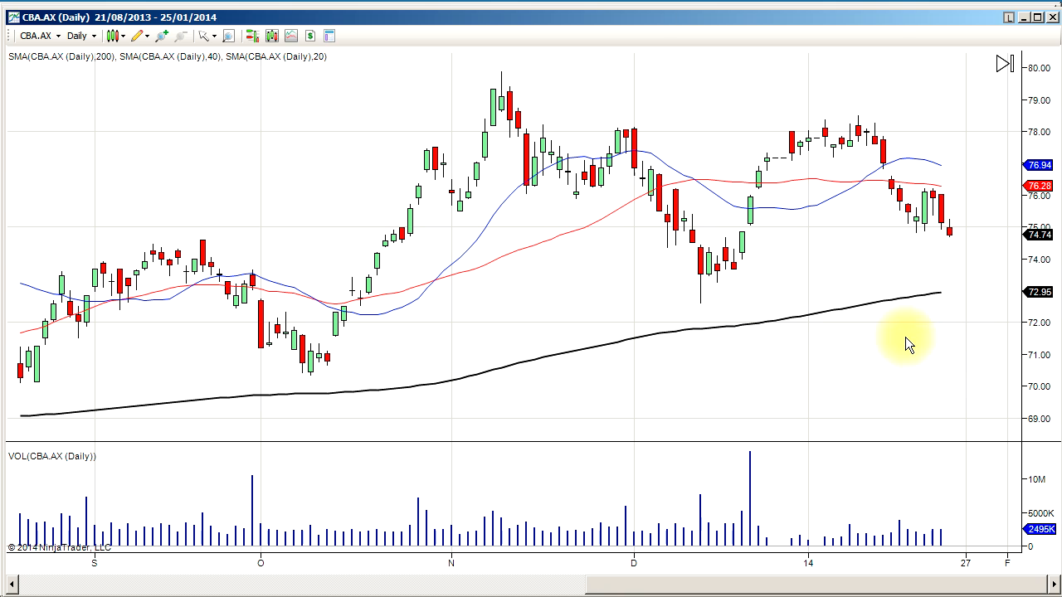
mouse_move(817, 256)
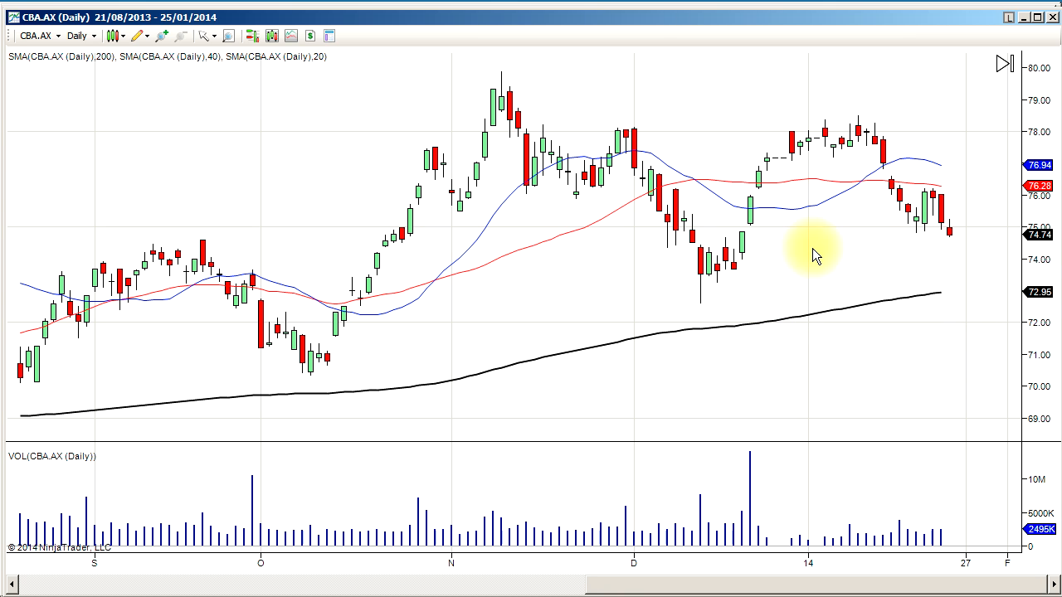
mouse_move(189, 156)
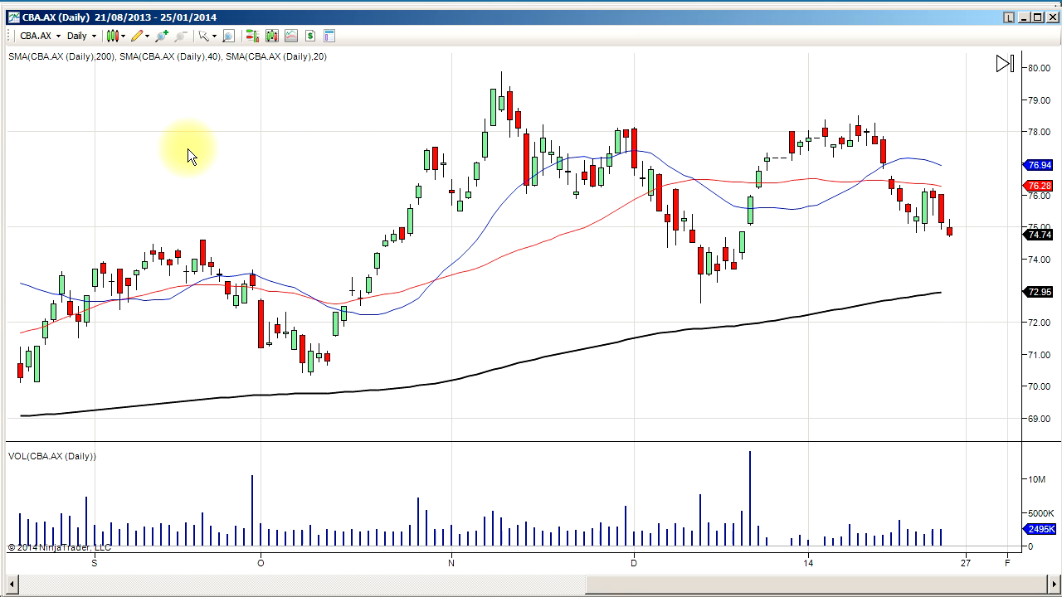
left_click(56, 37)
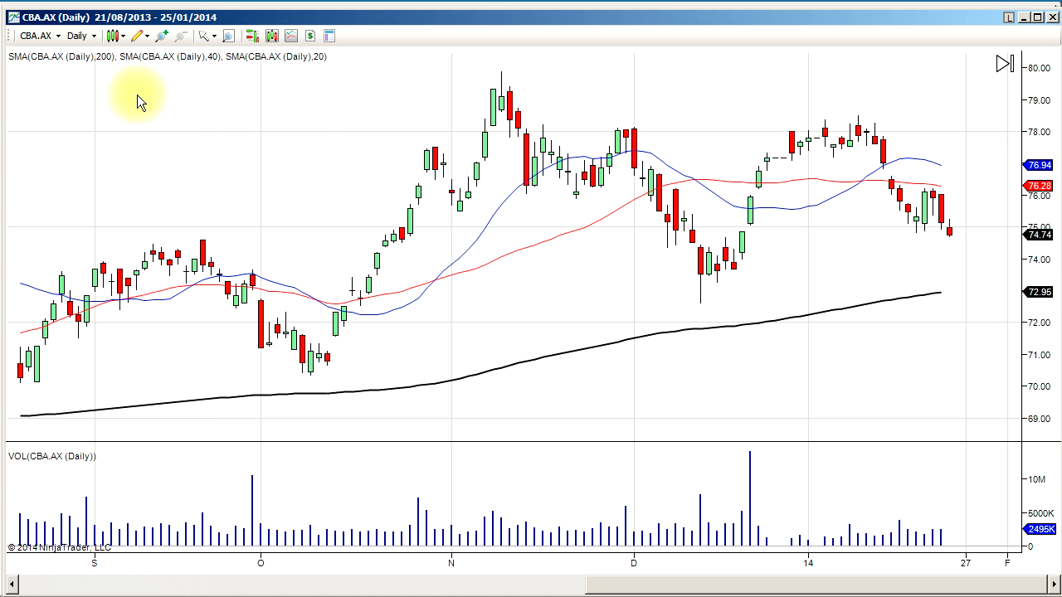
Switch the CBA.AX chart interval from Daily to Weekly bars and reopen the interval list.
left_click(91, 36)
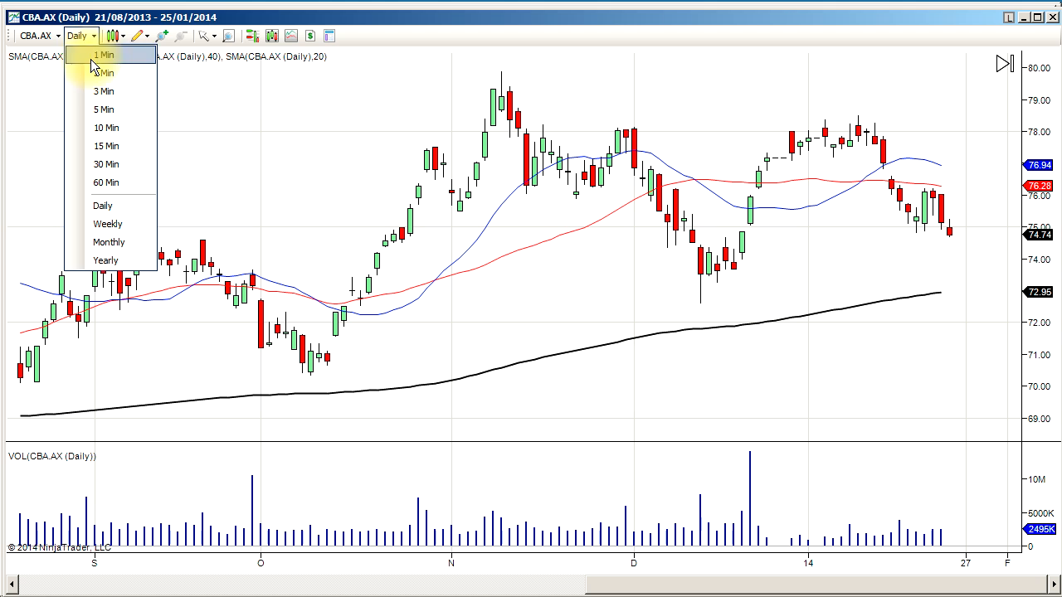
left_click(106, 222)
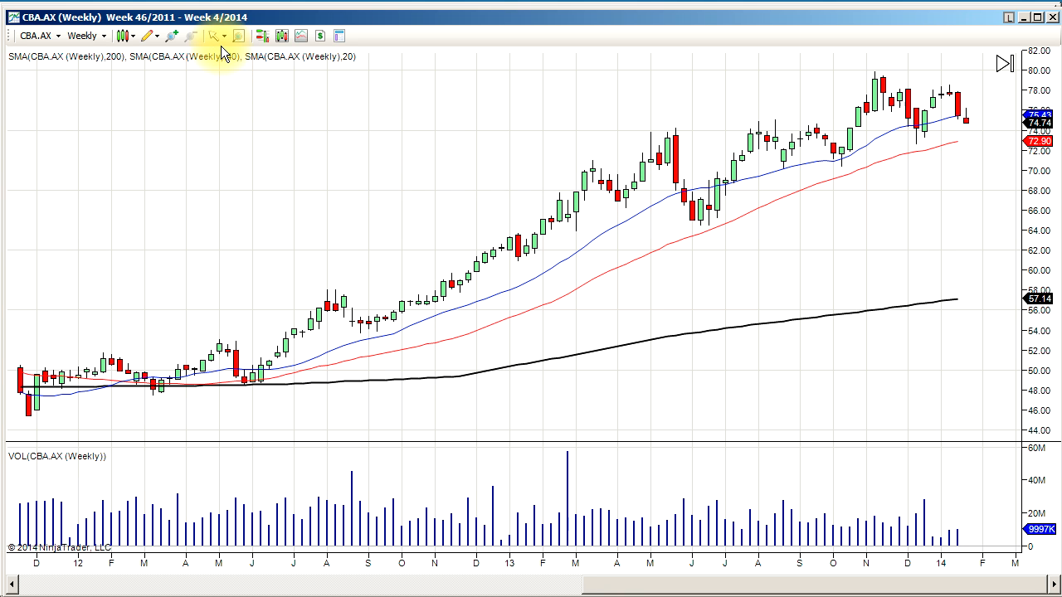
left_click(149, 36)
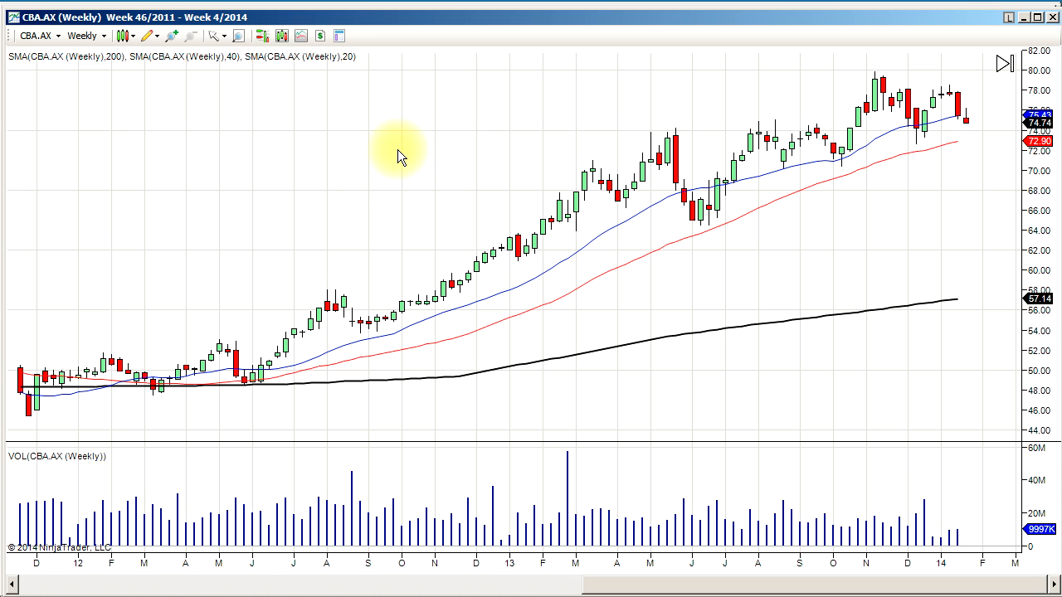
mouse_move(614, 240)
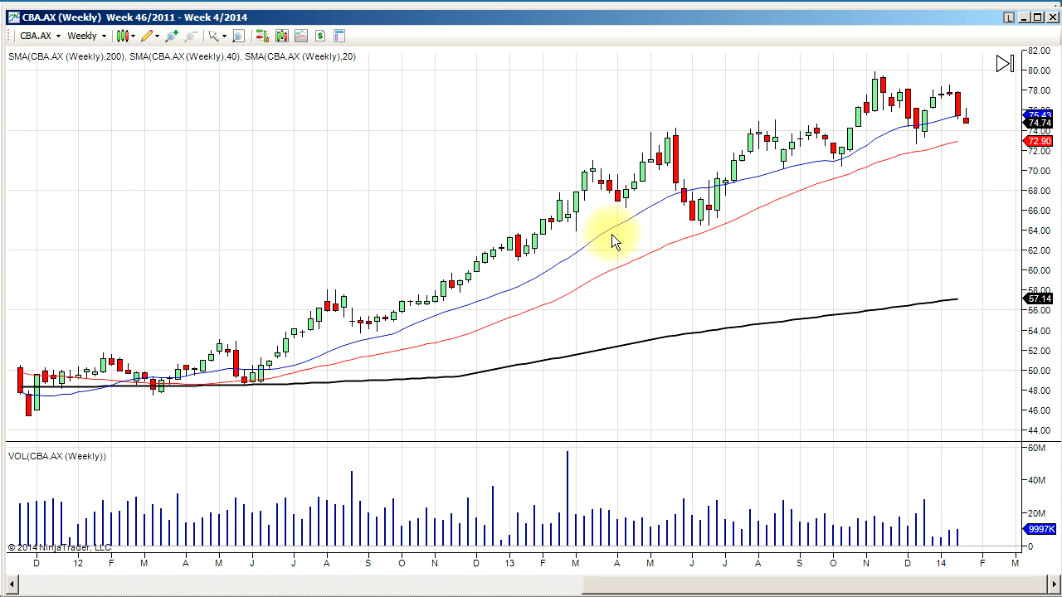
mouse_move(478, 253)
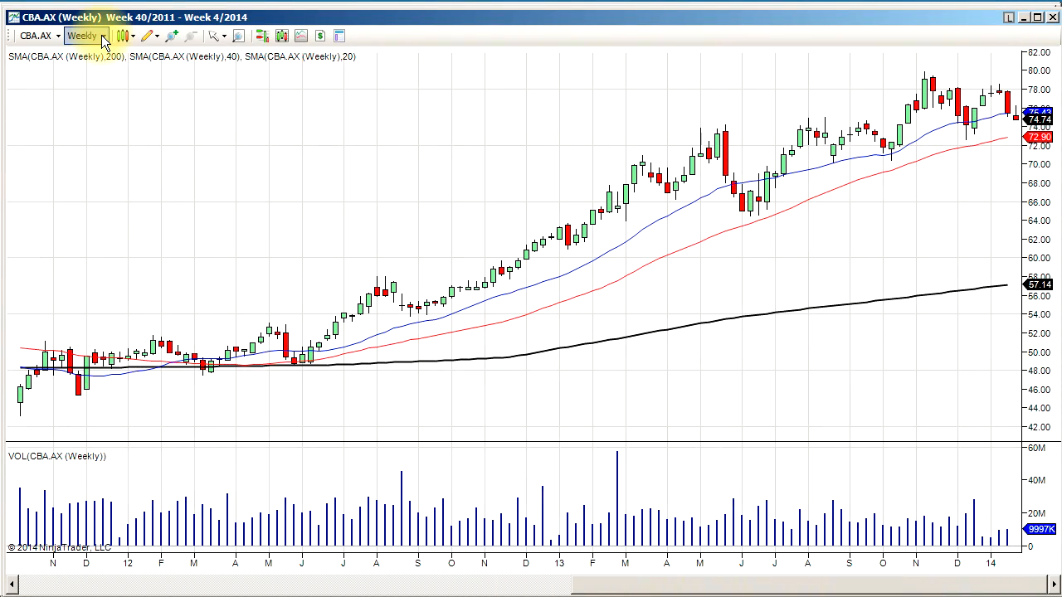
left_click(103, 36)
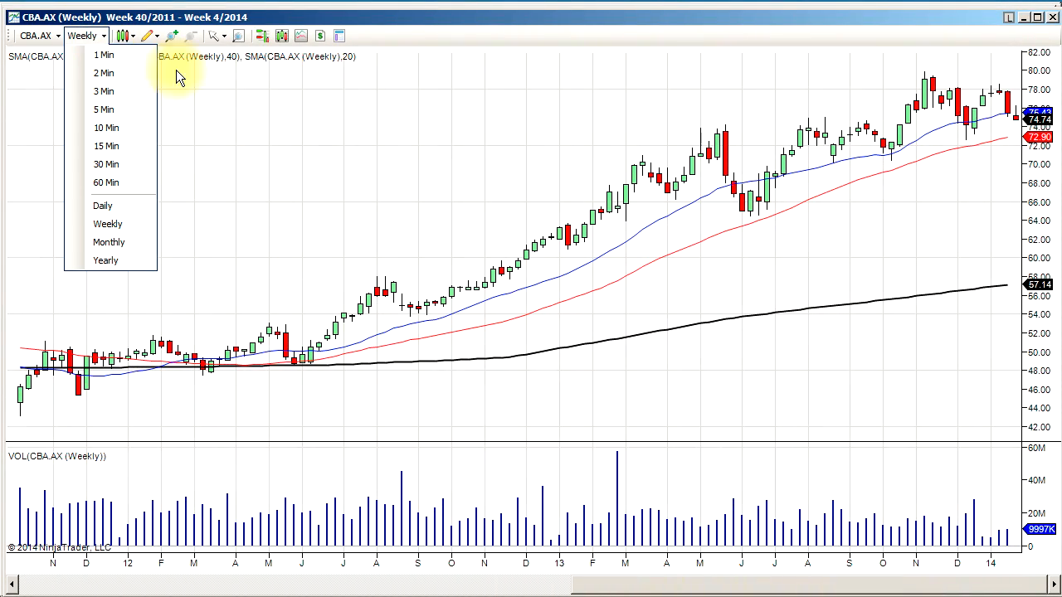